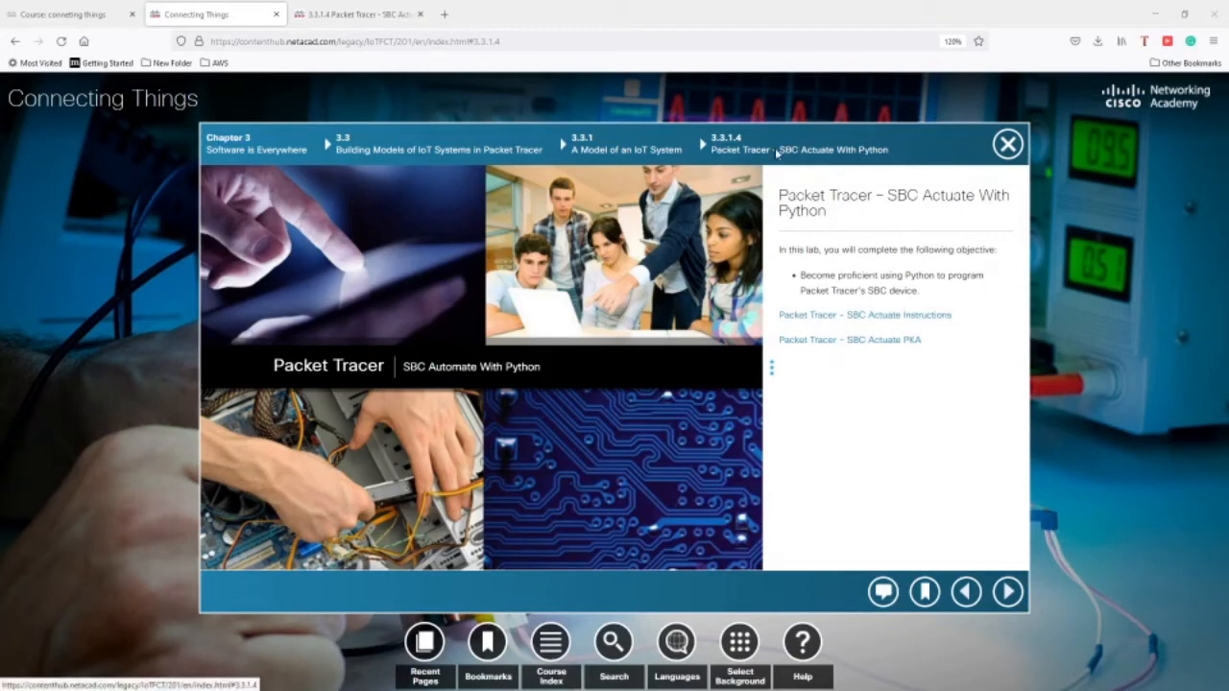
mouse_move(662, 247)
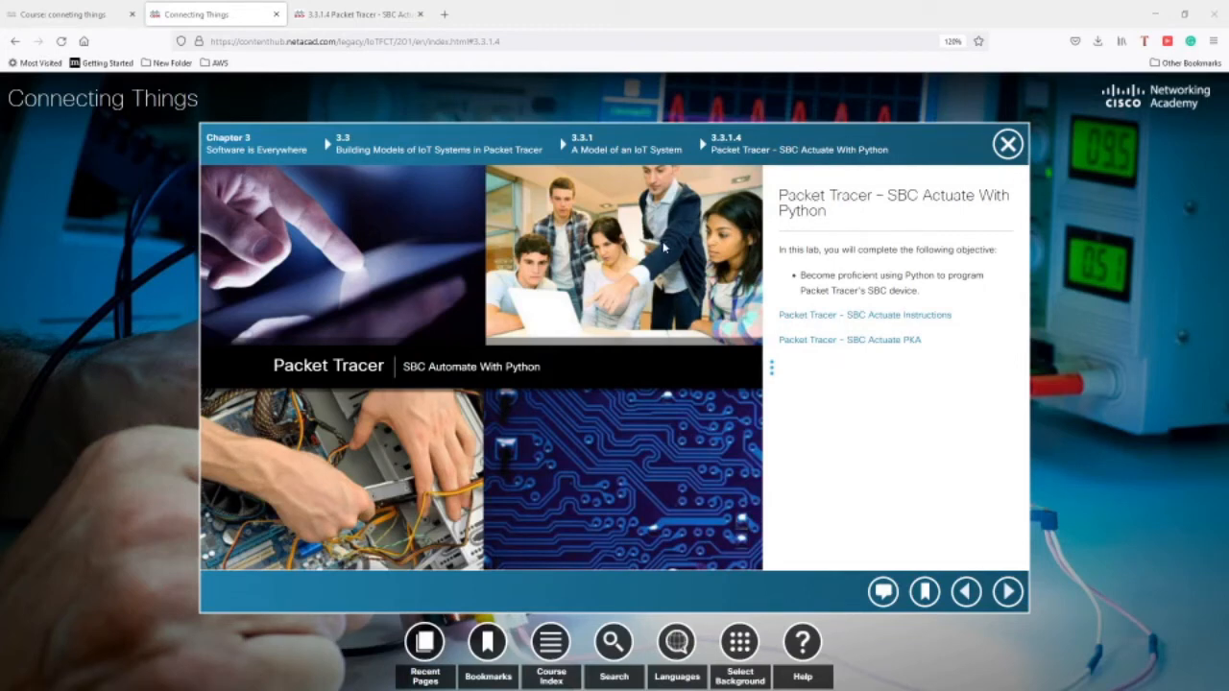
mouse_move(773, 228)
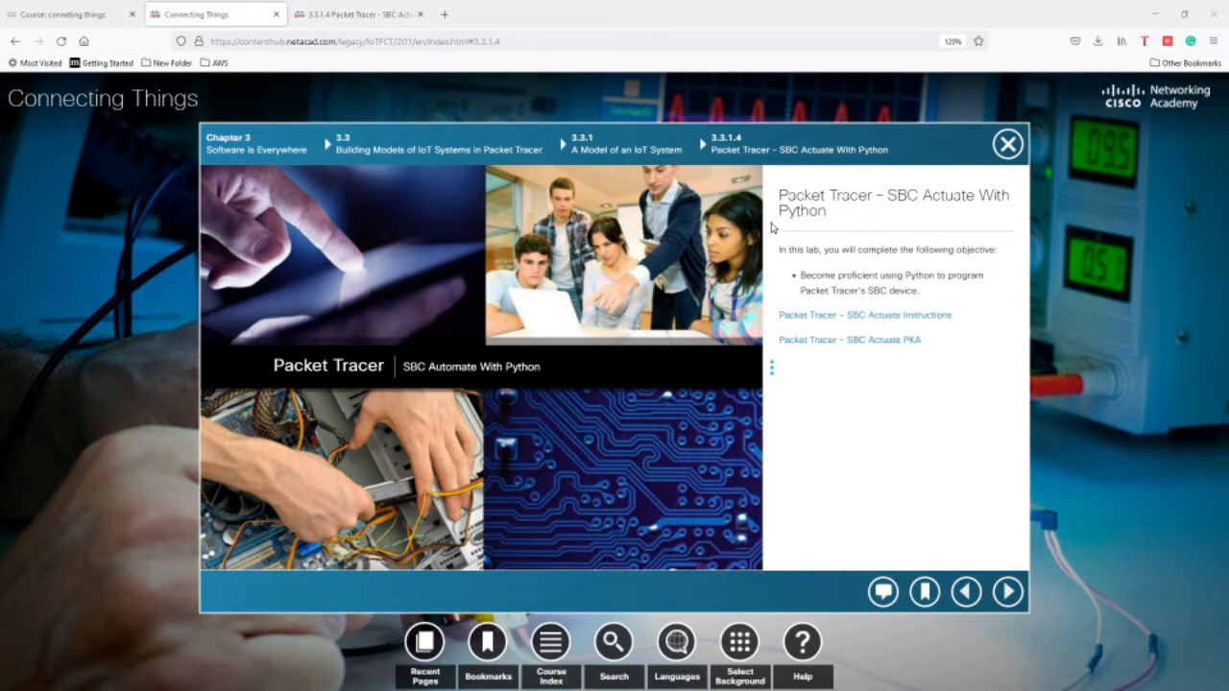
mouse_move(104, 152)
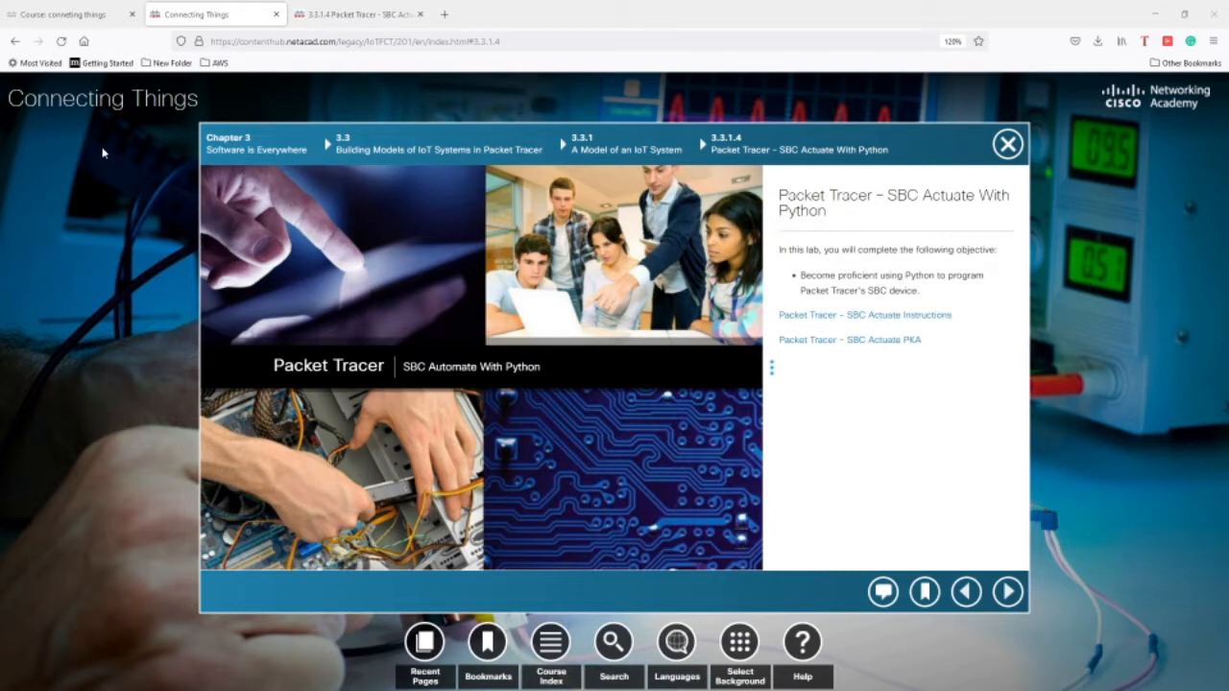
mouse_move(125, 123)
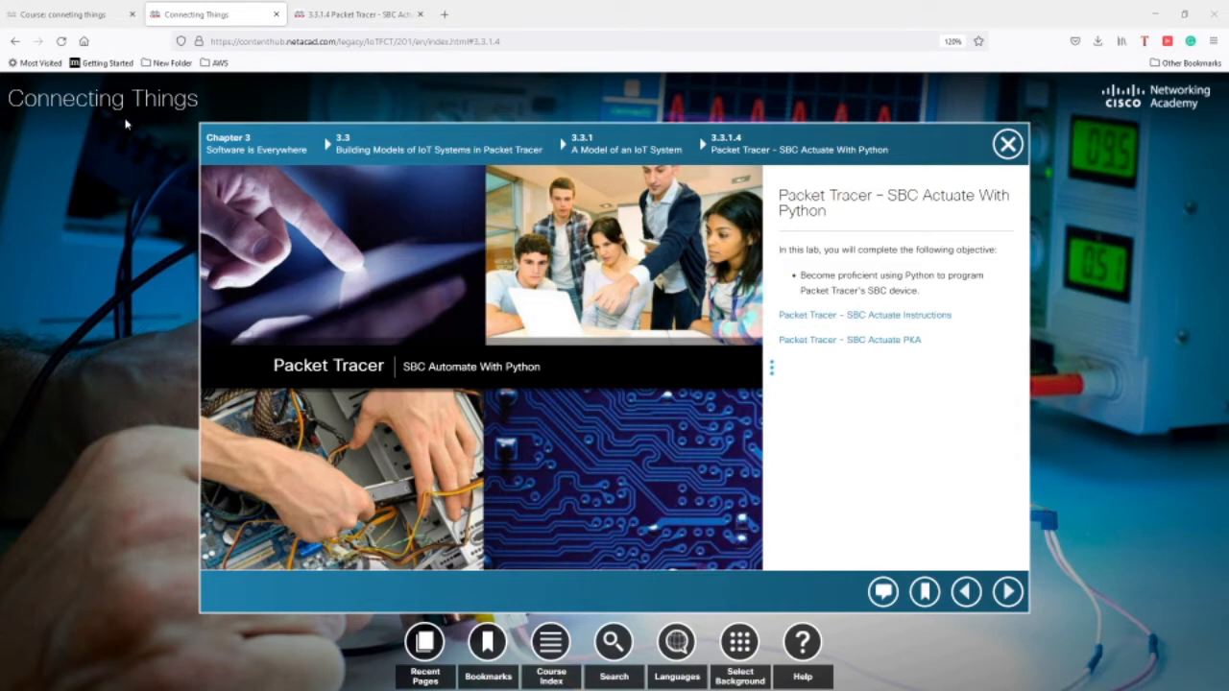
mouse_move(733, 190)
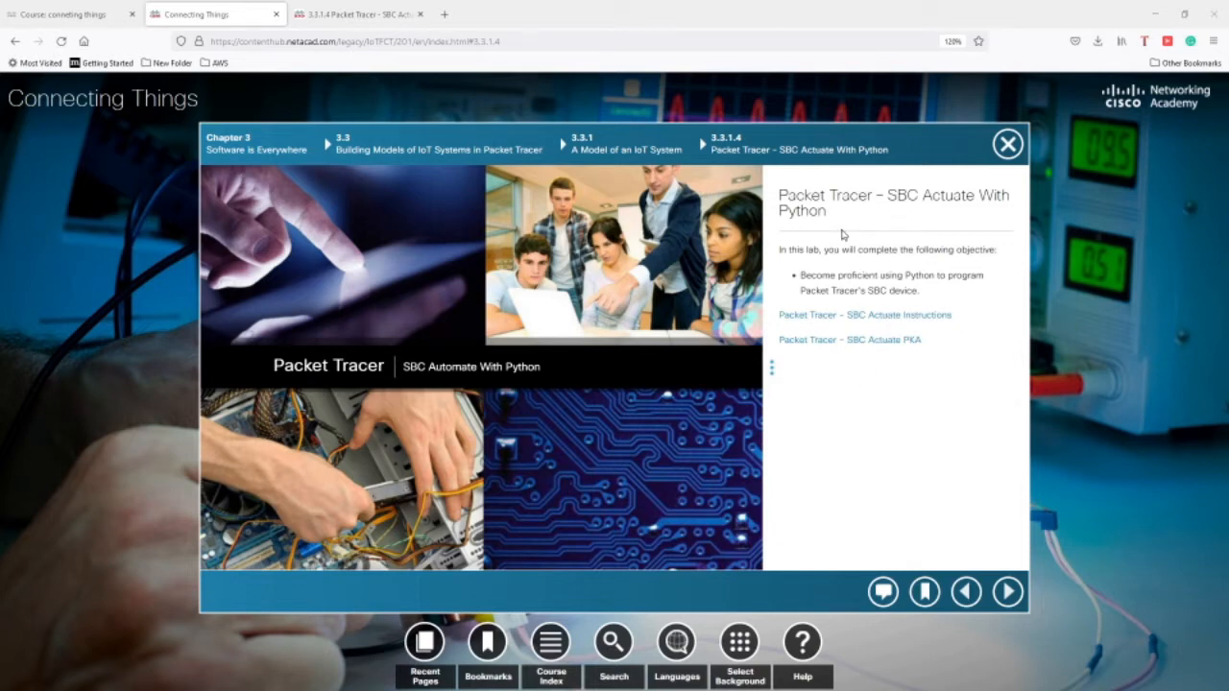
mouse_move(884, 210)
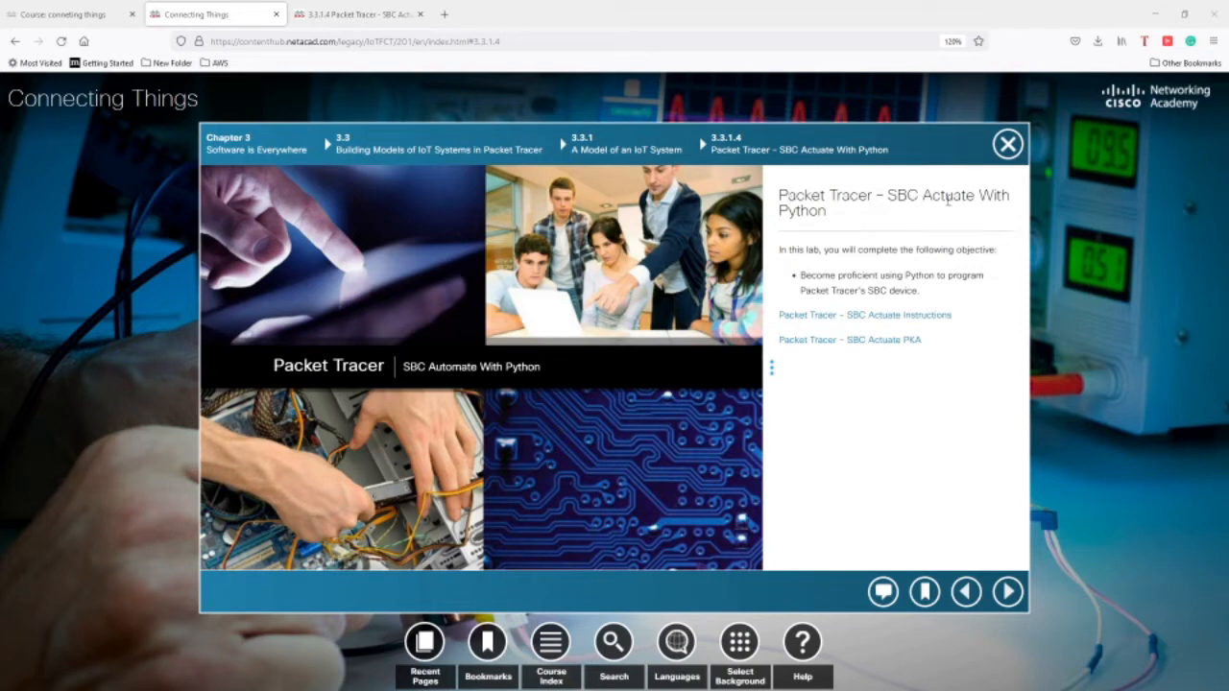
mouse_move(778, 223)
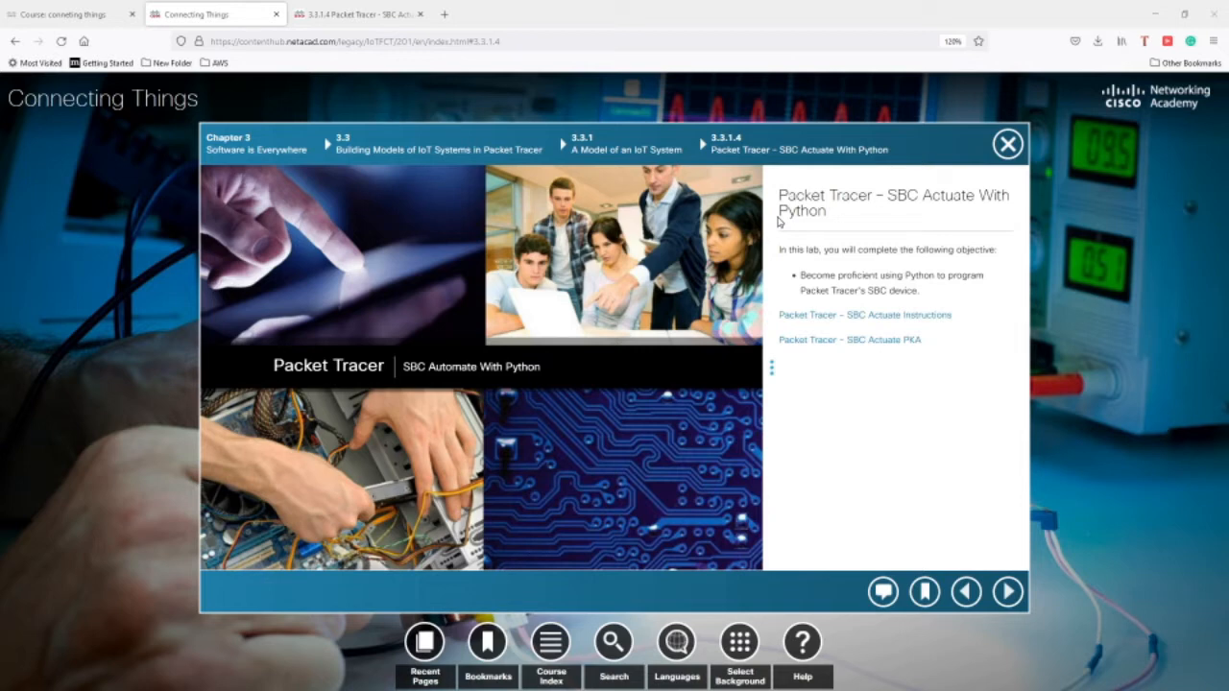
mouse_move(778, 320)
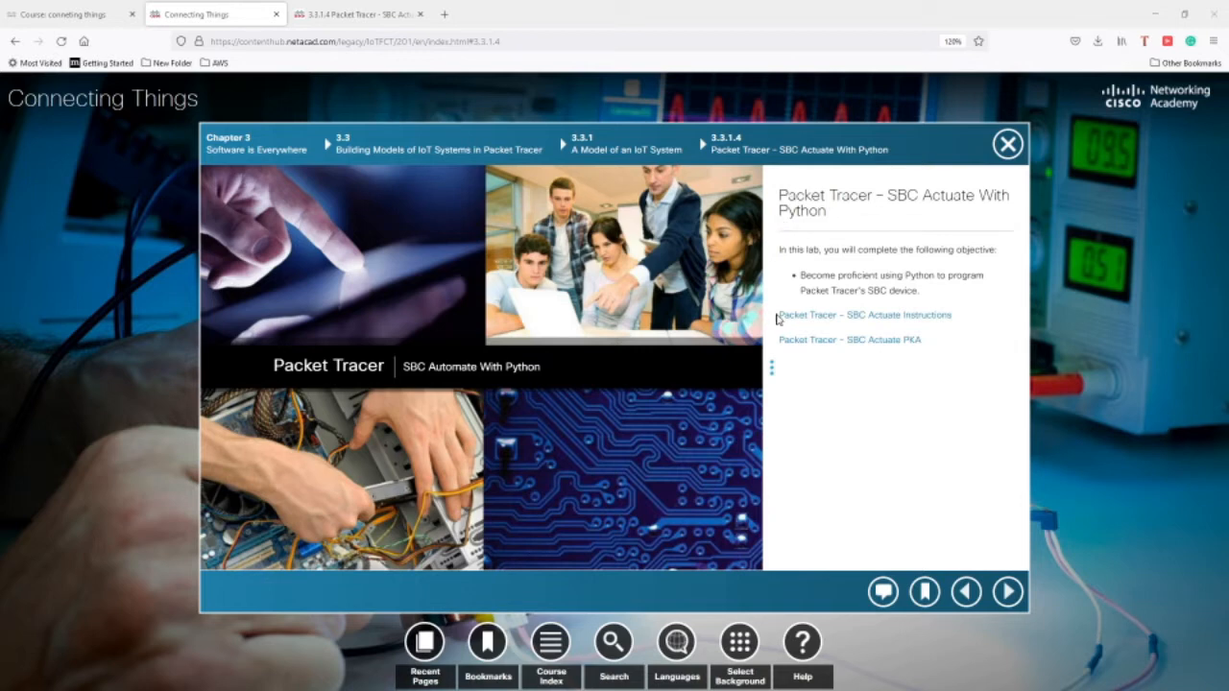
- Open the SBC Actuate With Python lab PDF and read down to the Part 1 port table
click(862, 315)
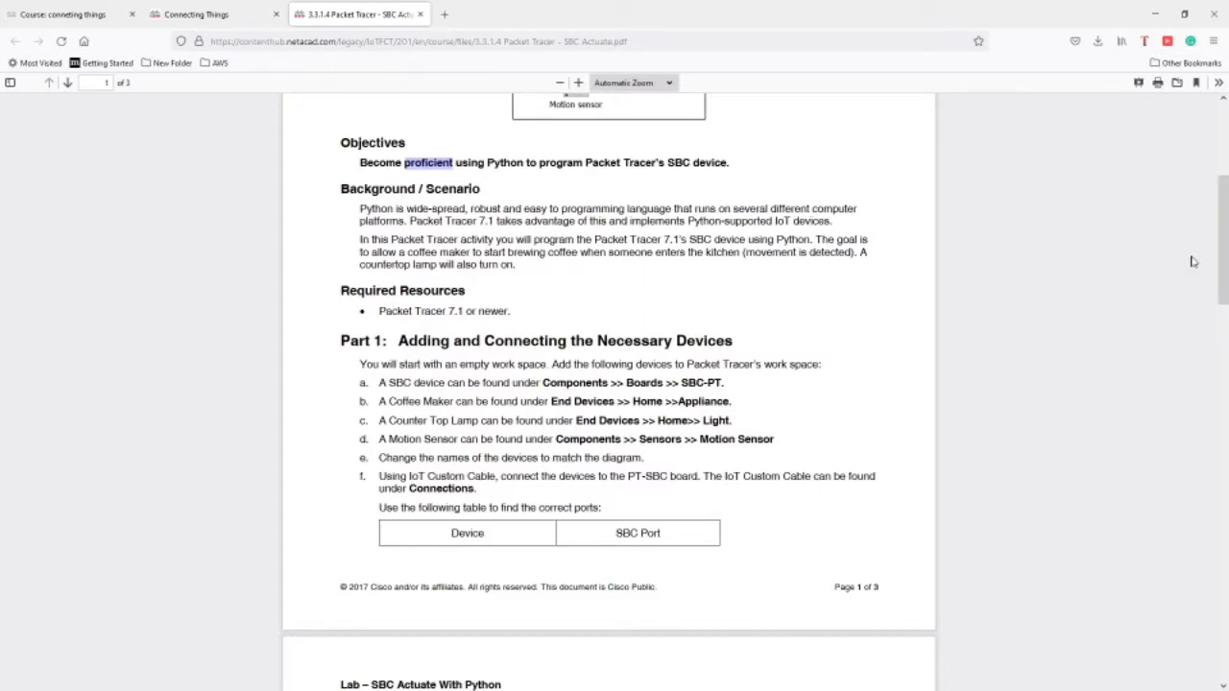
scroll(up, 3)
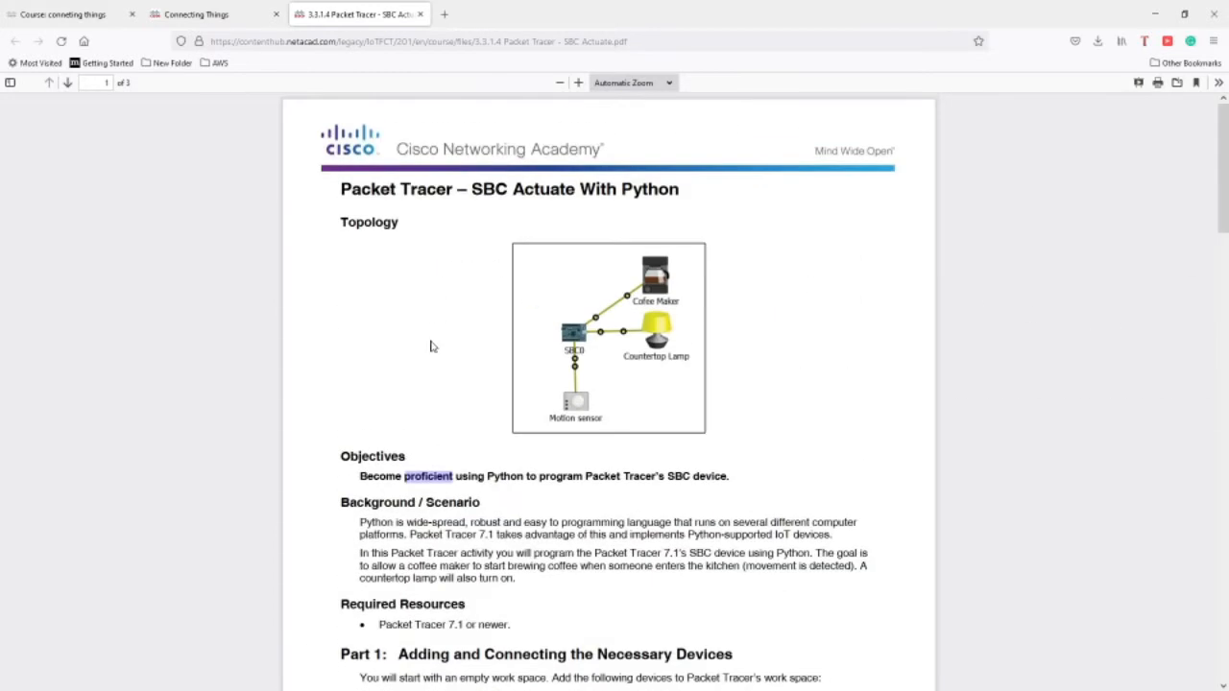
mouse_move(643, 446)
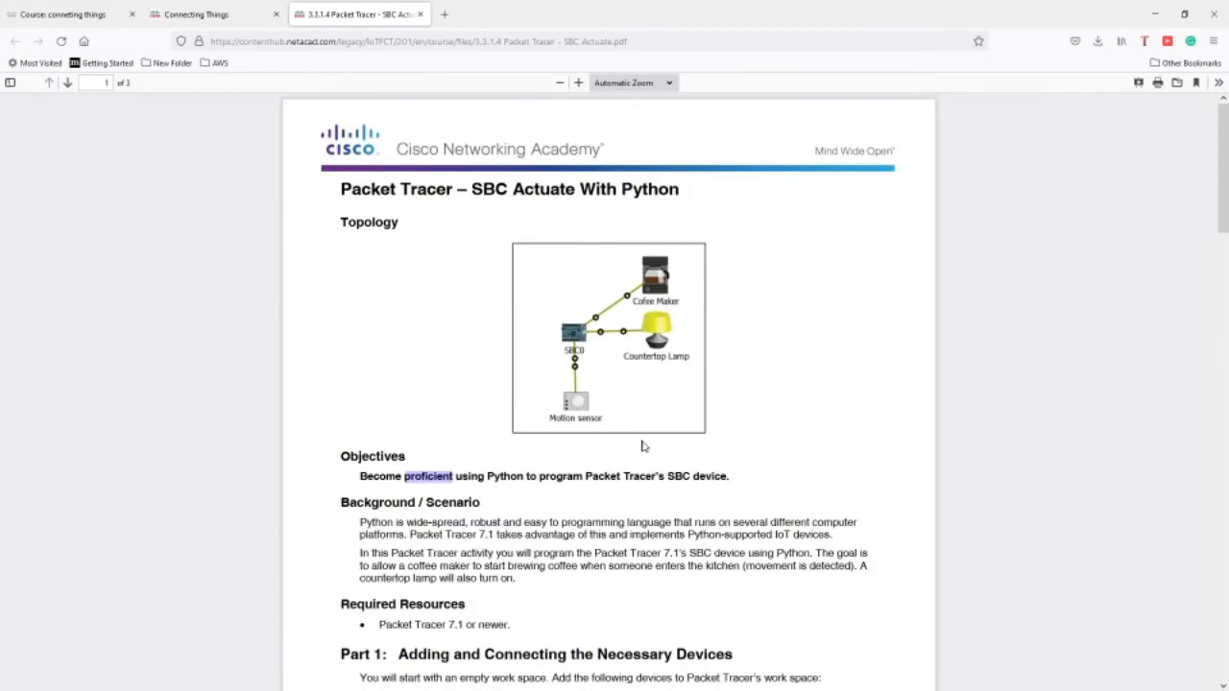
mouse_move(656, 457)
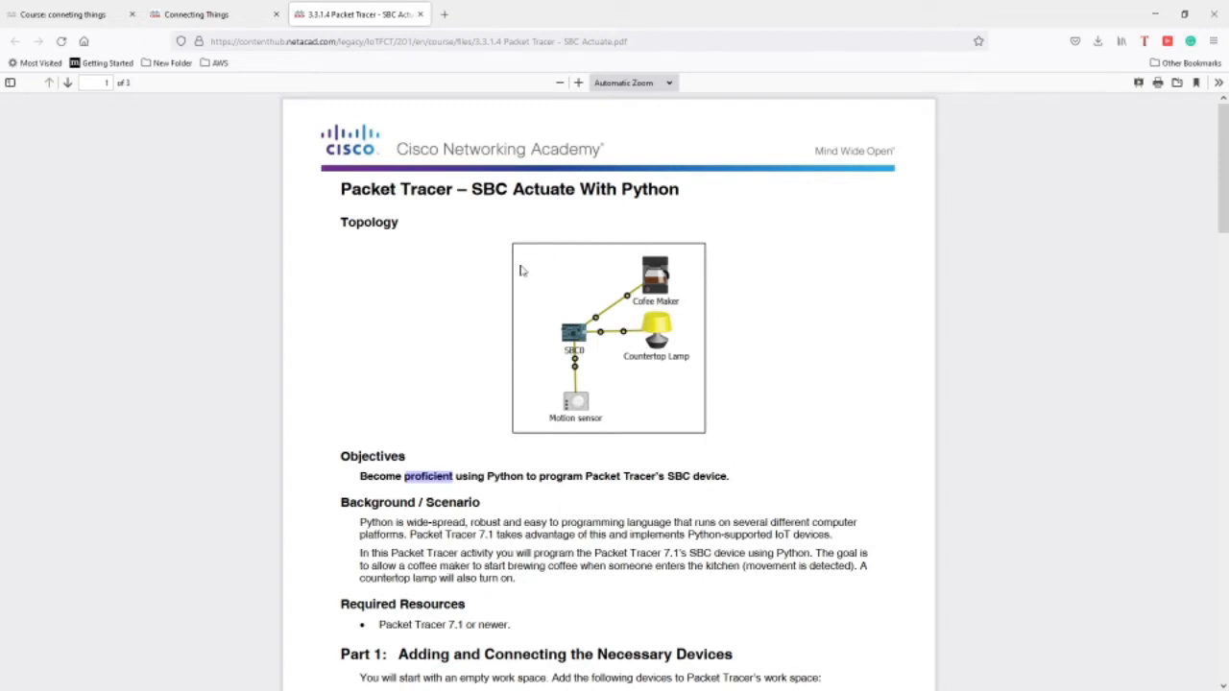
mouse_move(694, 276)
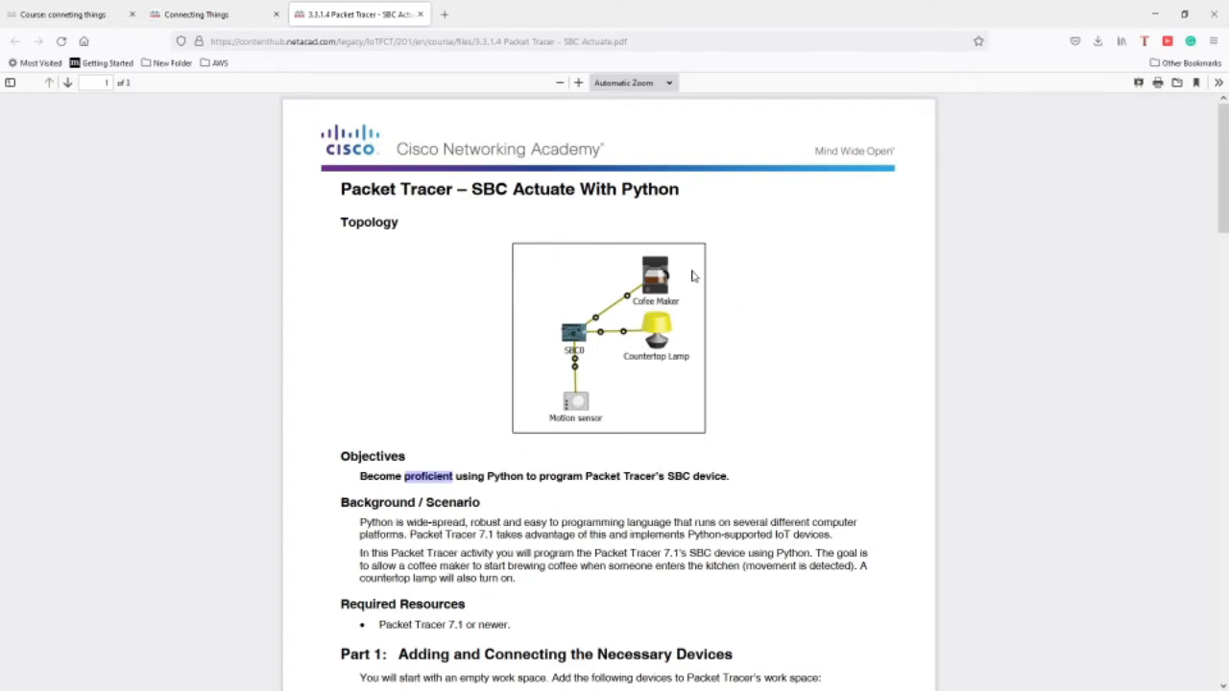
mouse_move(654, 366)
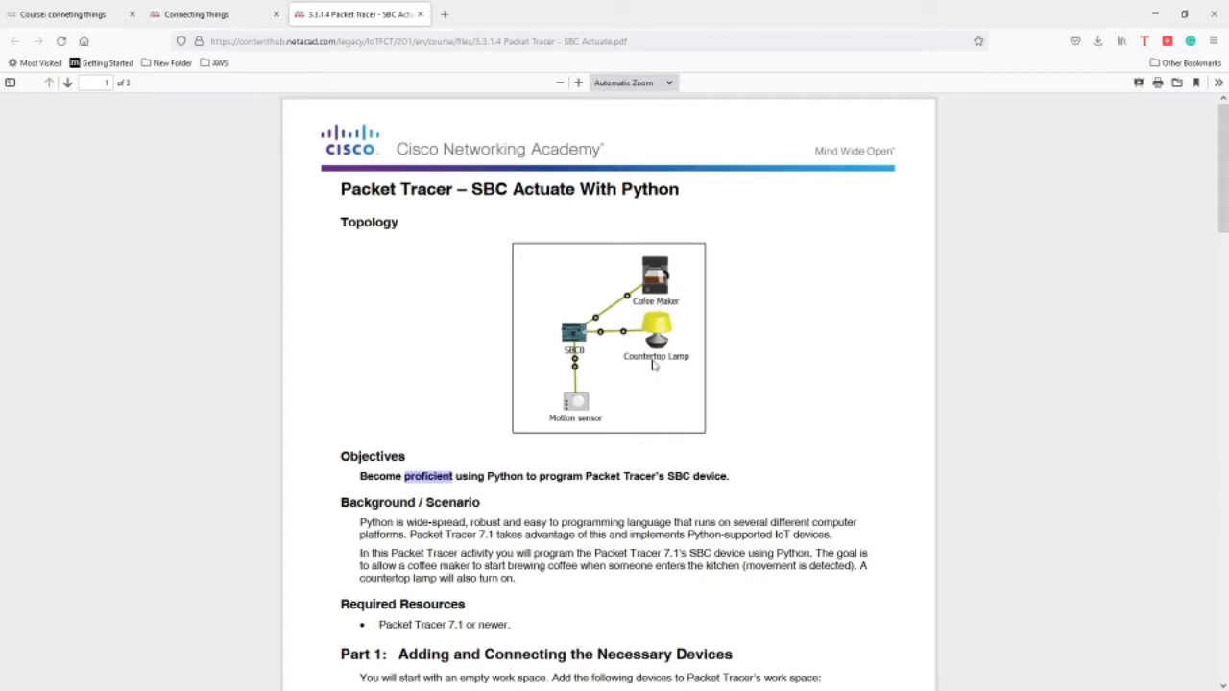
mouse_move(675, 367)
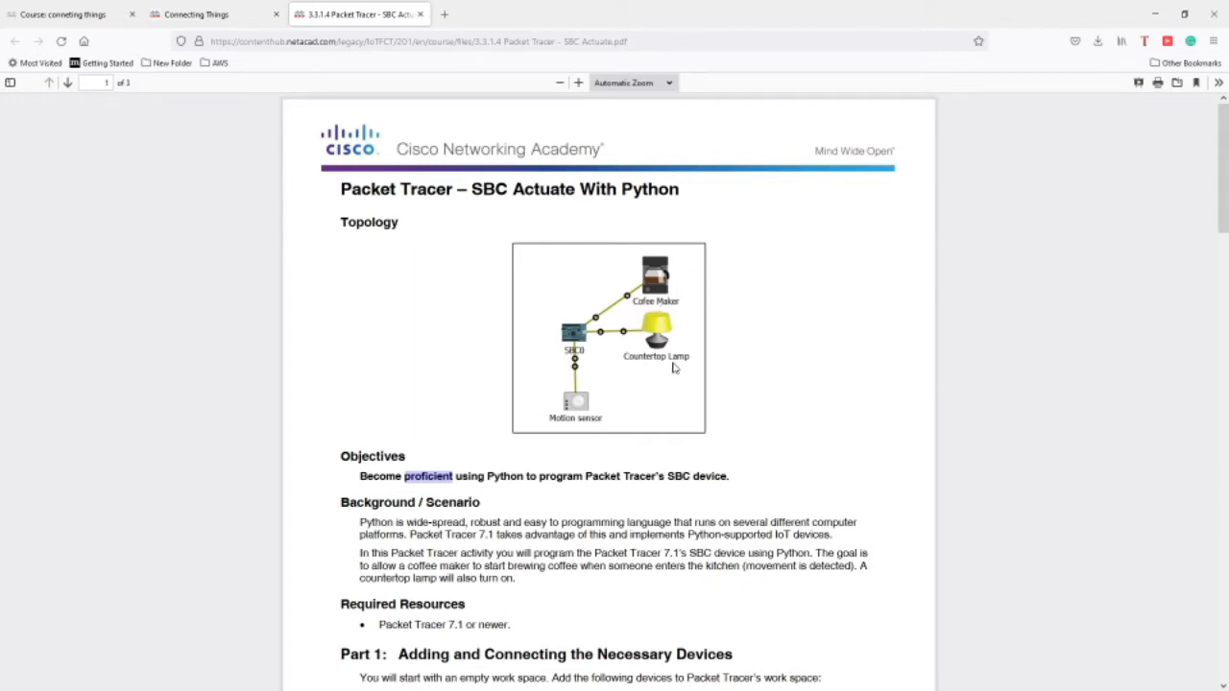
mouse_move(581, 425)
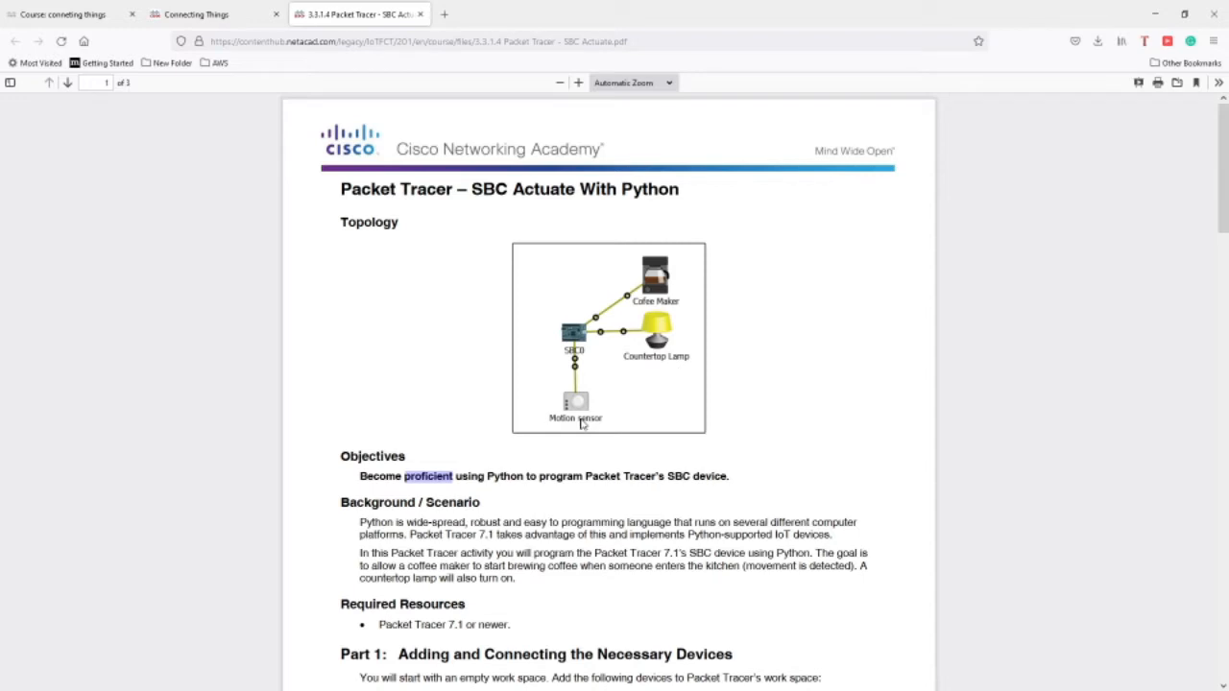
mouse_move(547, 421)
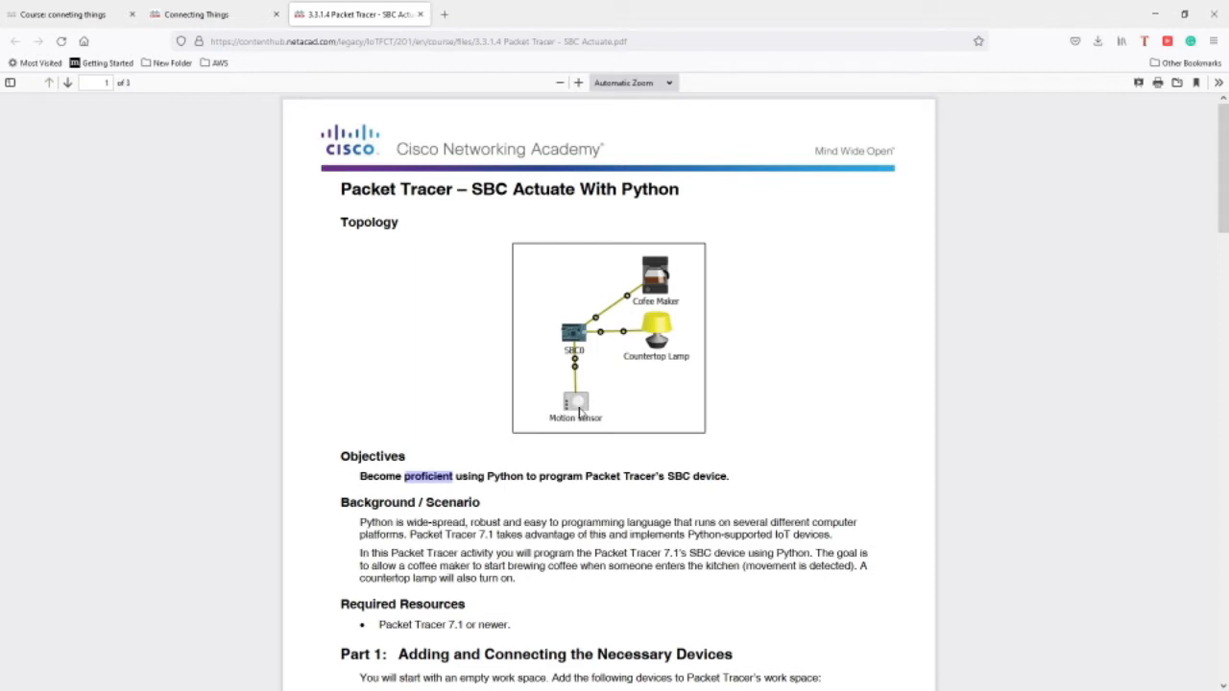
mouse_move(565, 398)
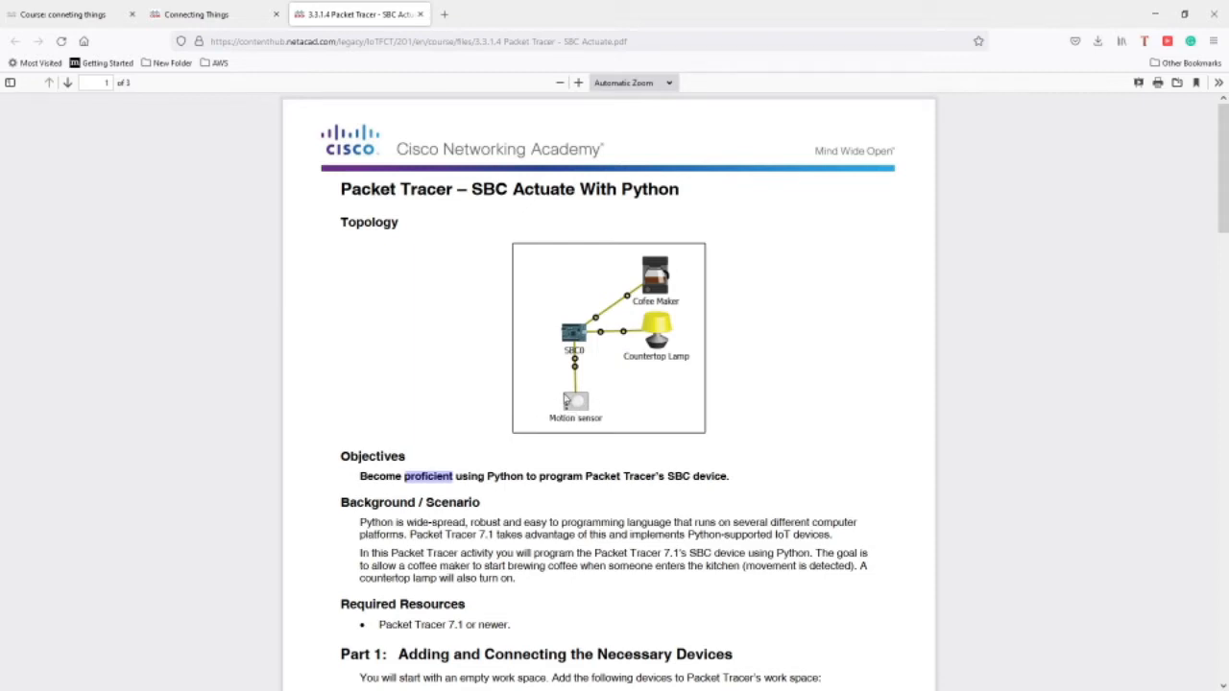
mouse_move(584, 406)
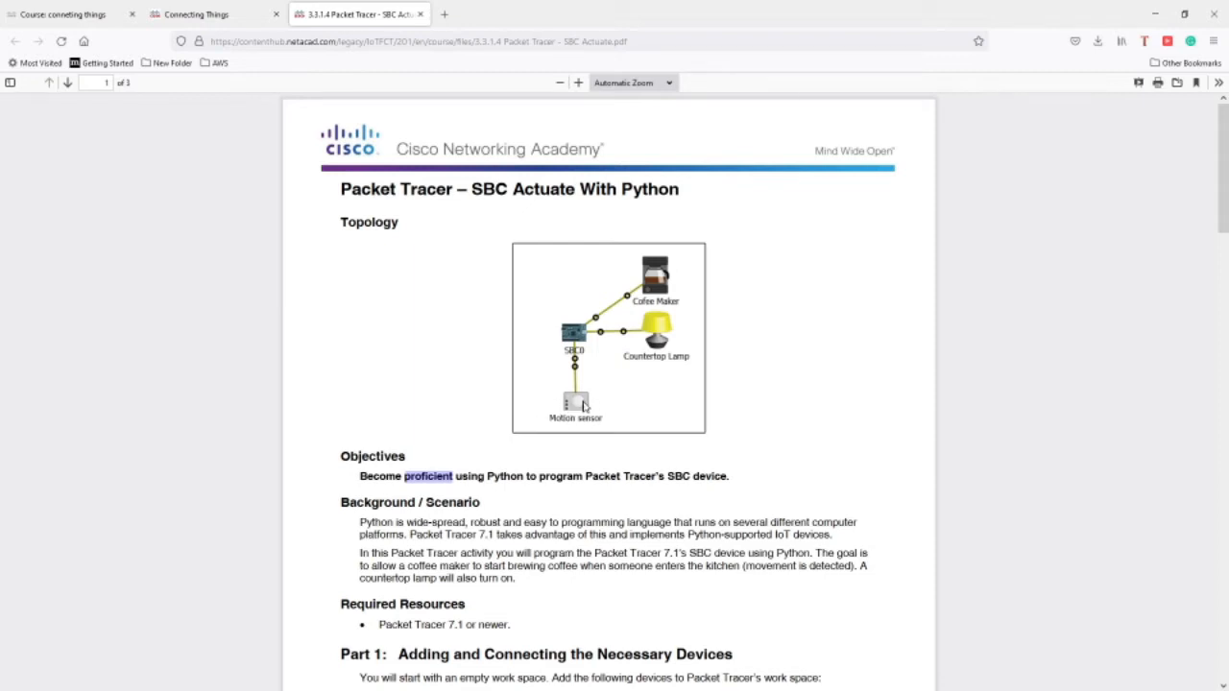
mouse_move(653, 348)
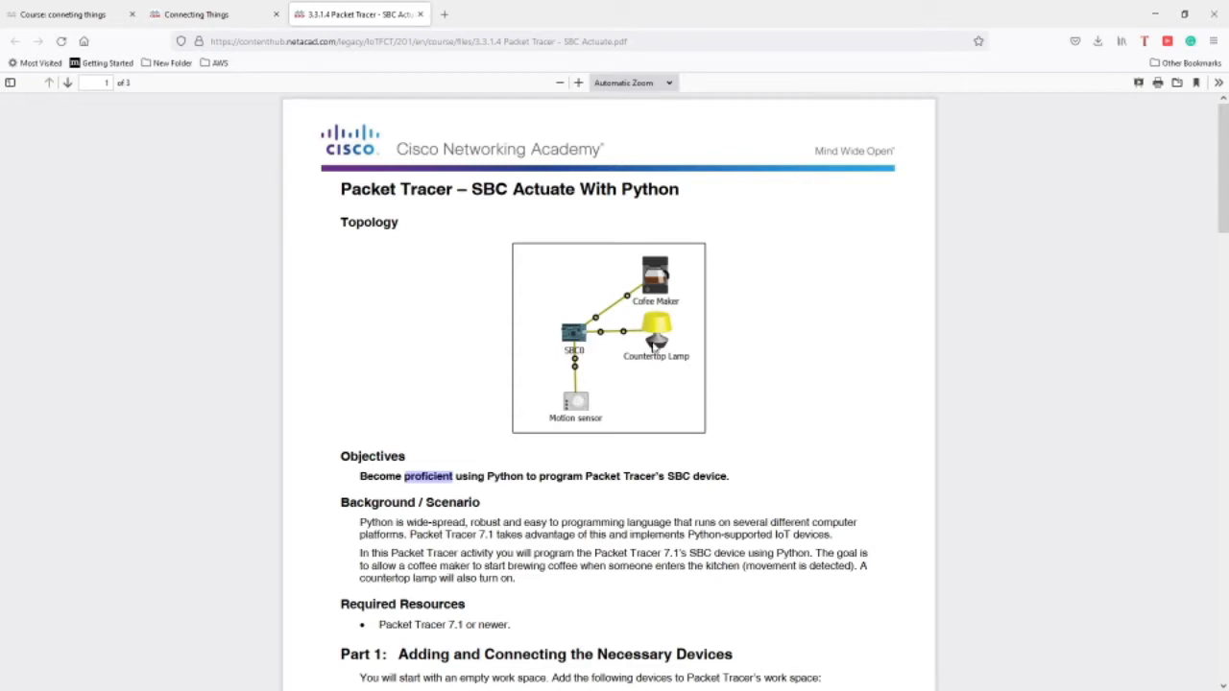
mouse_move(643, 298)
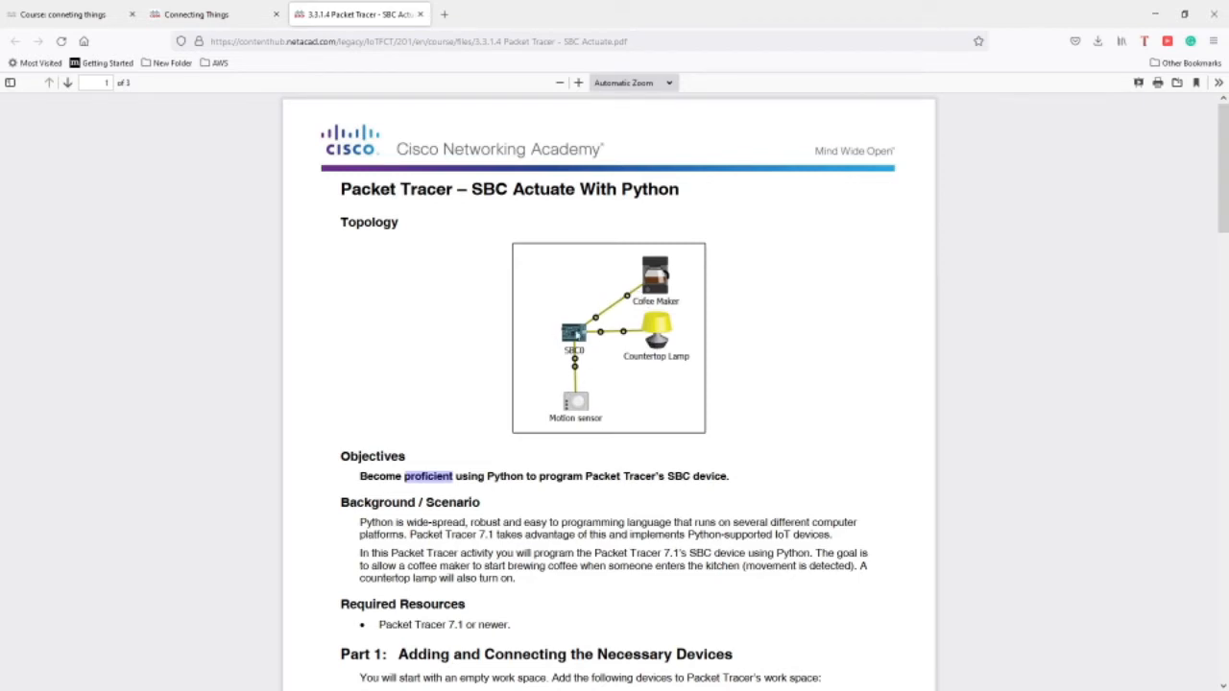
mouse_move(561, 391)
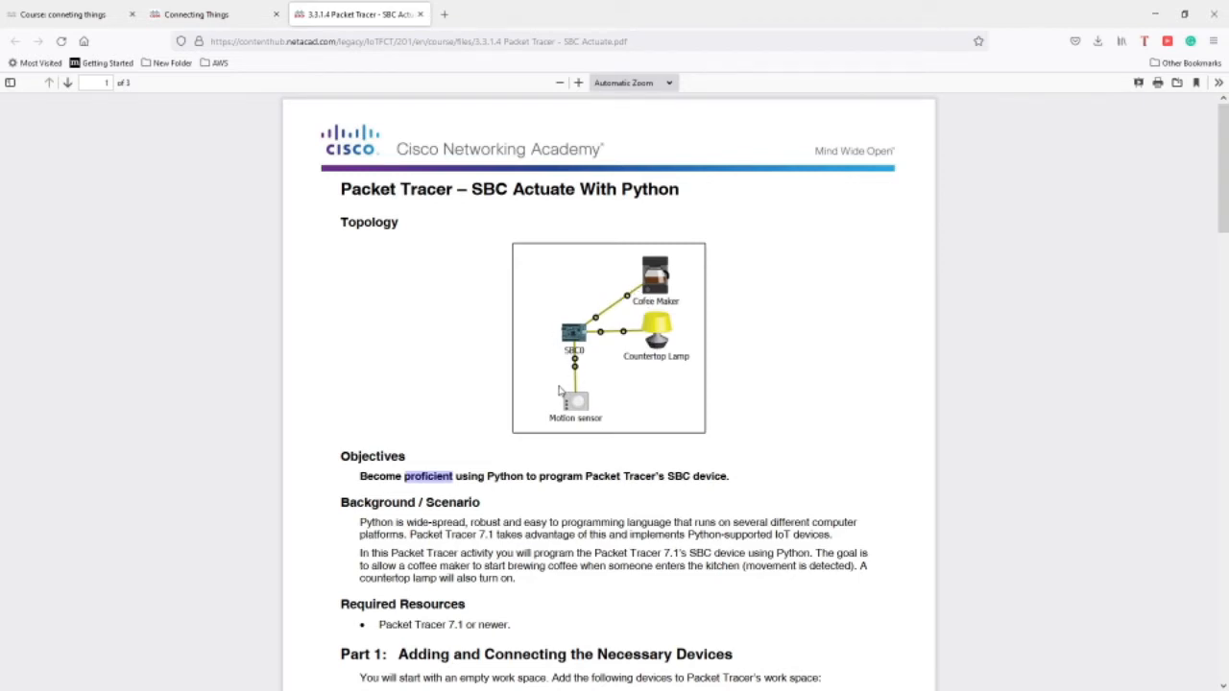
mouse_move(624, 293)
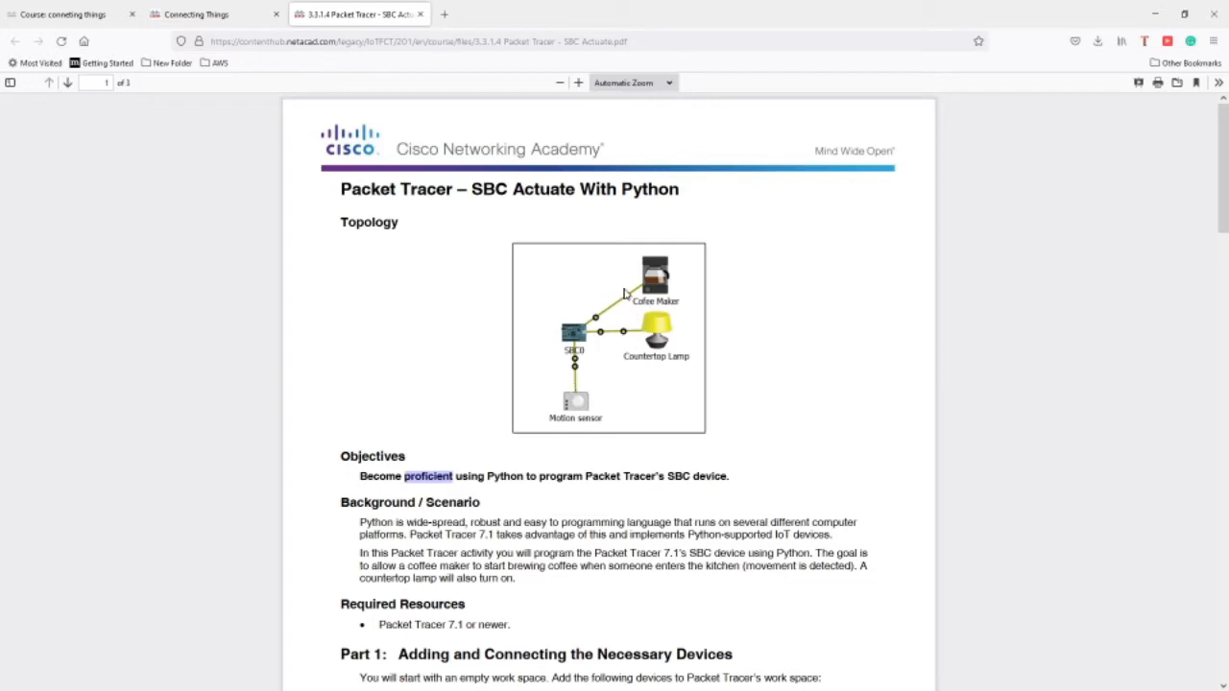
mouse_move(600, 336)
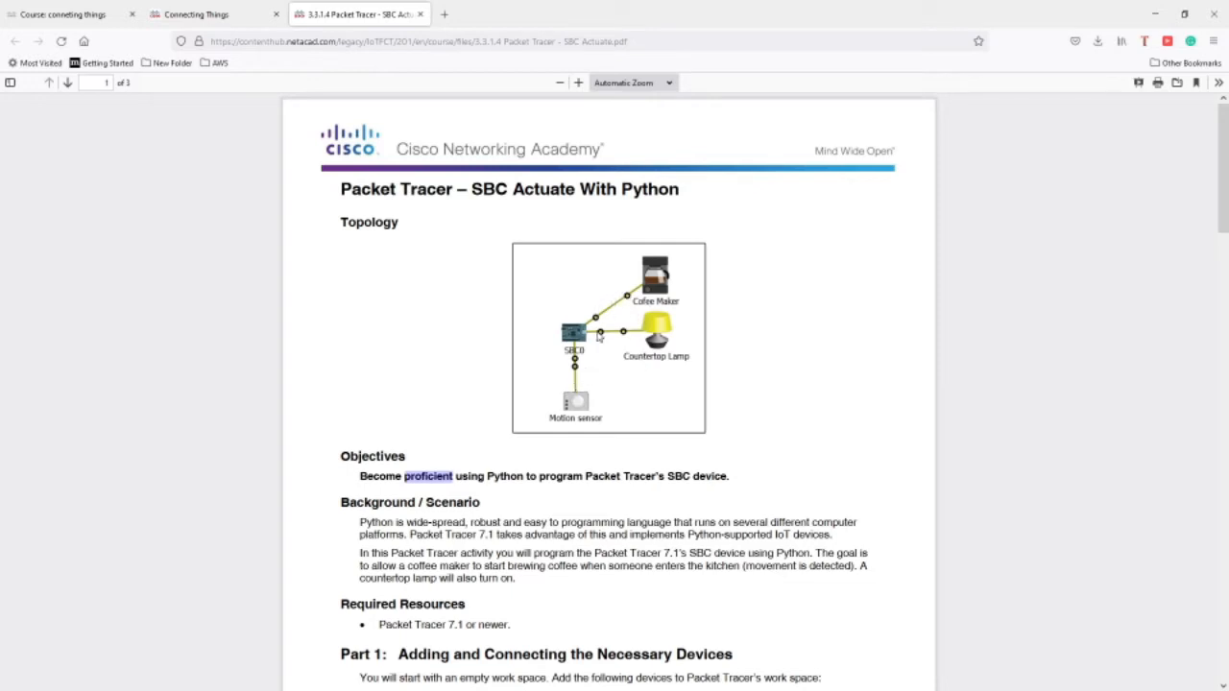
mouse_move(684, 296)
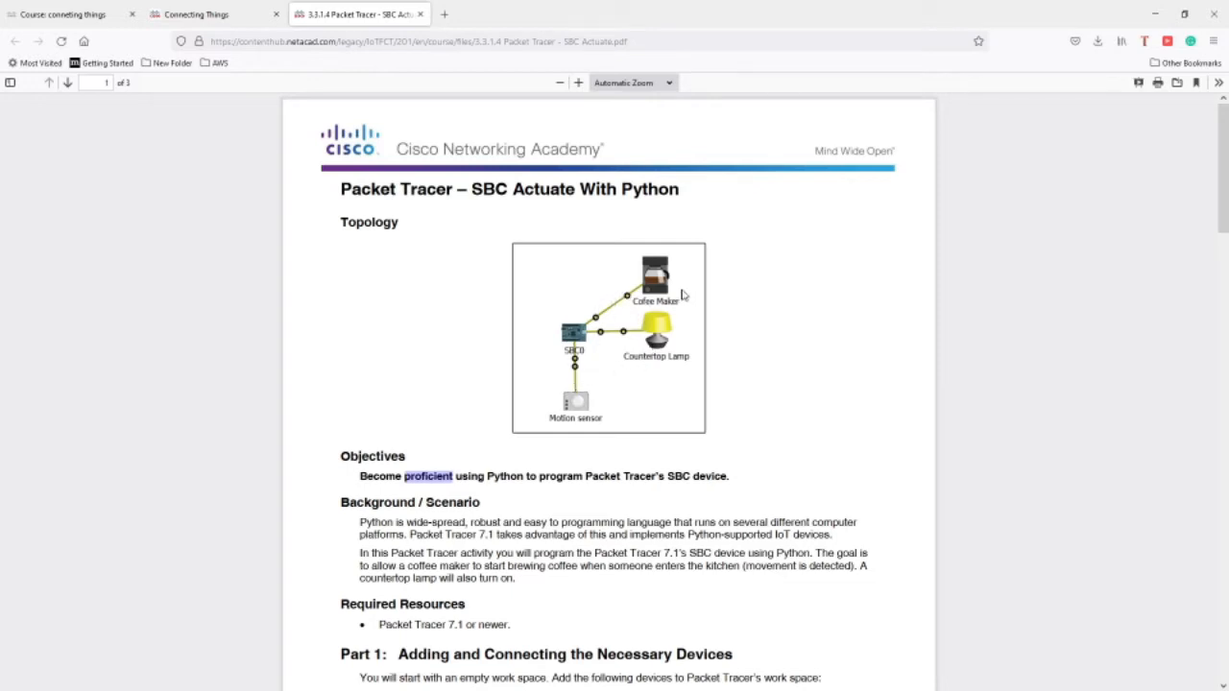
mouse_move(639, 258)
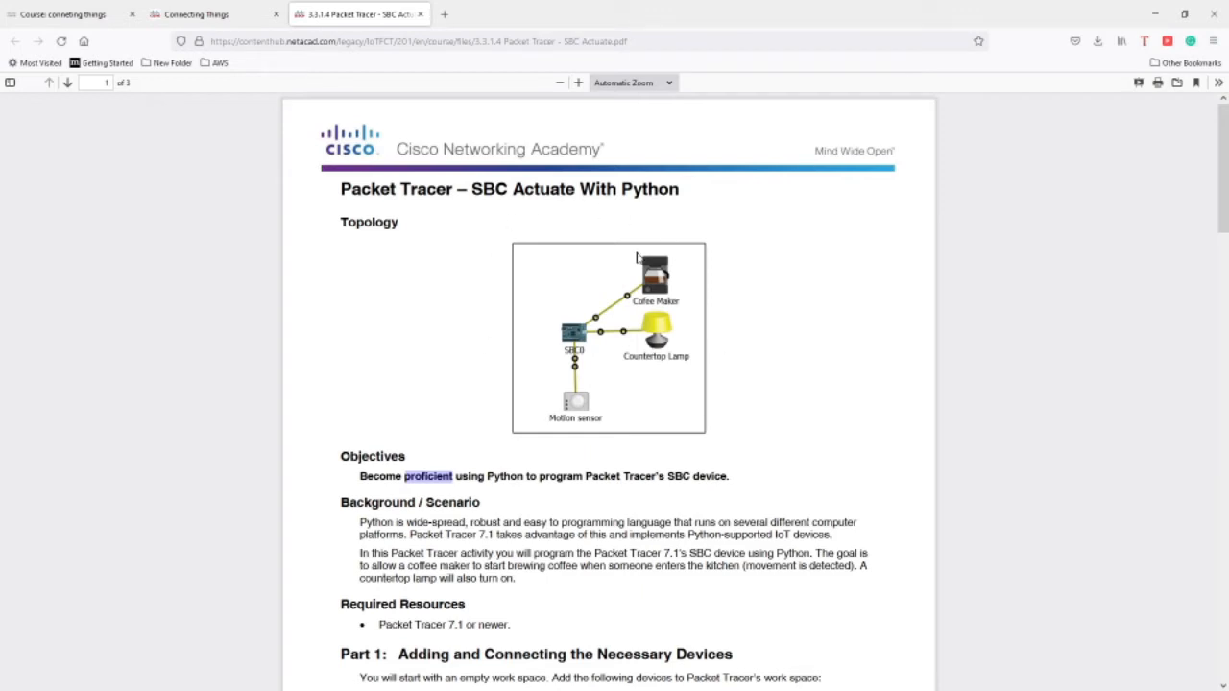
mouse_move(546, 336)
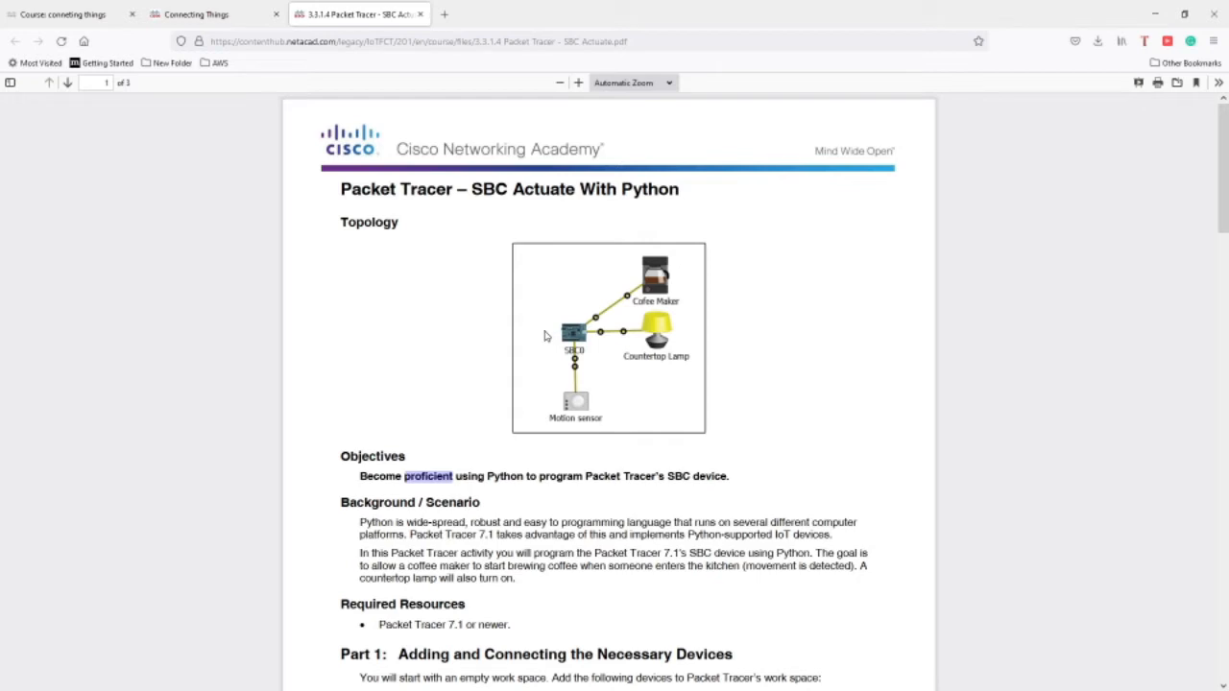
mouse_move(552, 420)
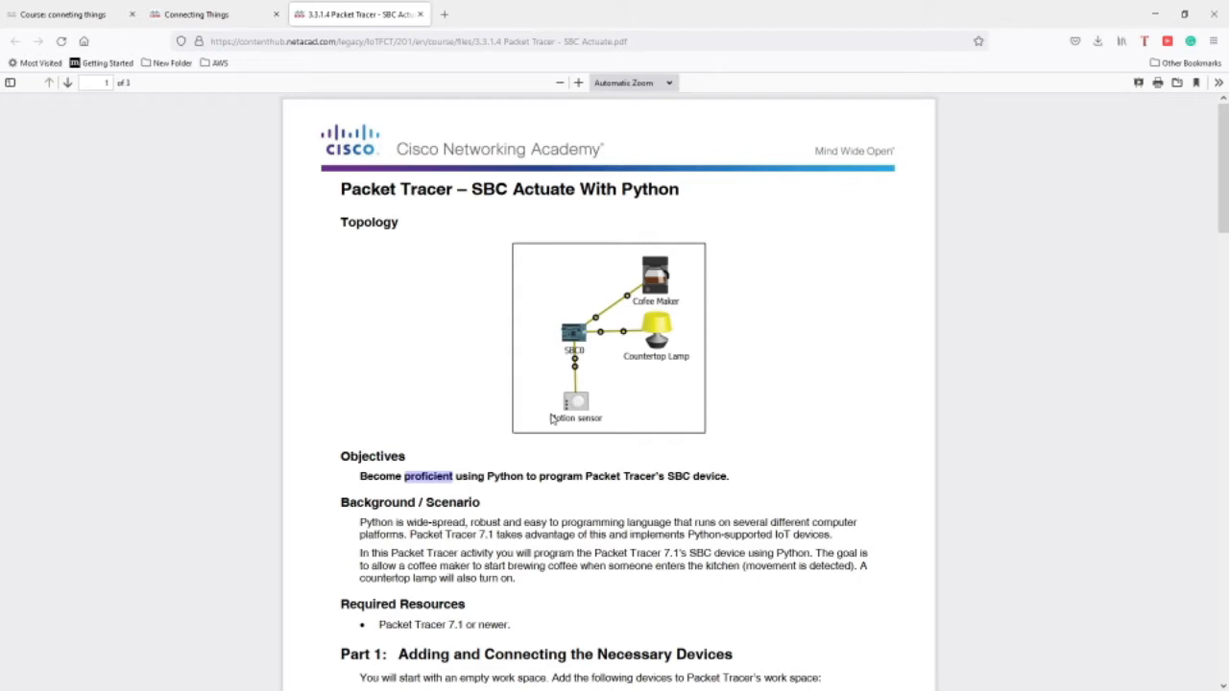
mouse_move(617, 403)
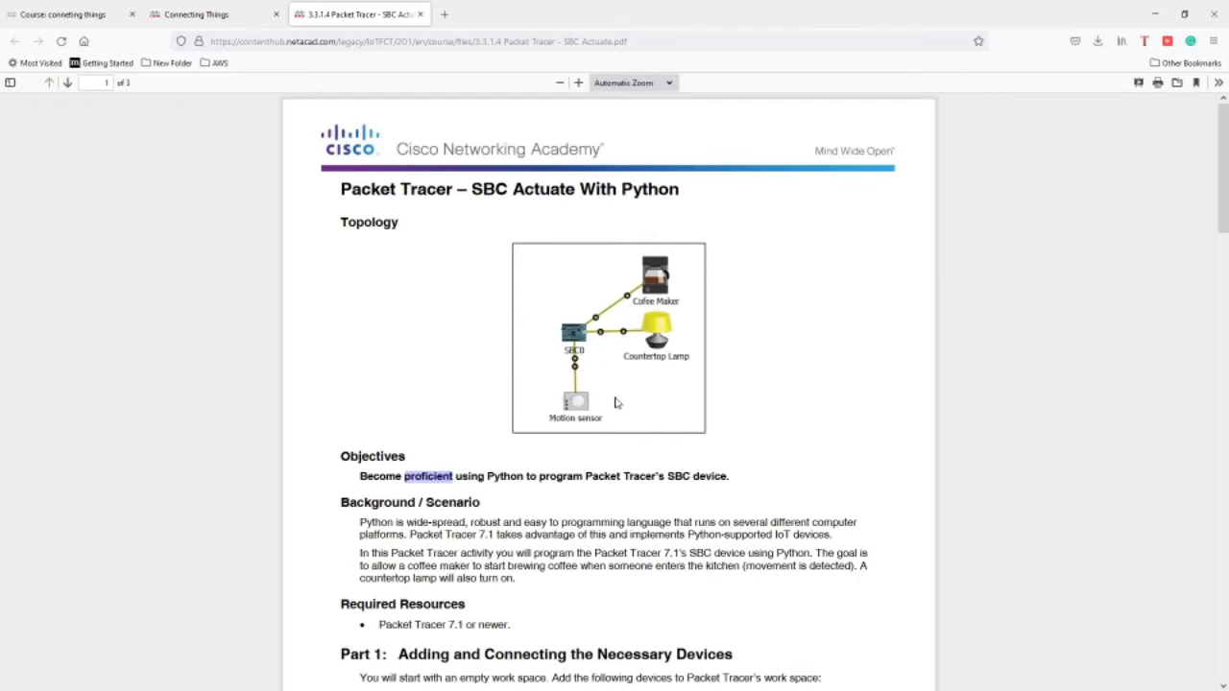
mouse_move(566, 413)
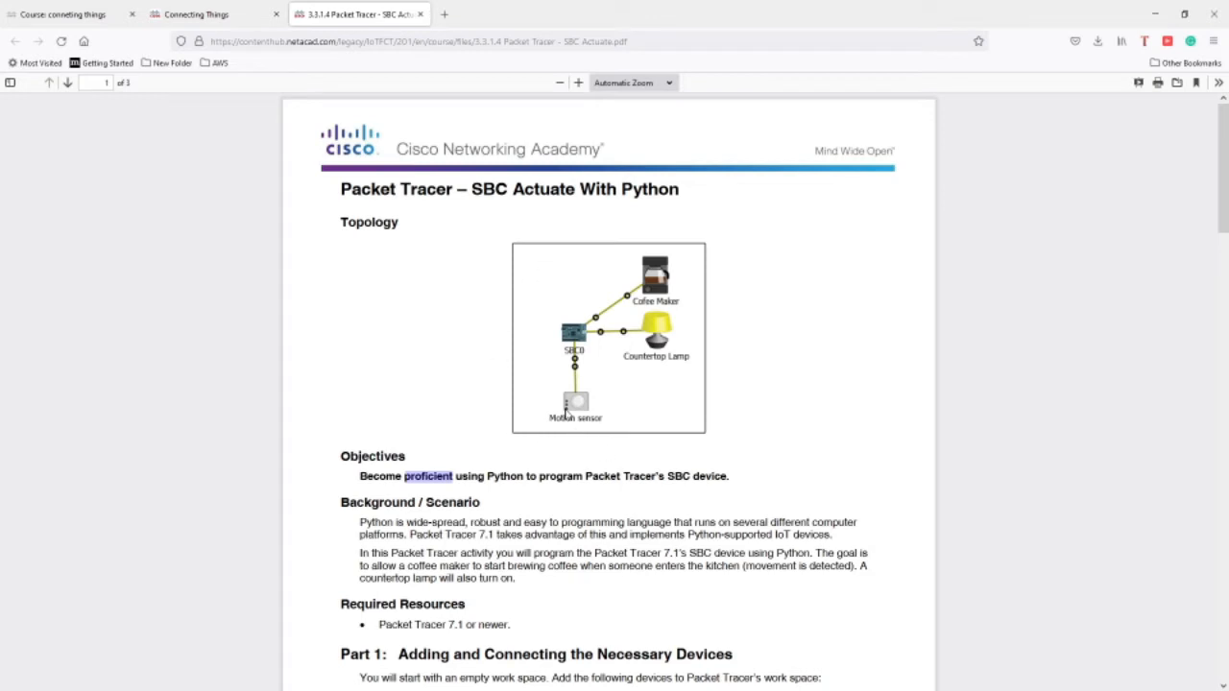
mouse_move(570, 411)
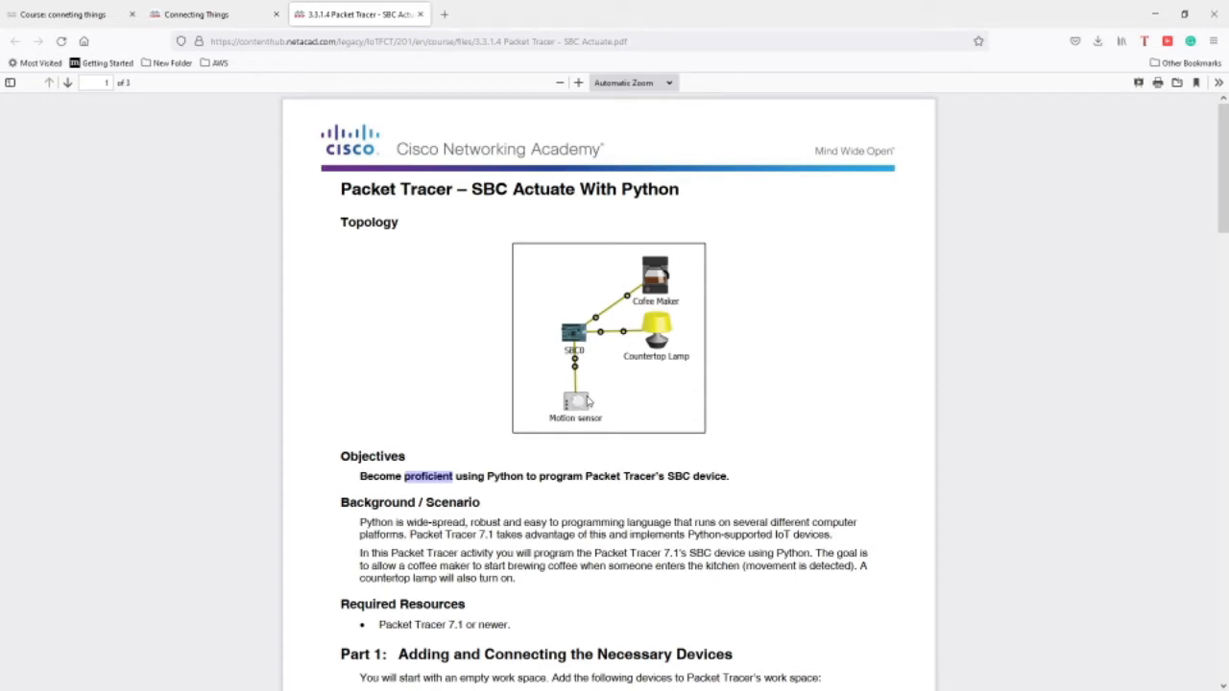
mouse_move(653, 364)
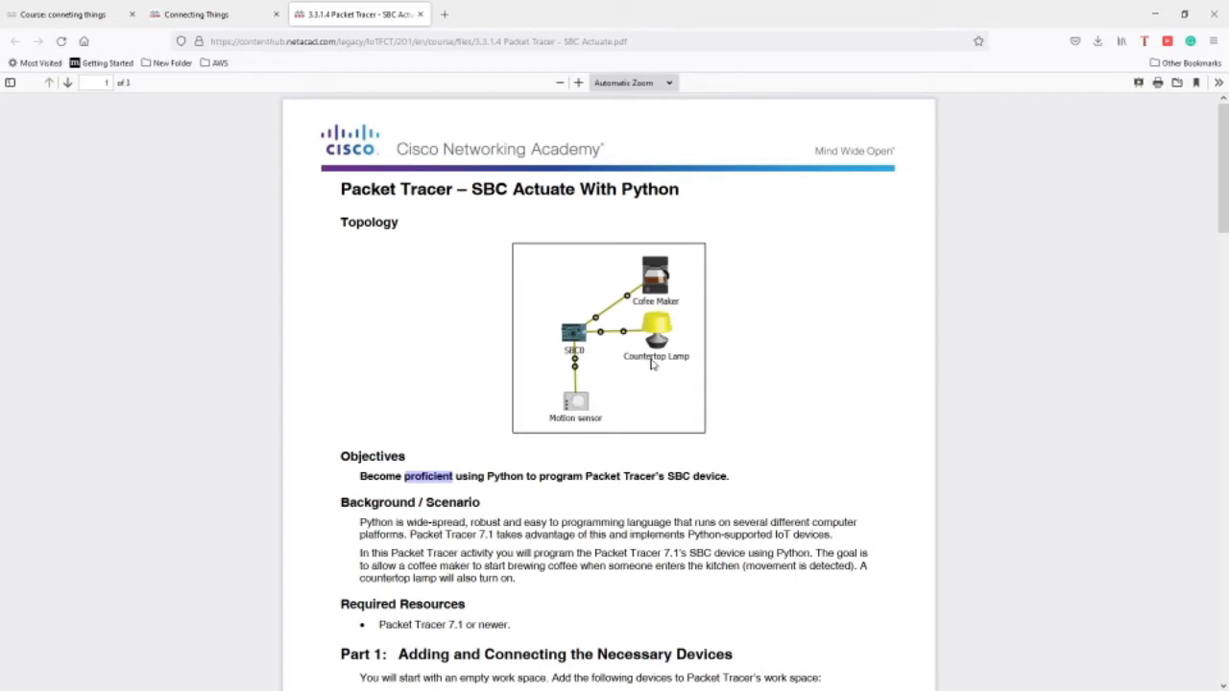
mouse_move(672, 309)
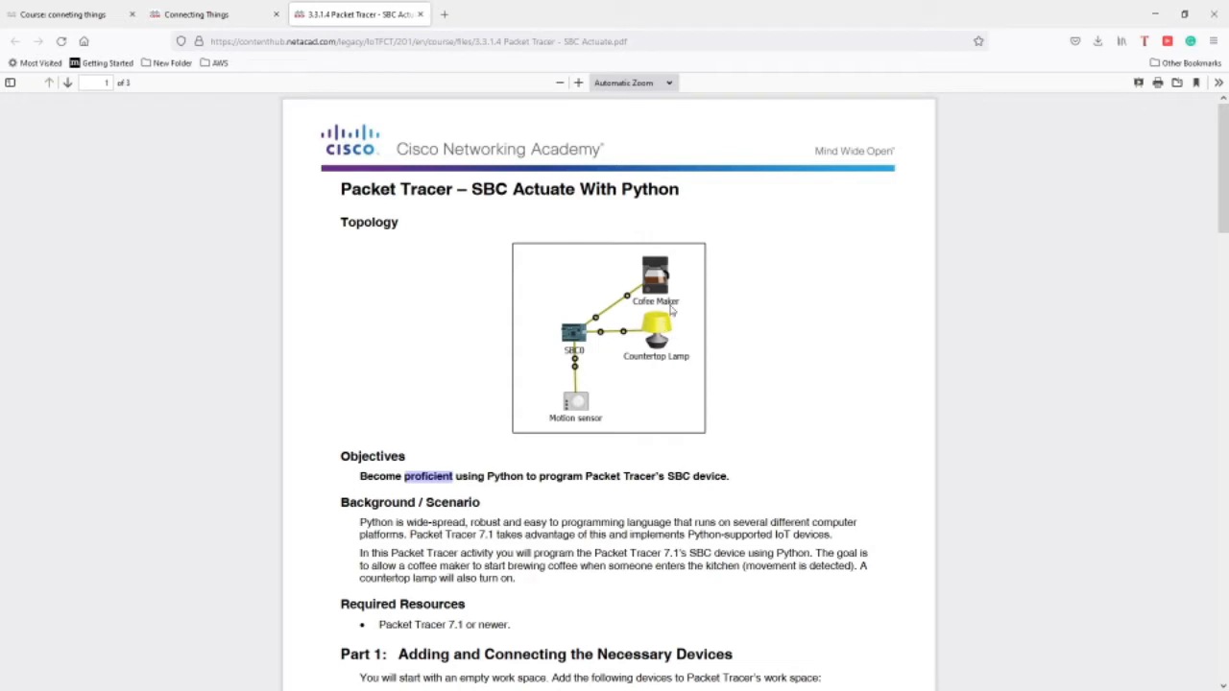
mouse_move(655, 276)
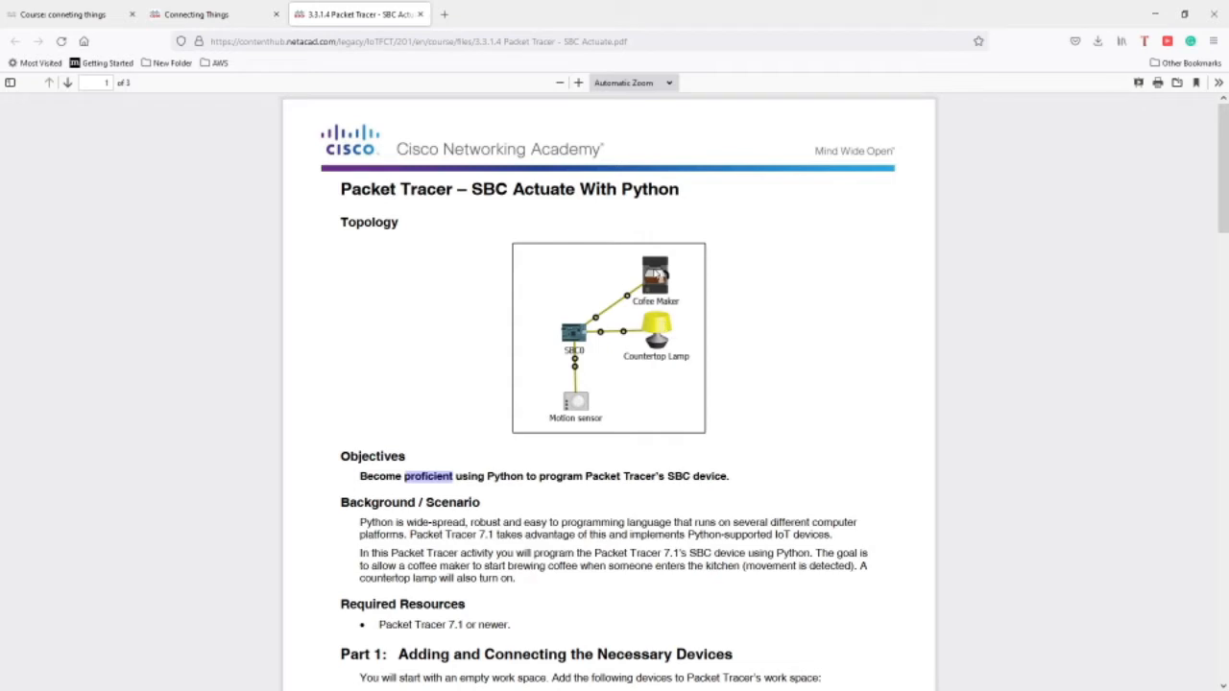
mouse_move(646, 290)
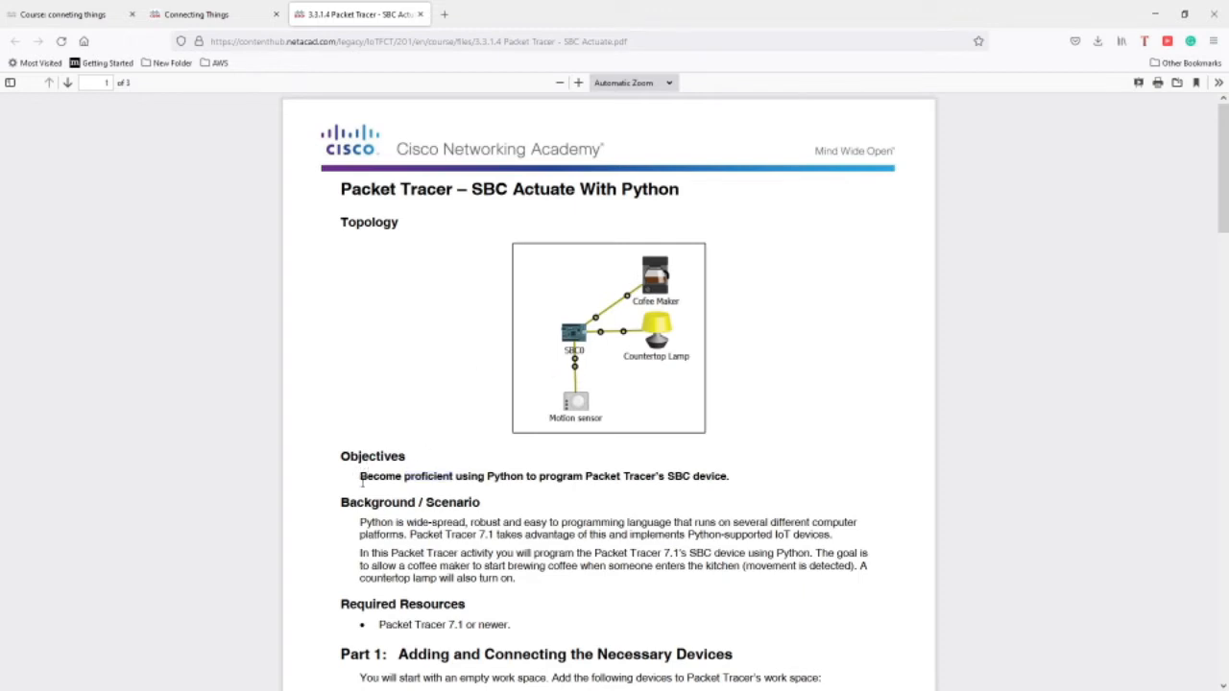
mouse_move(507, 492)
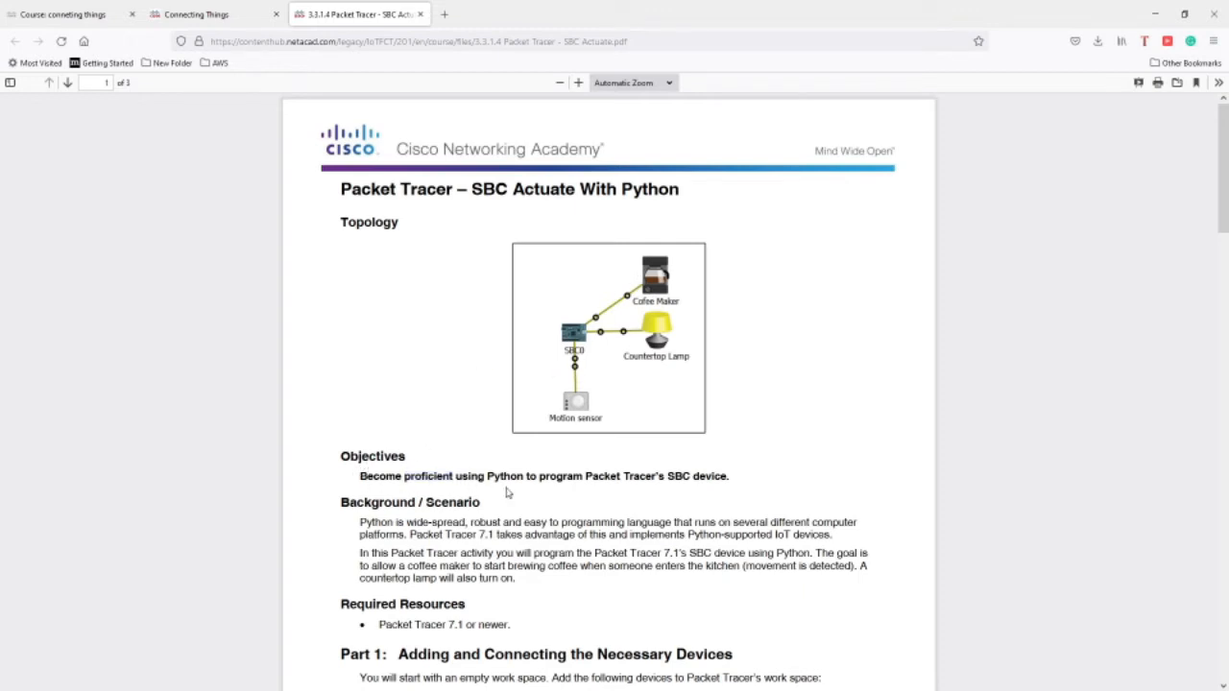
mouse_move(634, 459)
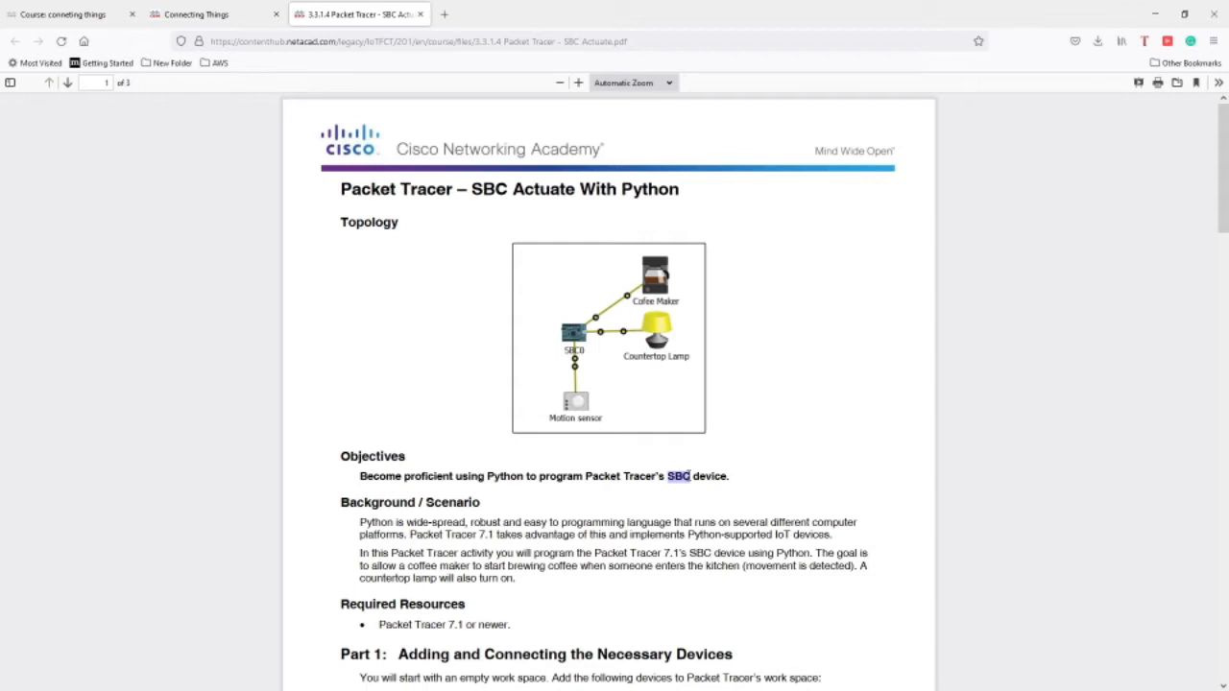
scroll(down, 3)
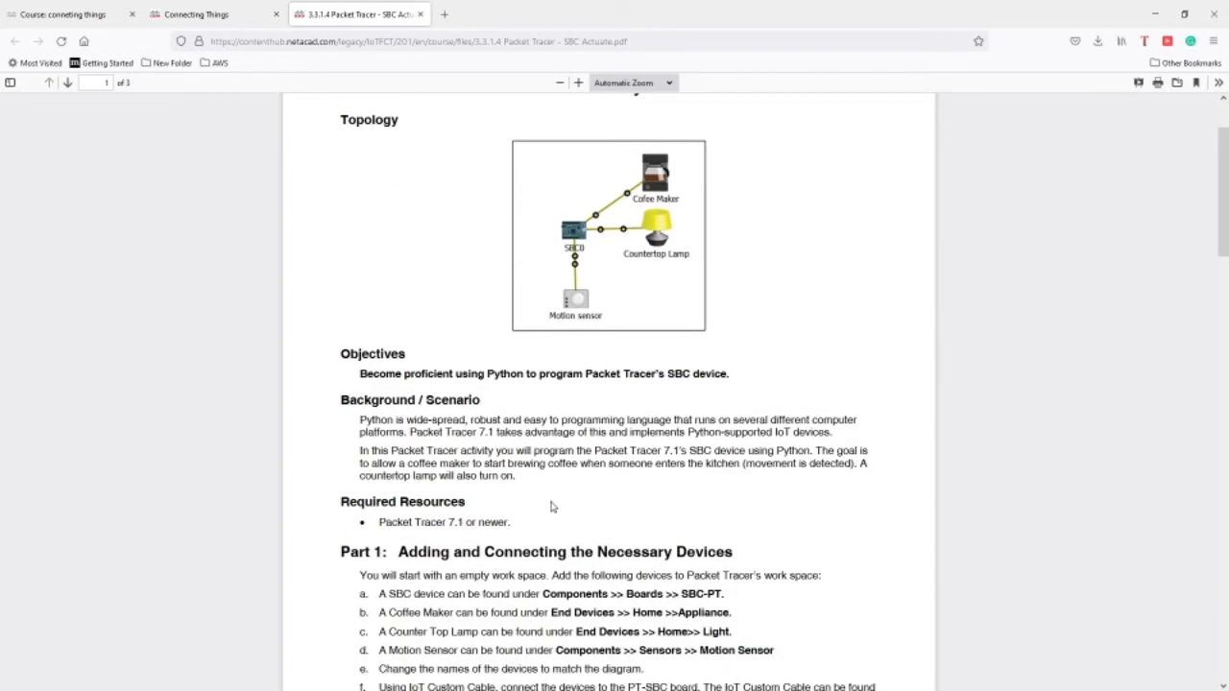
scroll(down, 3)
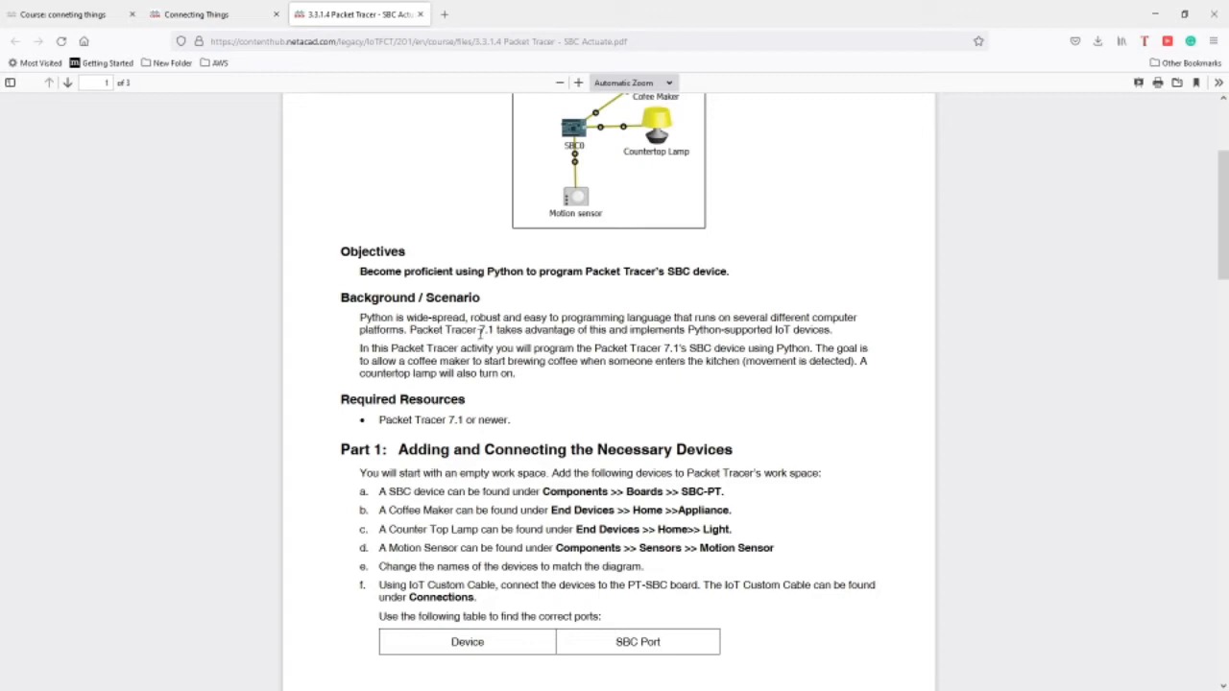
mouse_move(531, 345)
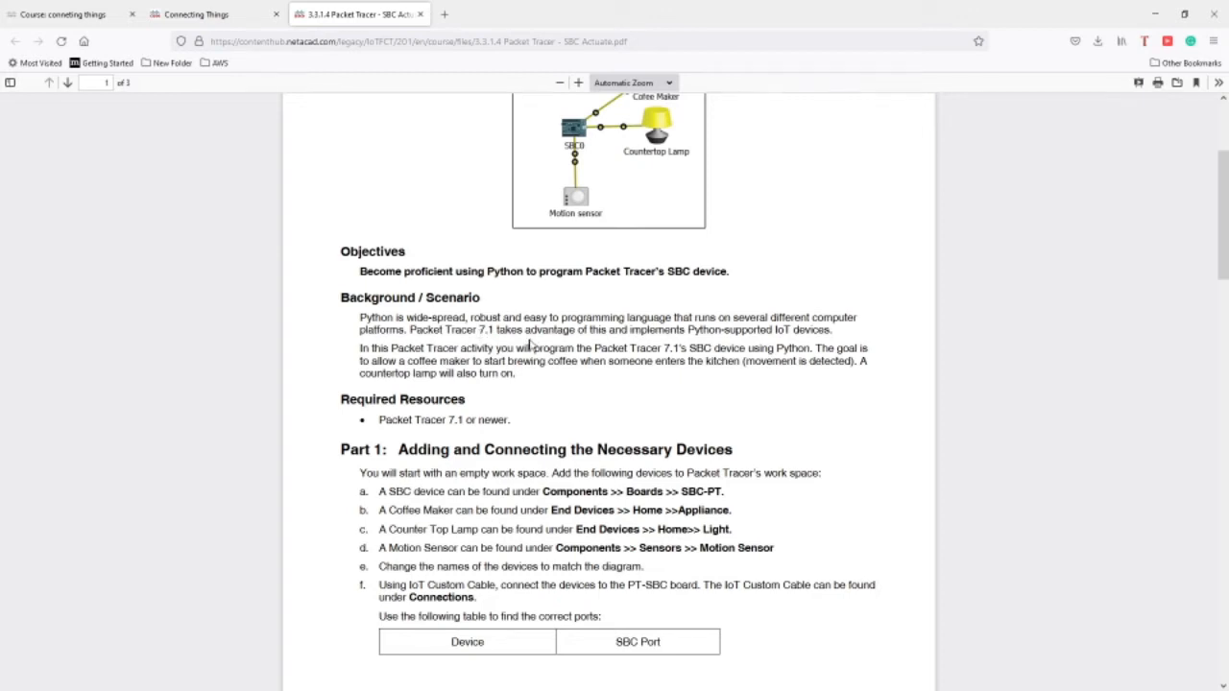
mouse_move(613, 344)
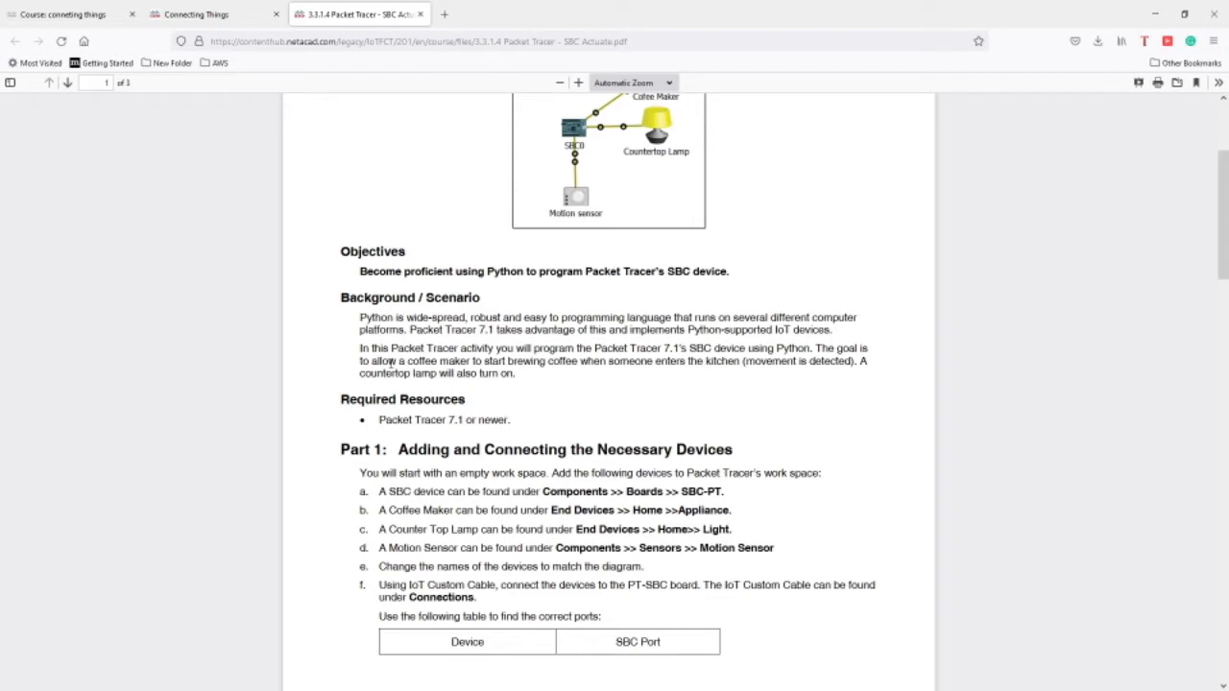
mouse_move(579, 418)
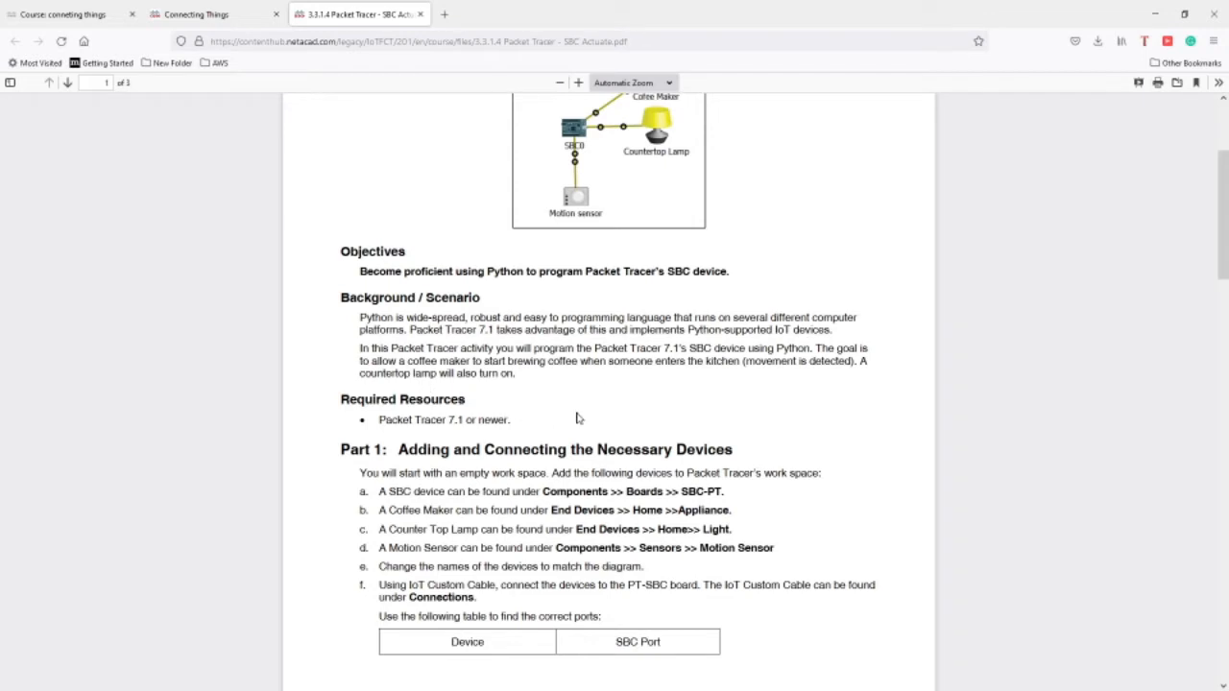
mouse_move(588, 142)
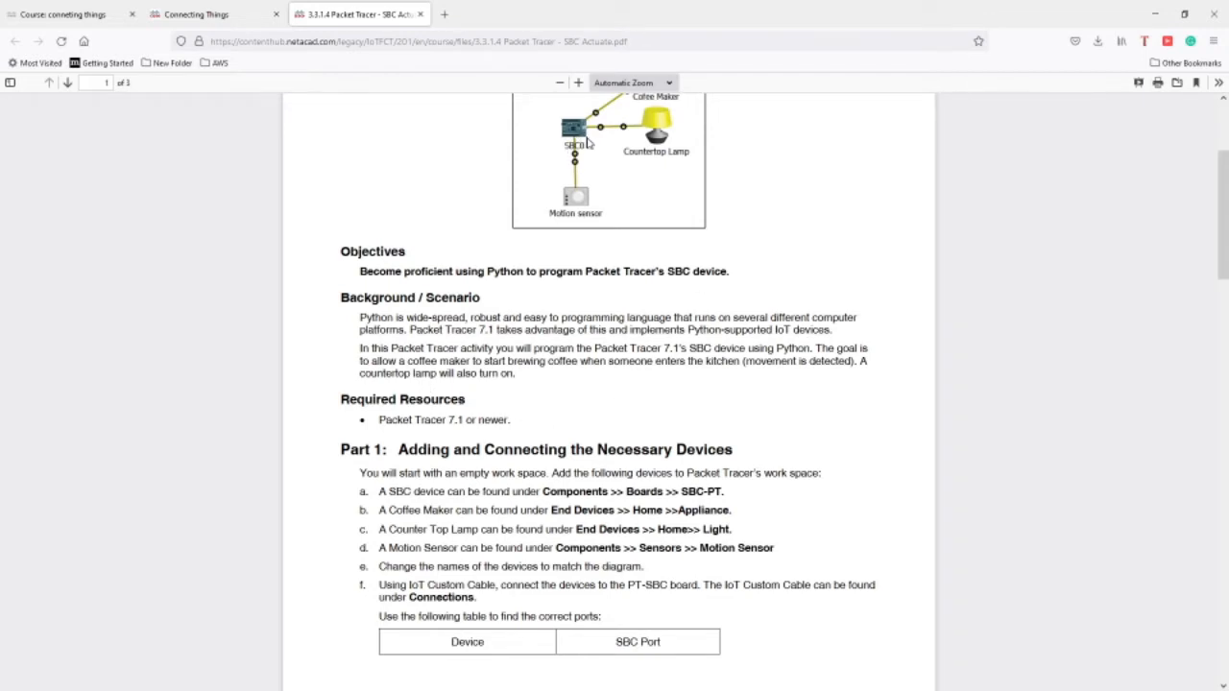
scroll(down, 3)
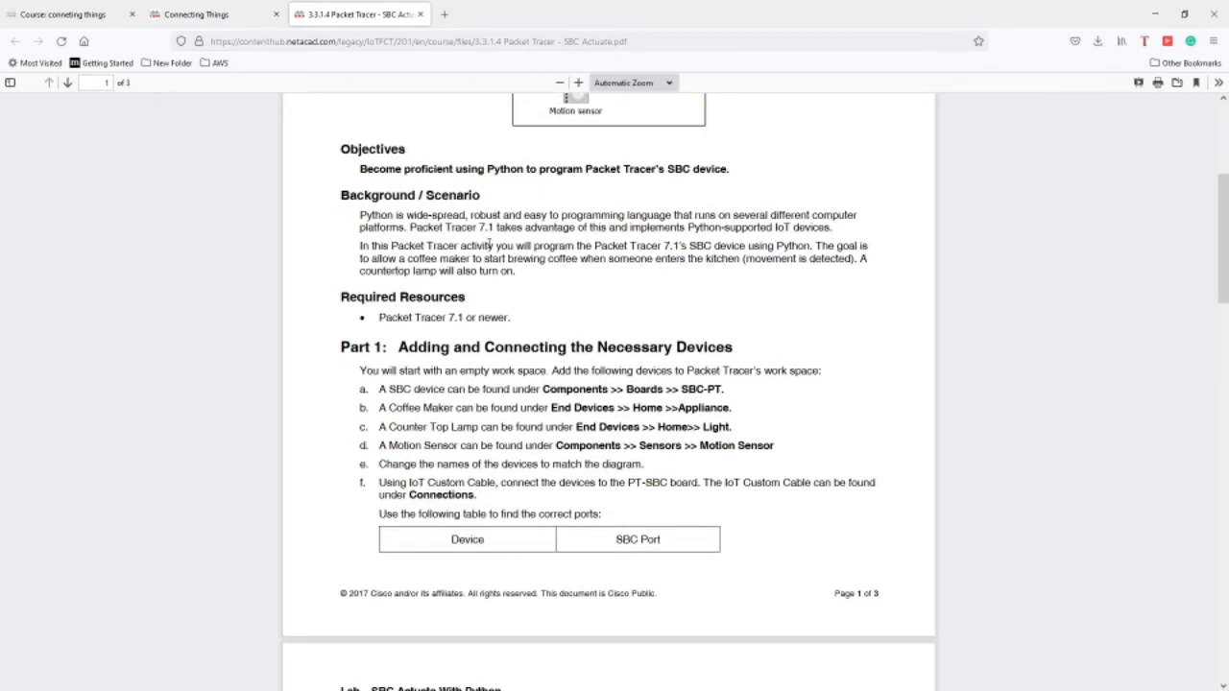
scroll(down, 3)
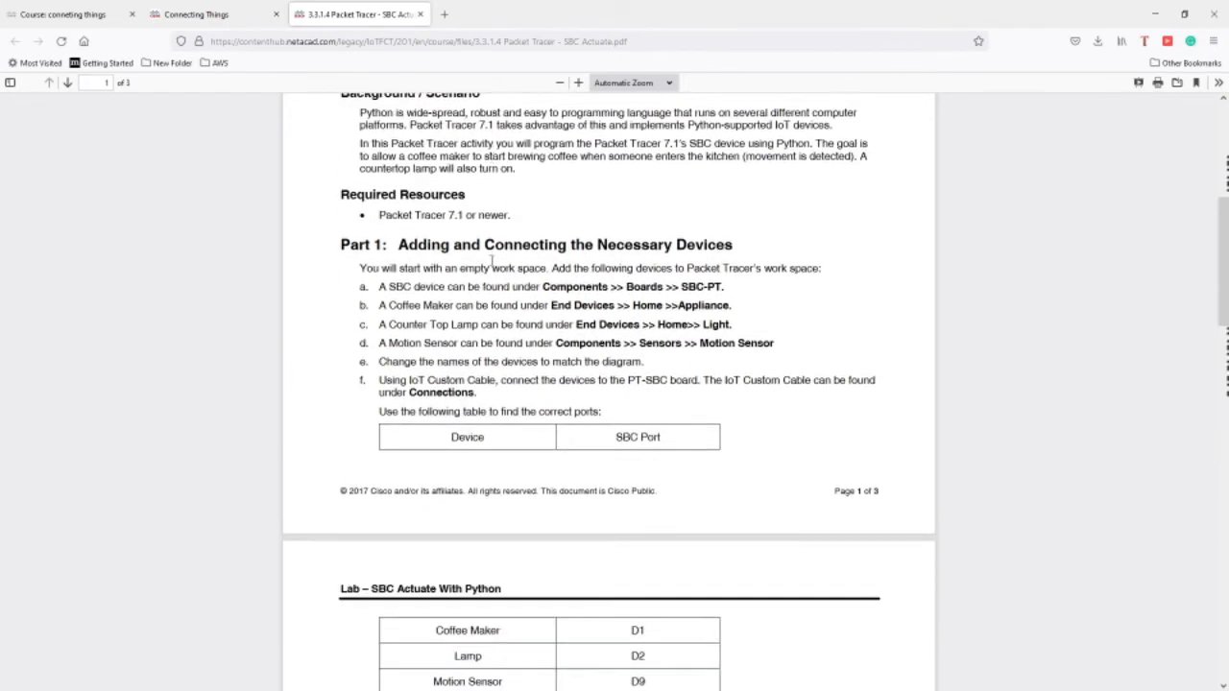
scroll(down, 3)
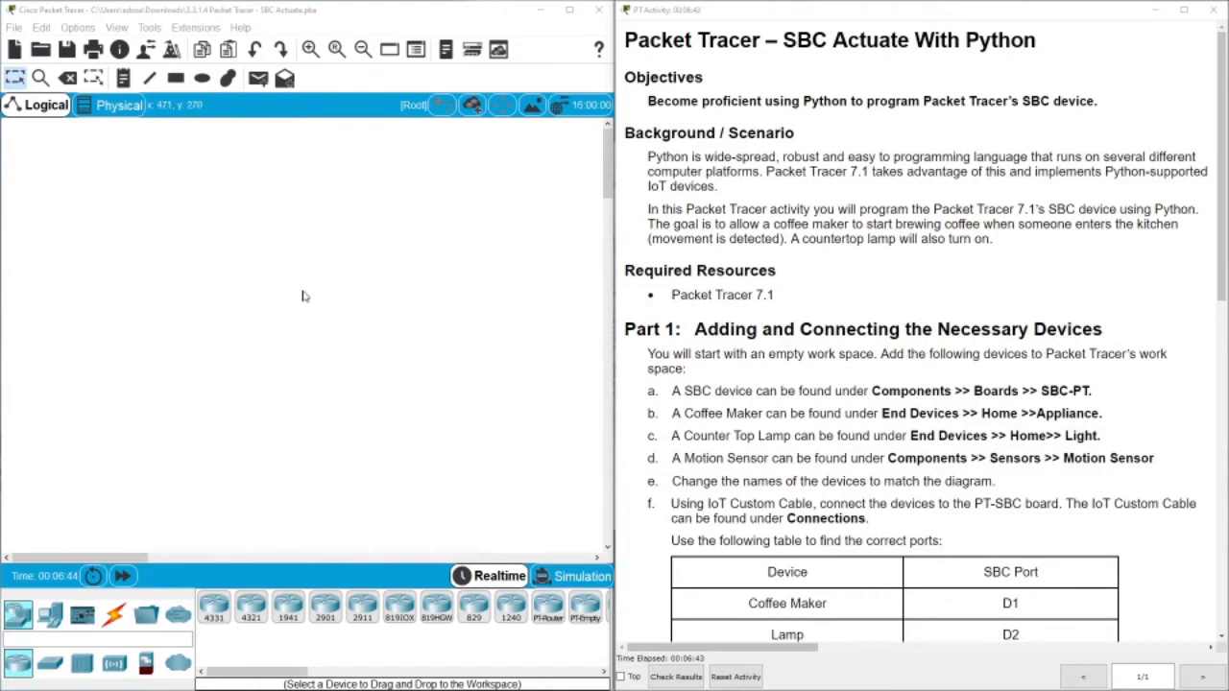
mouse_move(1090, 247)
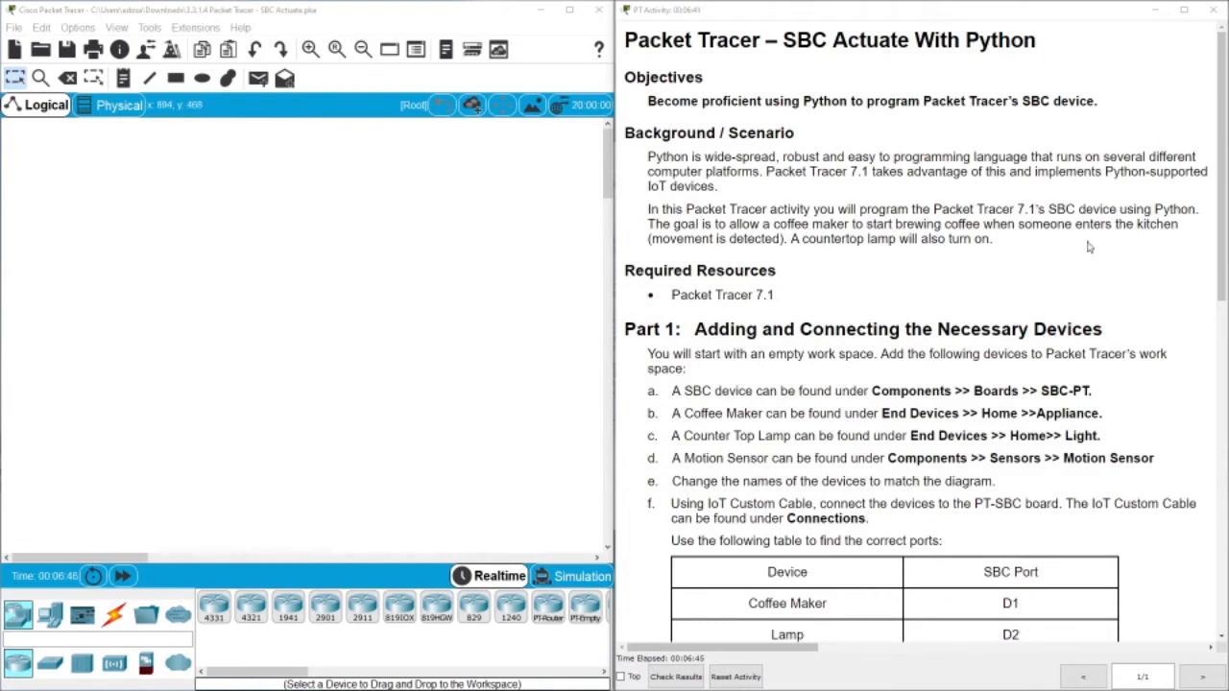
- Add an SBC-PT board, then drag a coffee maker and countertop lamp into the workspace
scroll(down, 3)
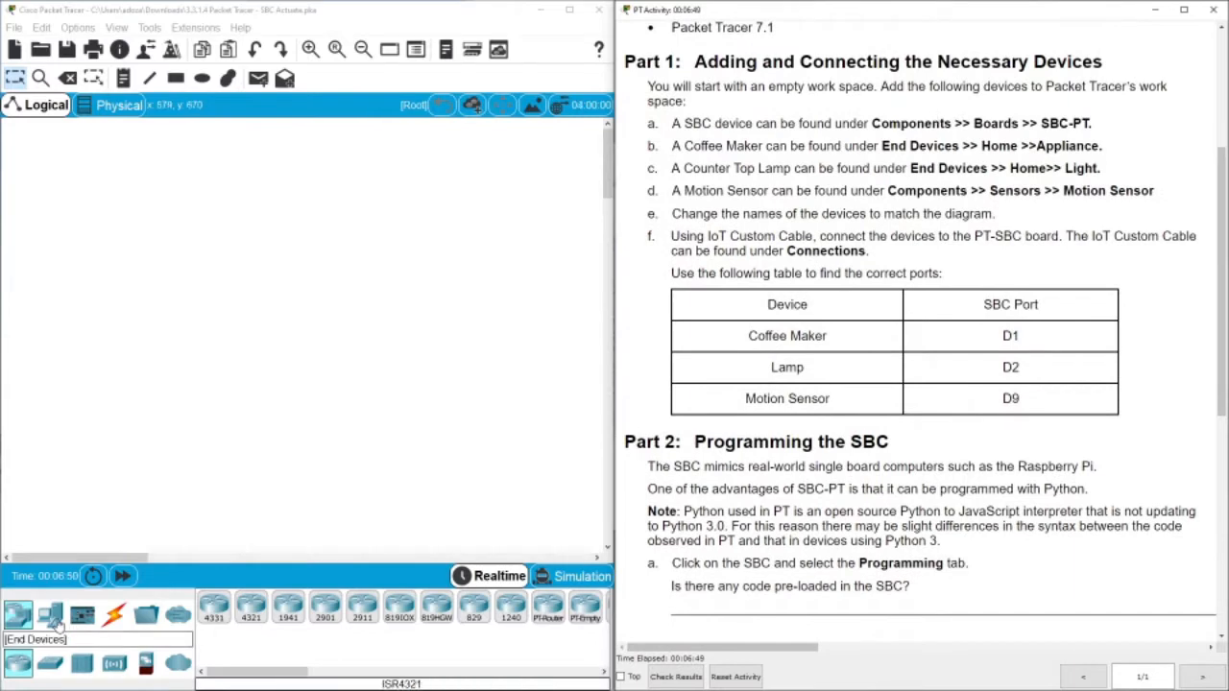
click(50, 616)
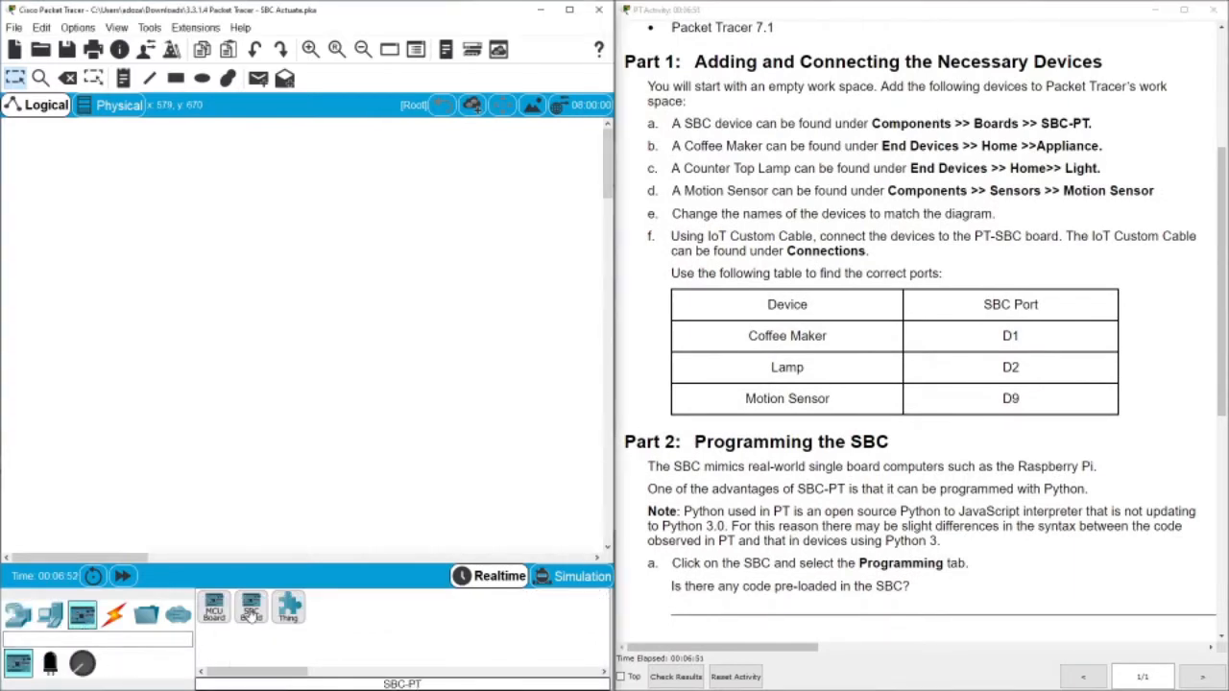
click(268, 331)
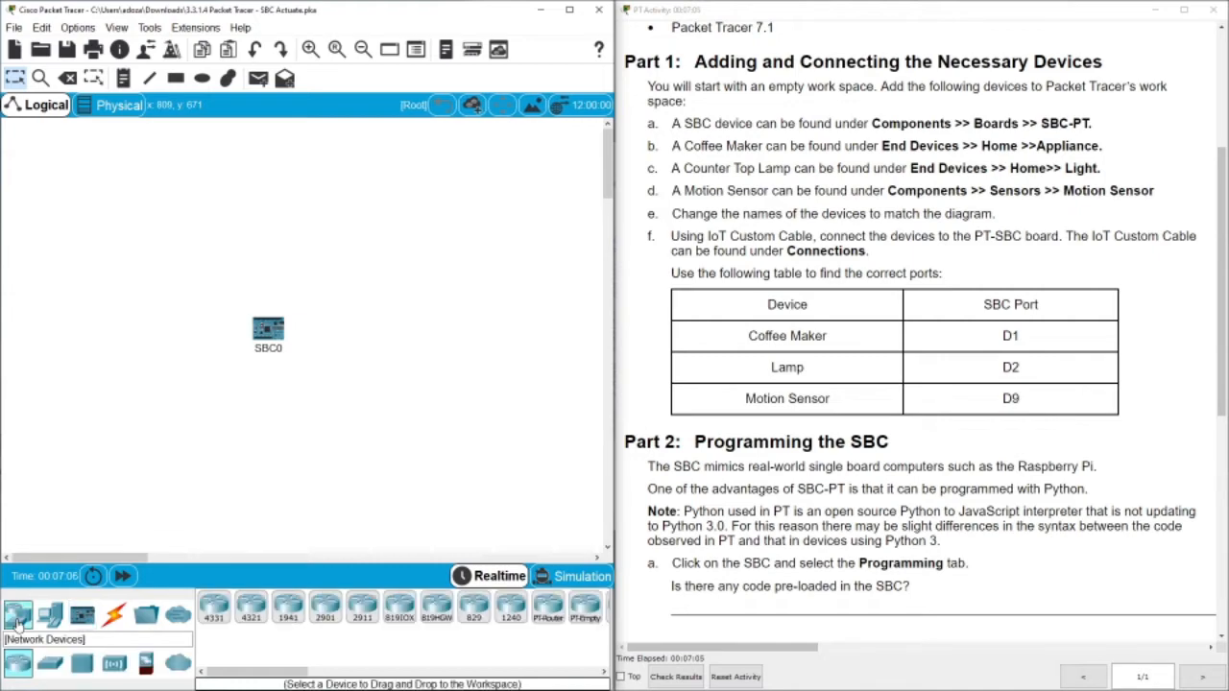
click(49, 615)
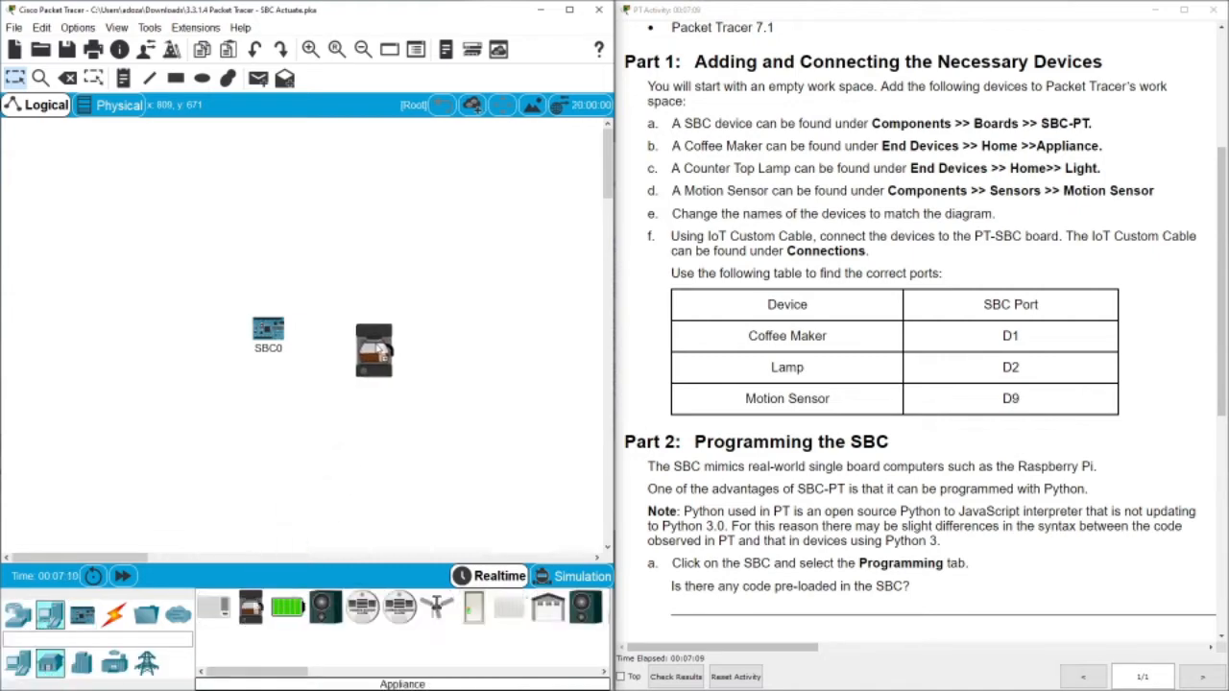
drag(373, 348, 389, 229)
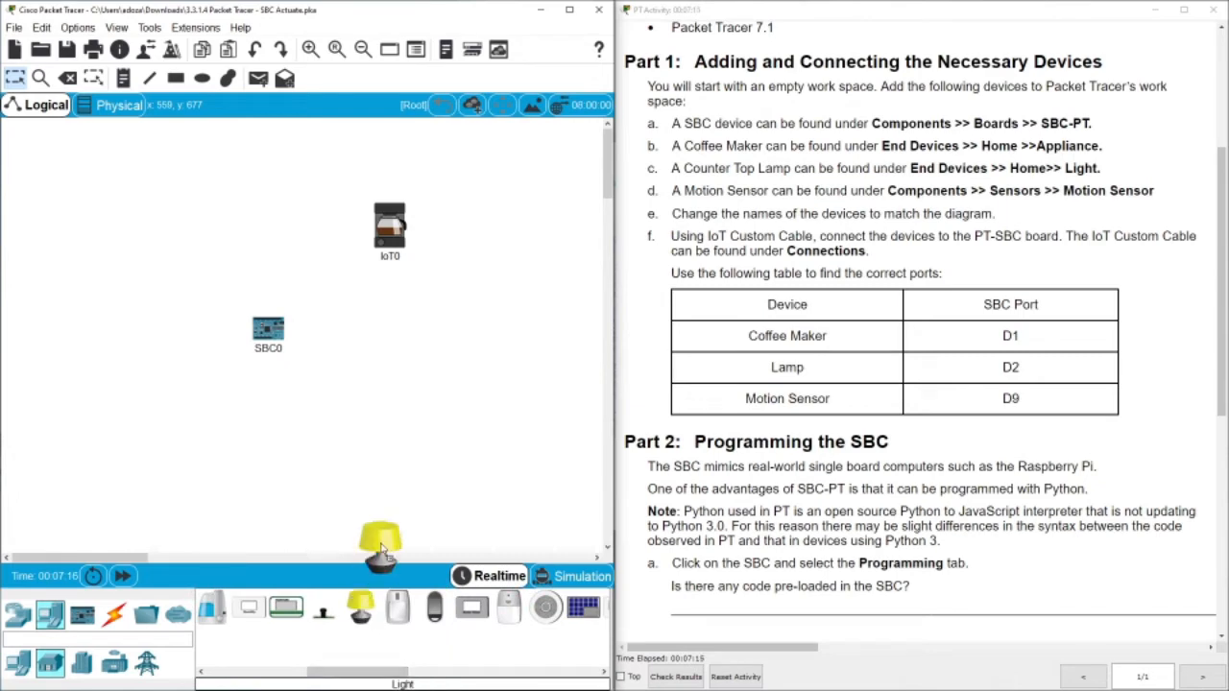
drag(383, 547, 383, 360)
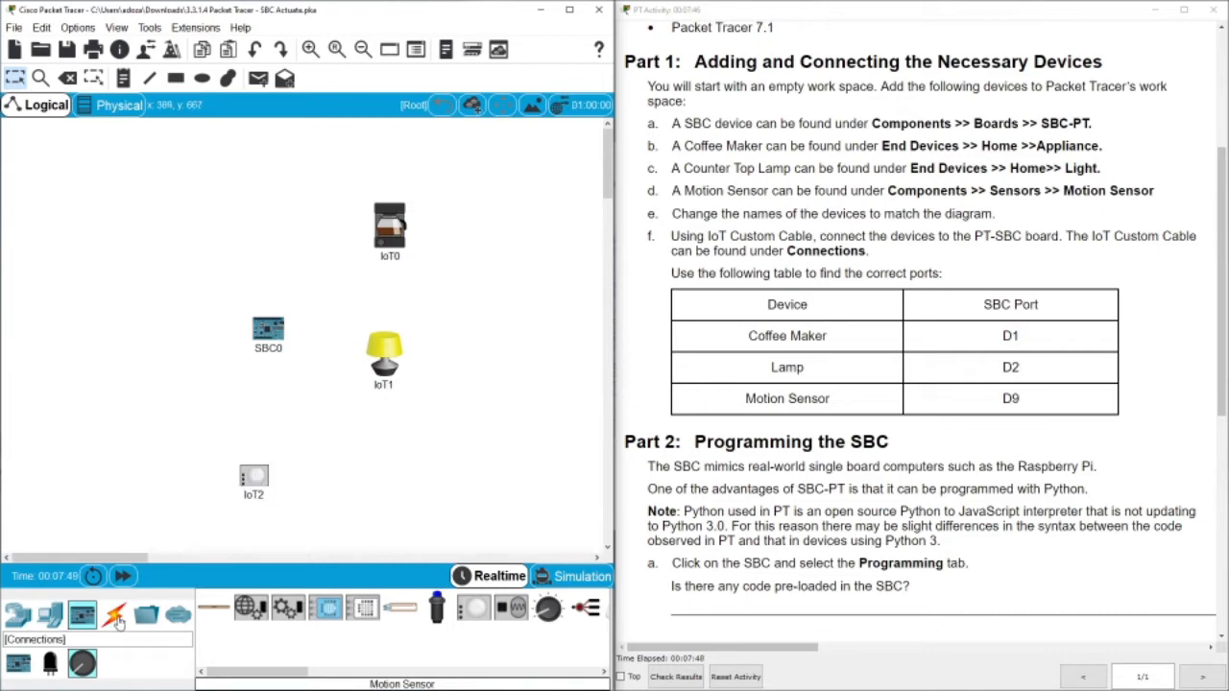
- Link the coffee maker and lamp to SBC0's digital ports with IoT custom cables
click(115, 616)
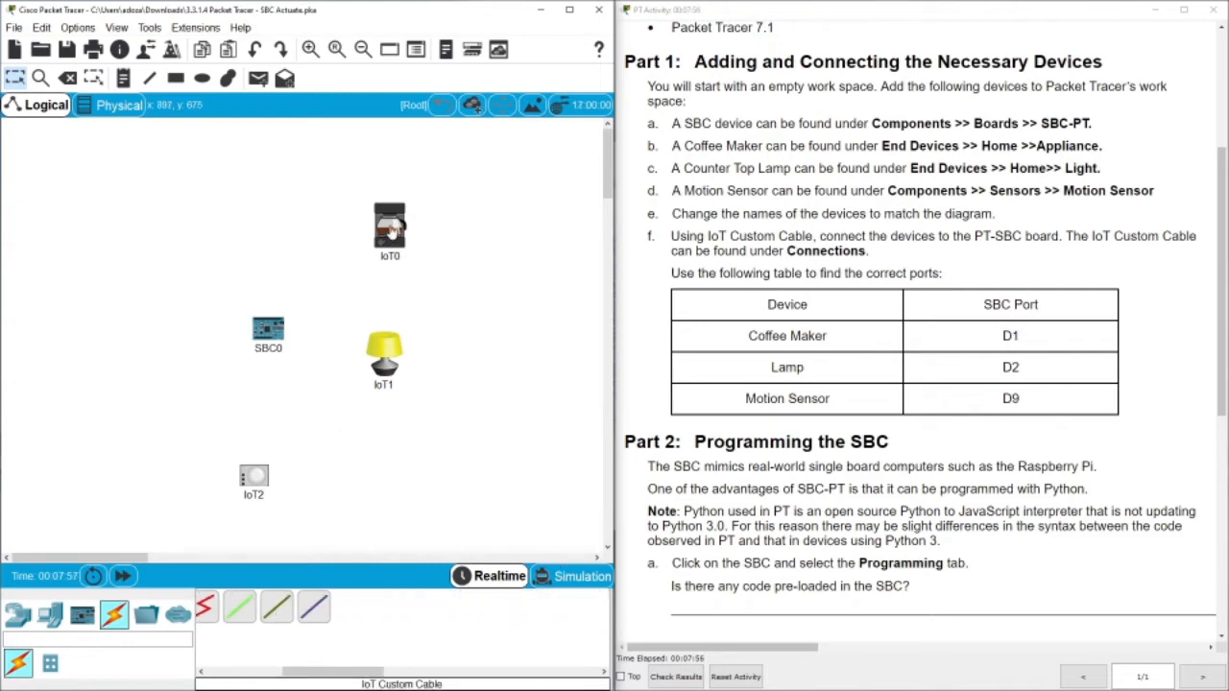
click(268, 329)
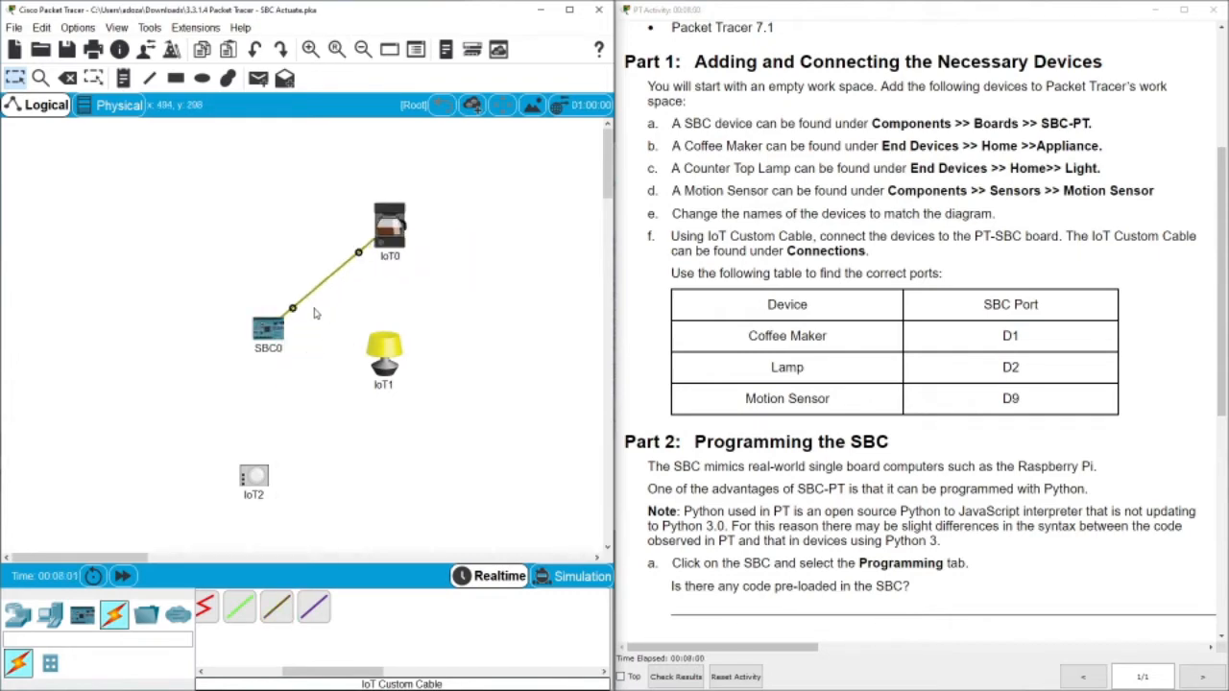
mouse_move(317, 340)
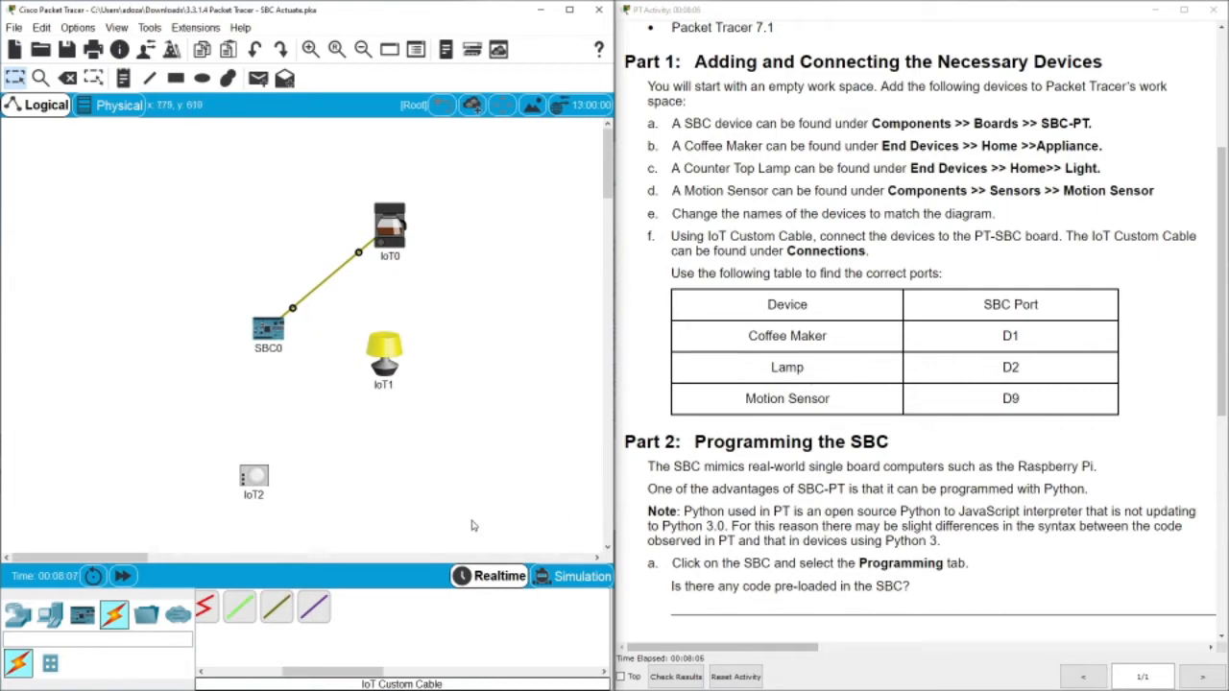
click(384, 355)
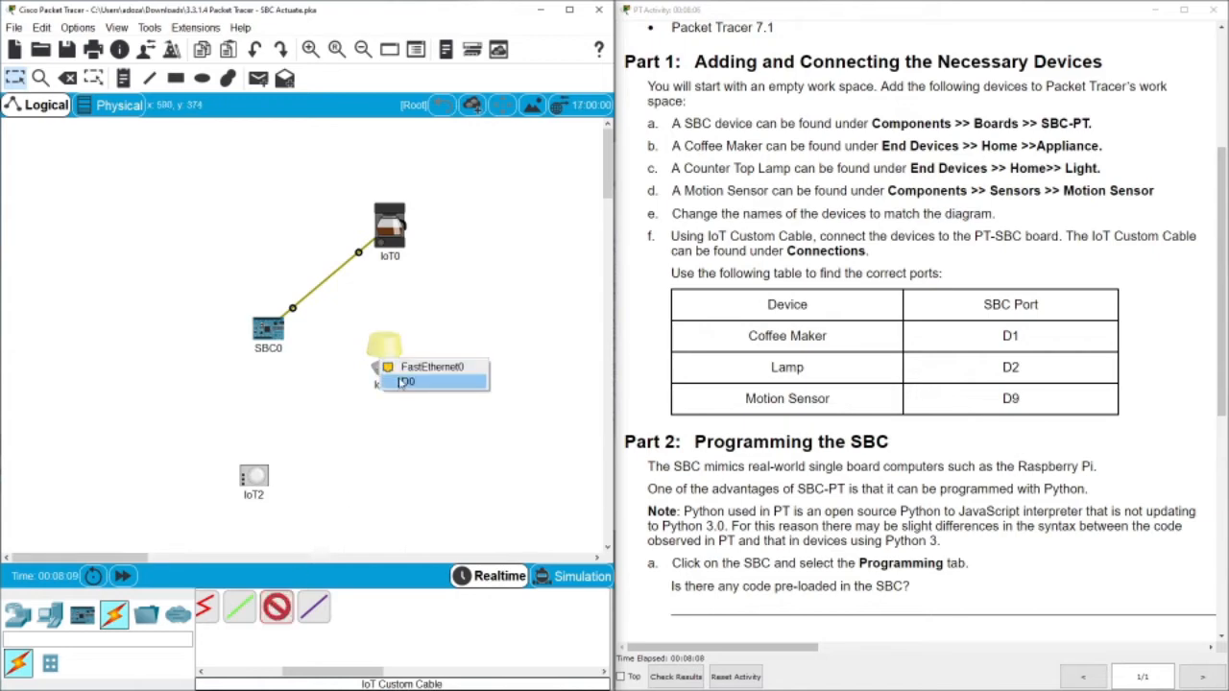
click(267, 332)
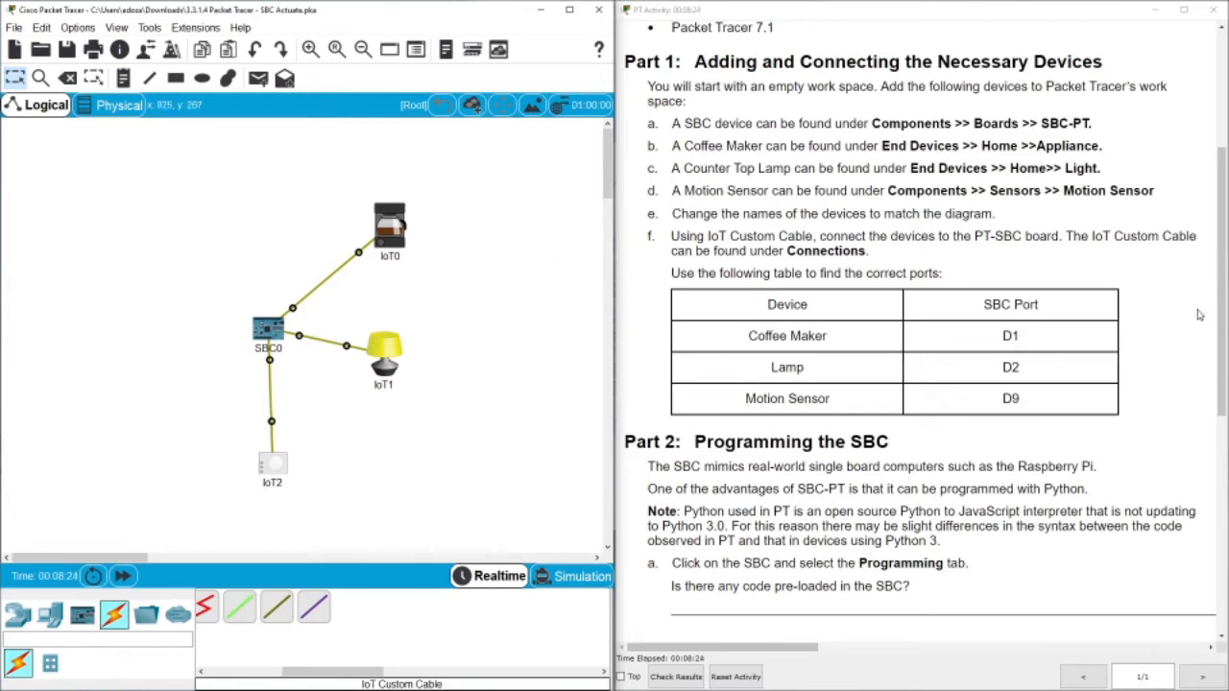
- Select the SBC-PT device category and open SBC0's configuration window
scroll(down, 3)
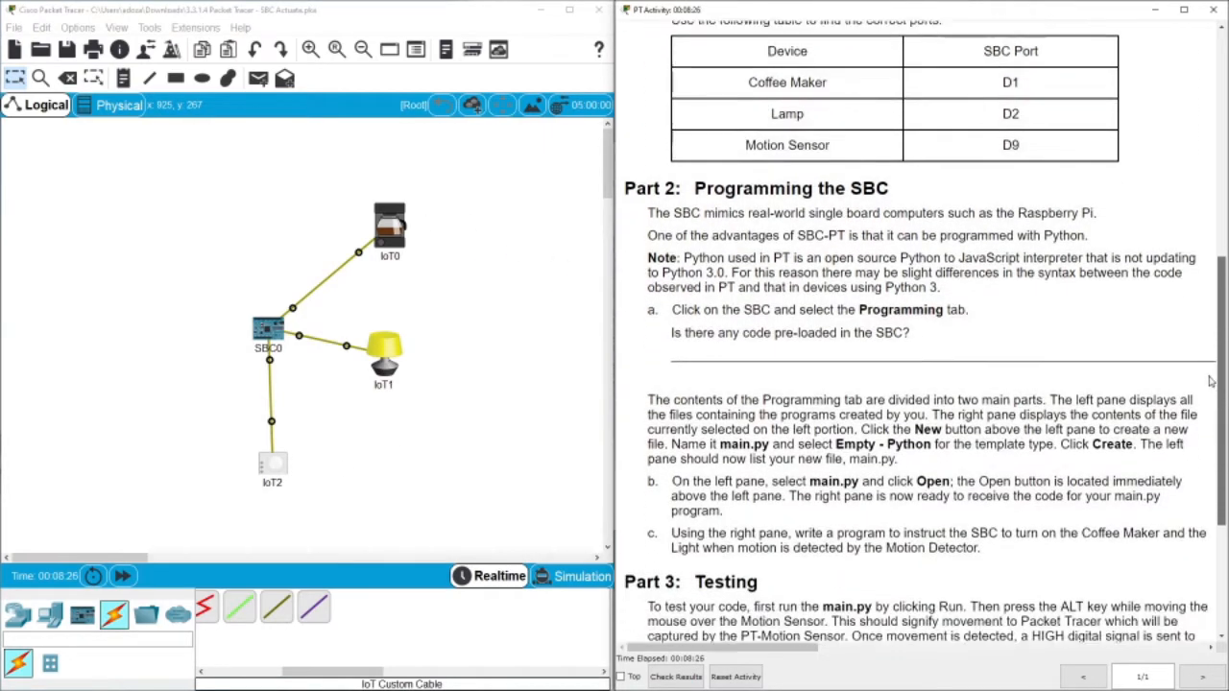
scroll(down, 3)
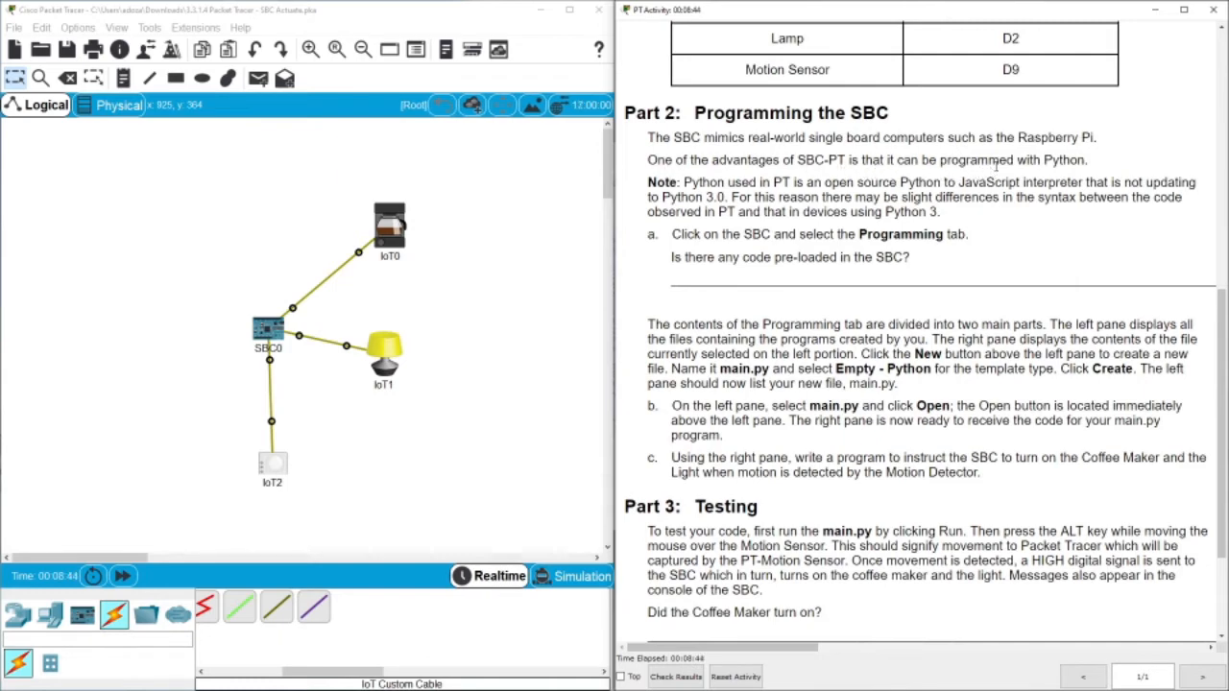
mouse_move(288, 353)
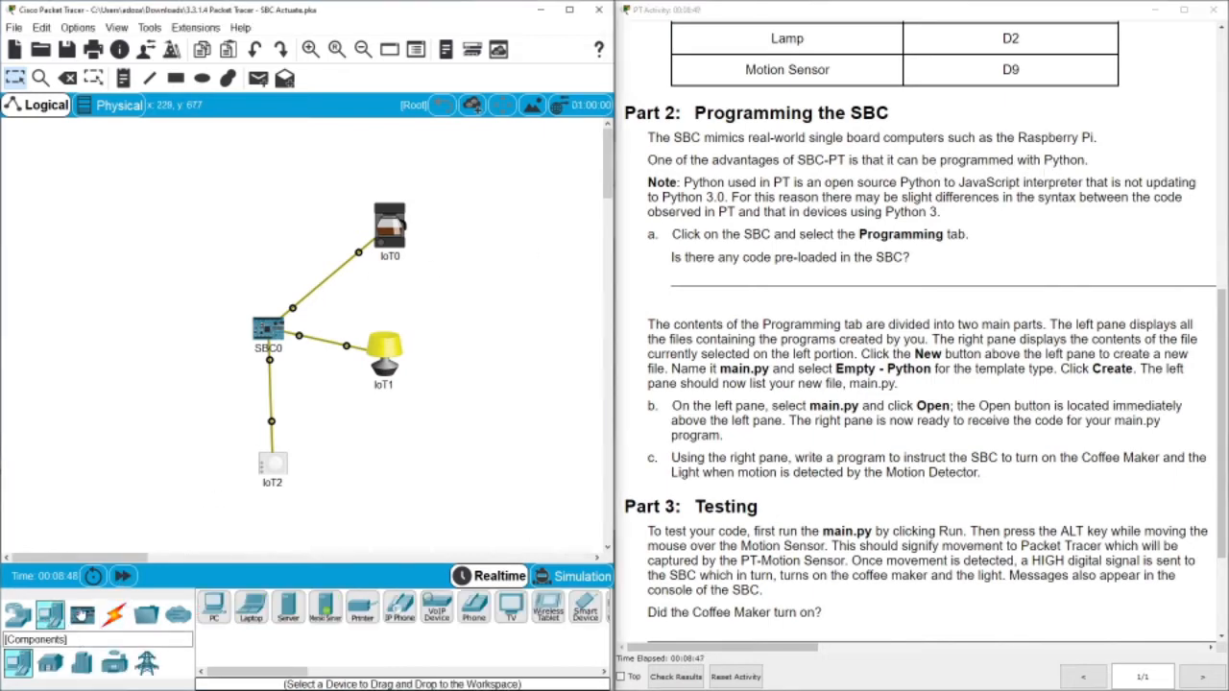
click(50, 615)
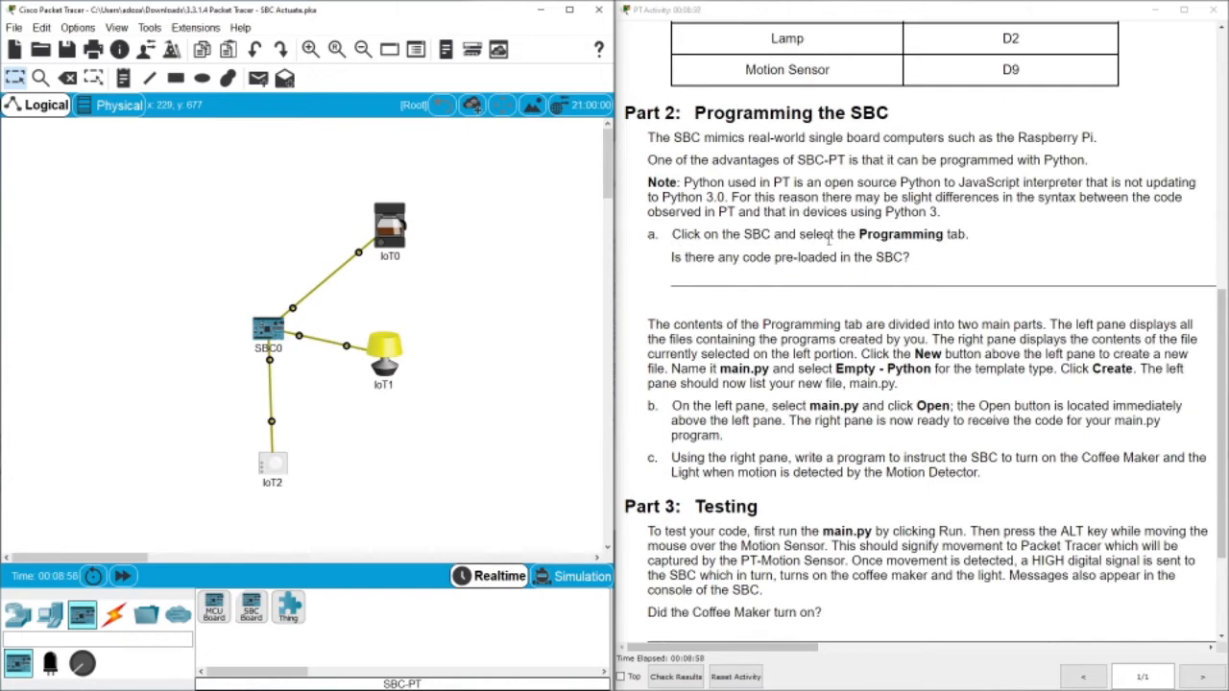
double_click(268, 329)
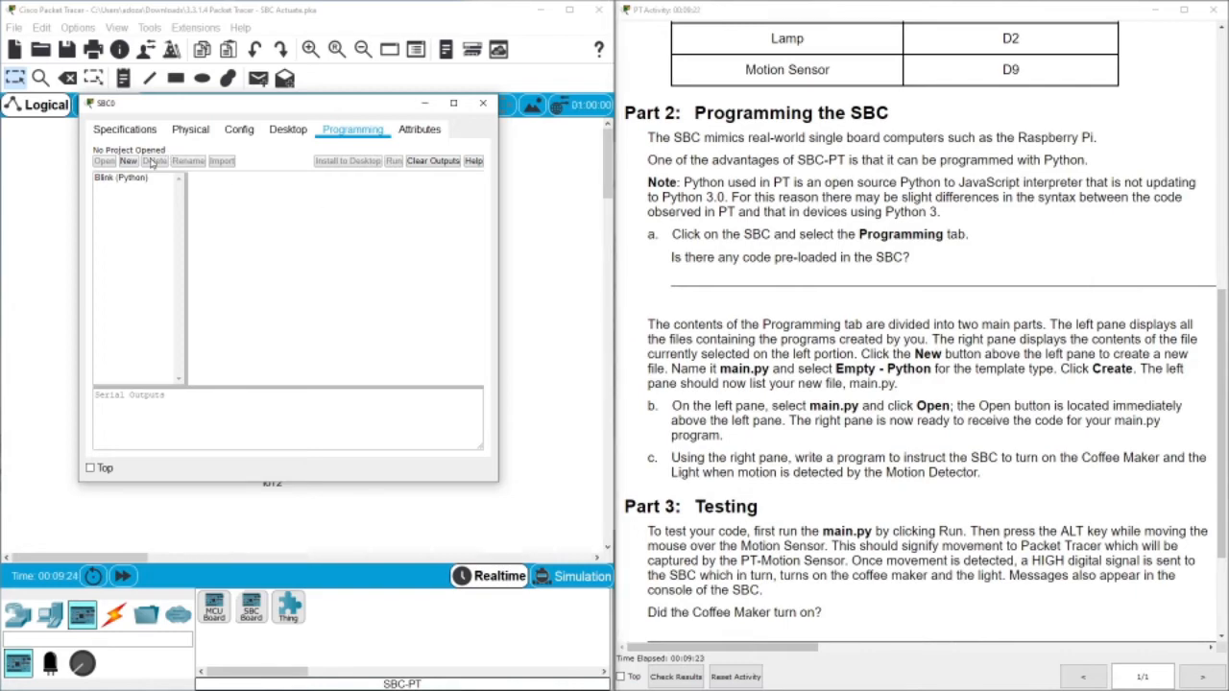
- Create a new SBC0 project from the Empty - Python template
click(133, 178)
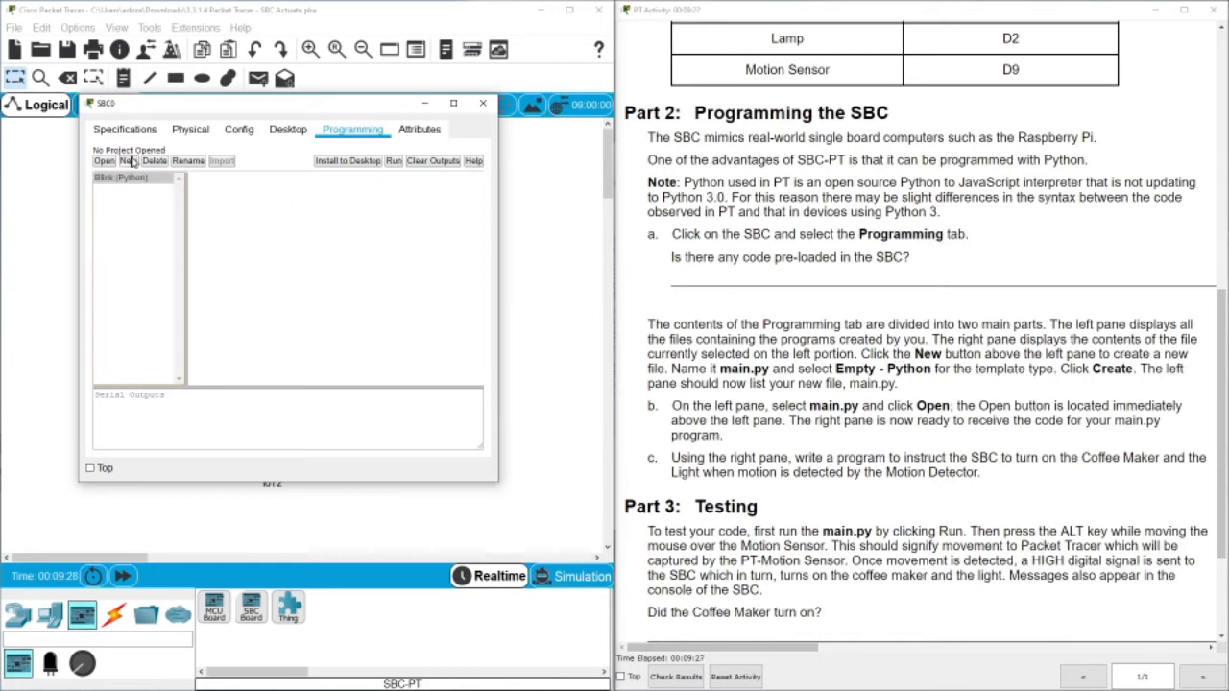
click(128, 160)
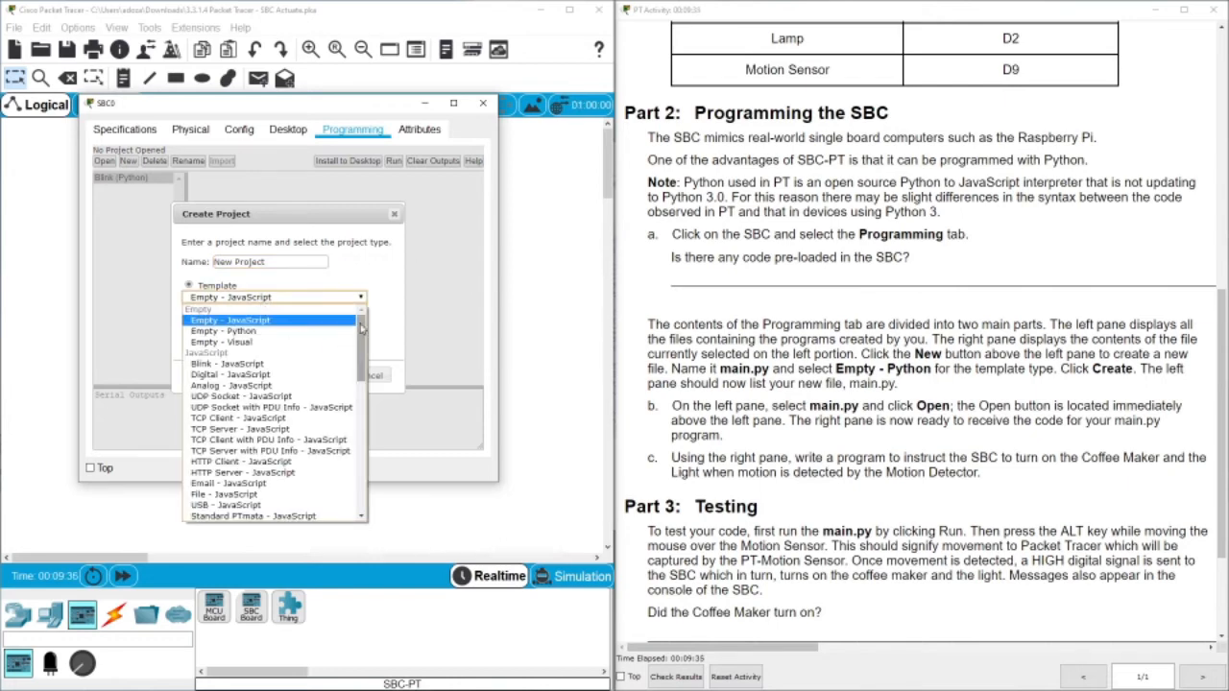
click(224, 330)
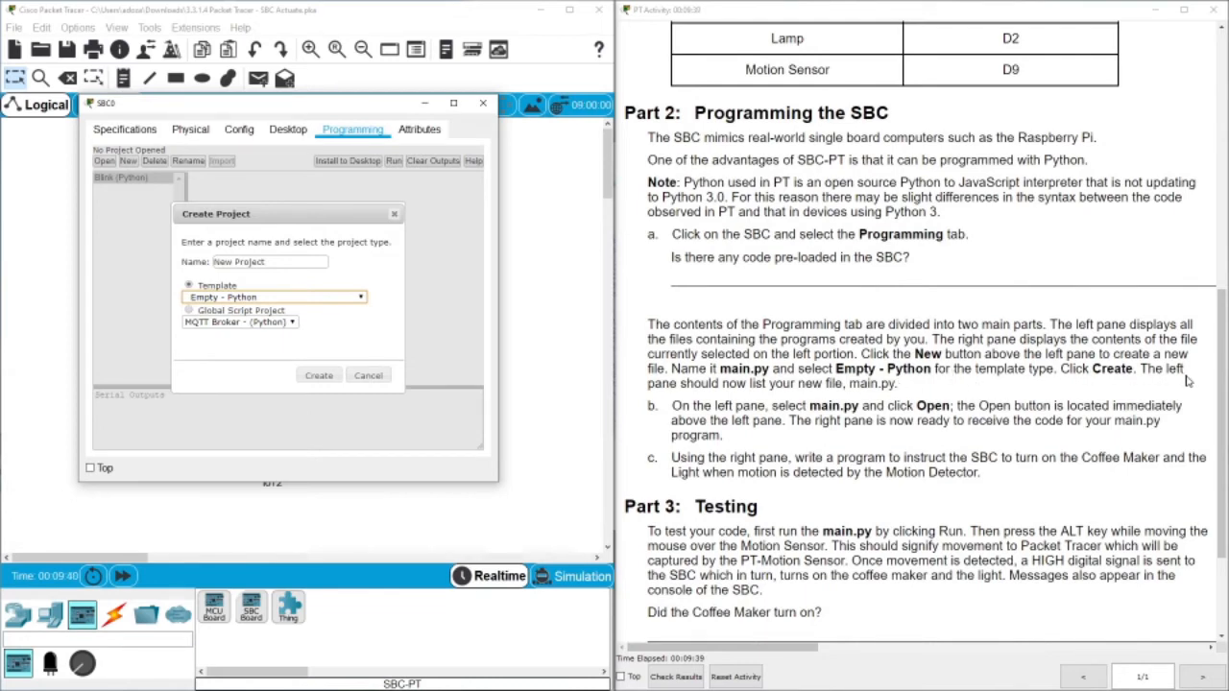
click(318, 375)
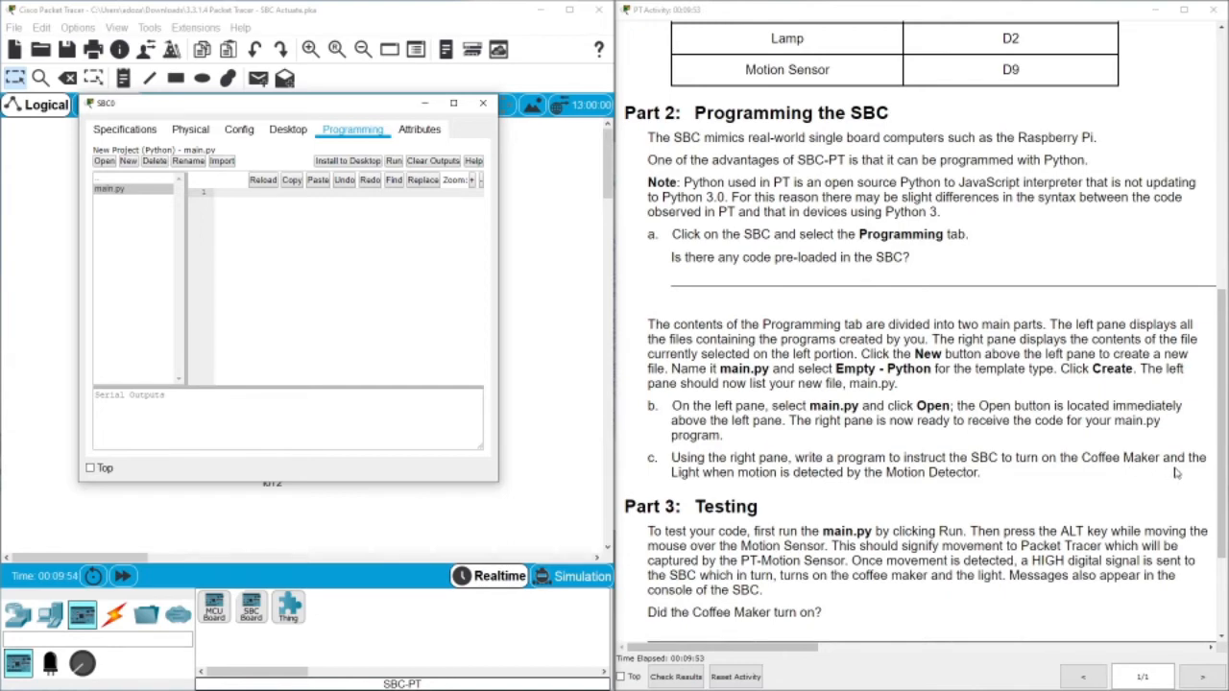
mouse_move(736, 488)
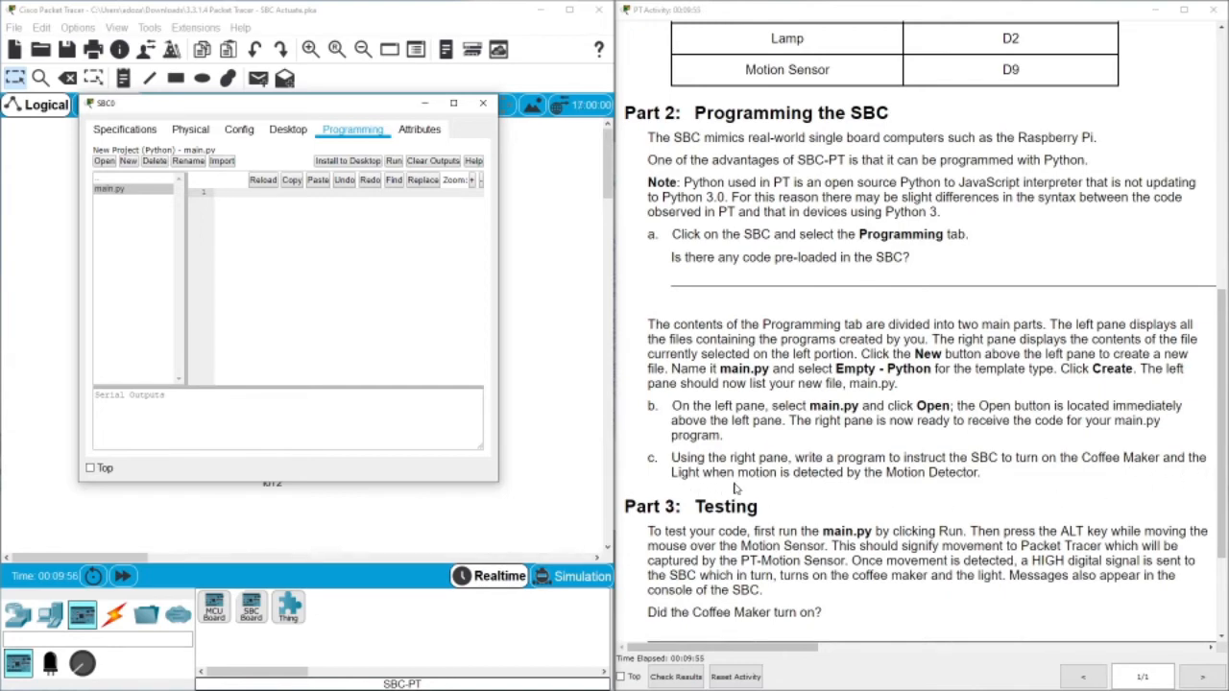
mouse_move(886, 489)
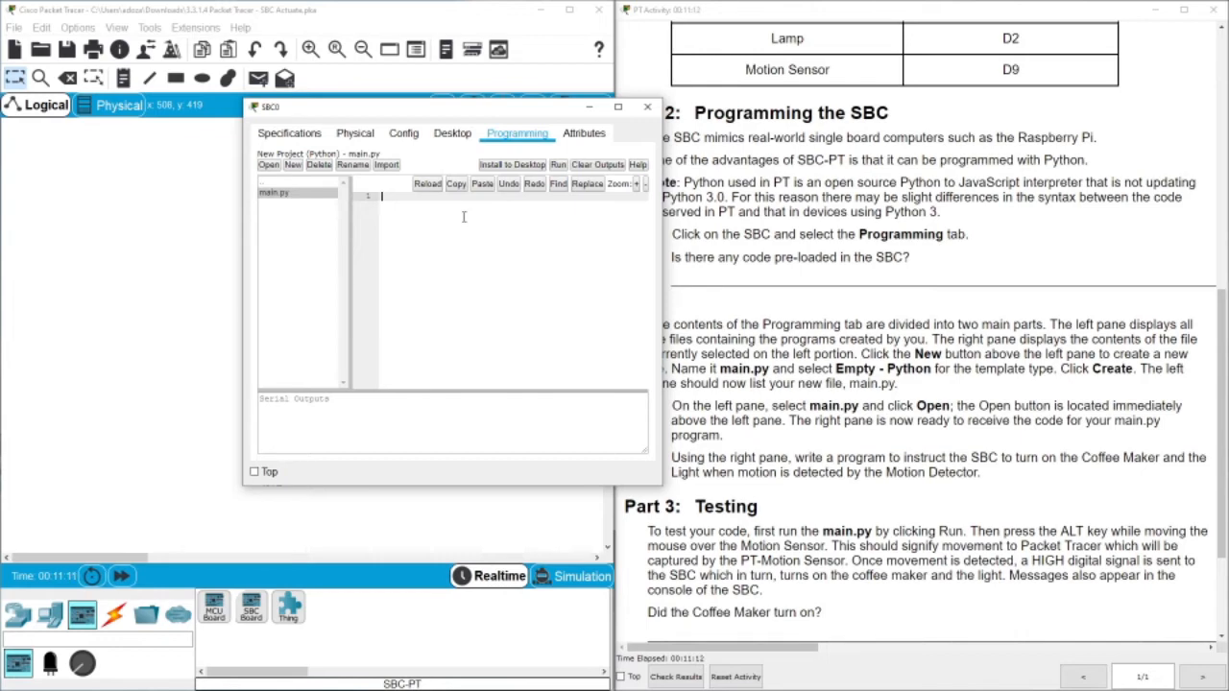
- Write 'from gpio import *', 'from time import *' and 'def main():' in main.py
text(from)
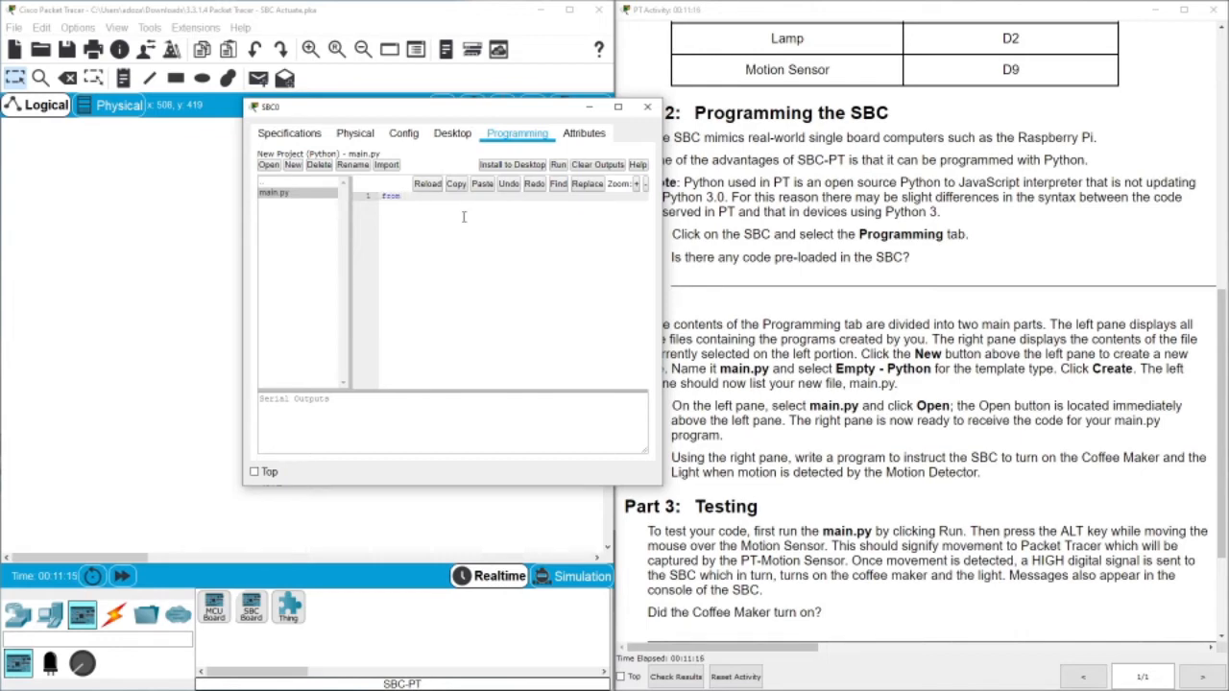
text(gpio)
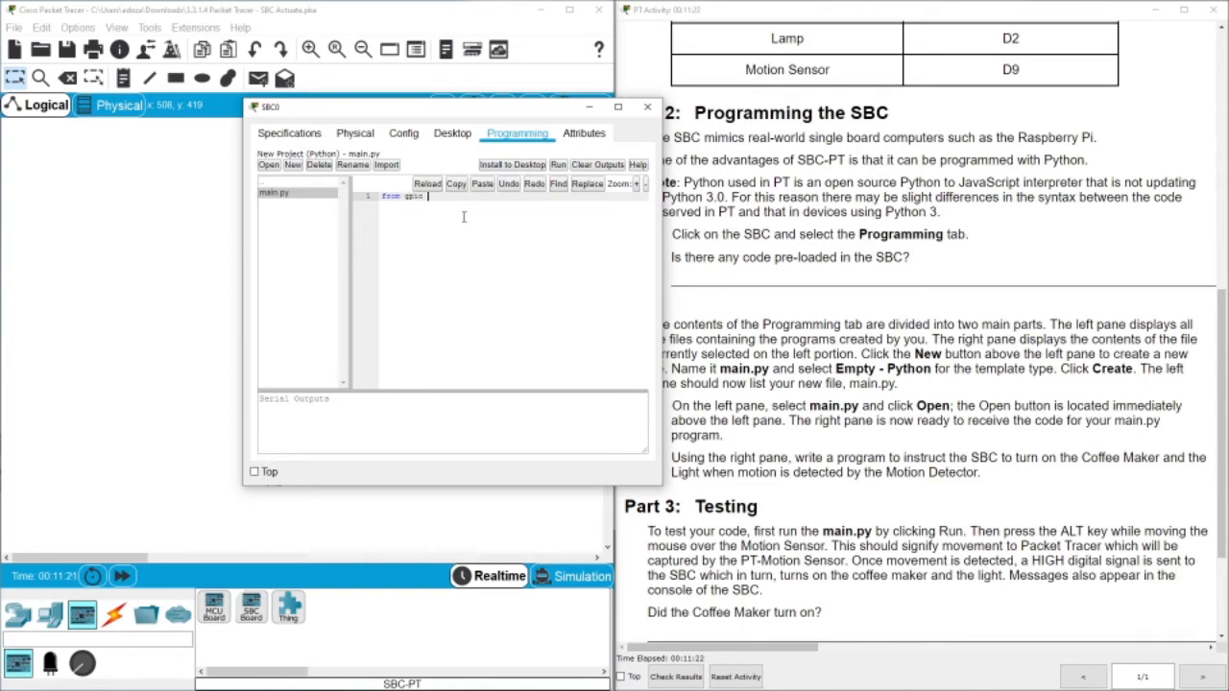
text(import *)
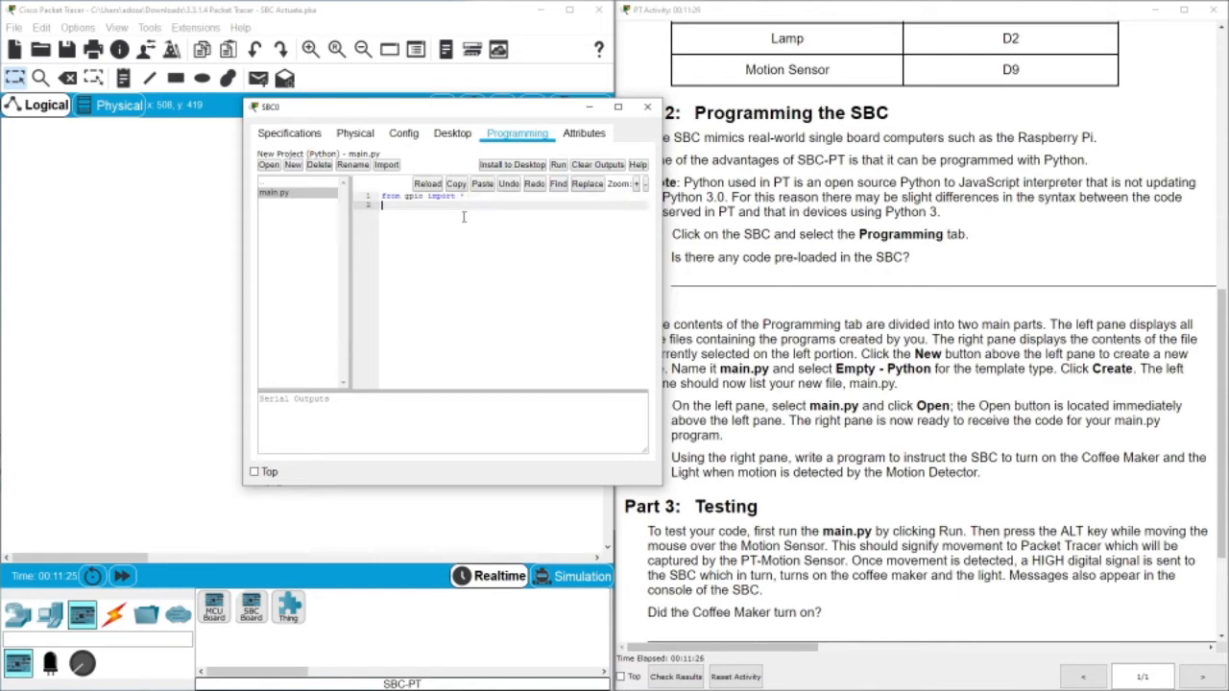
text(f)
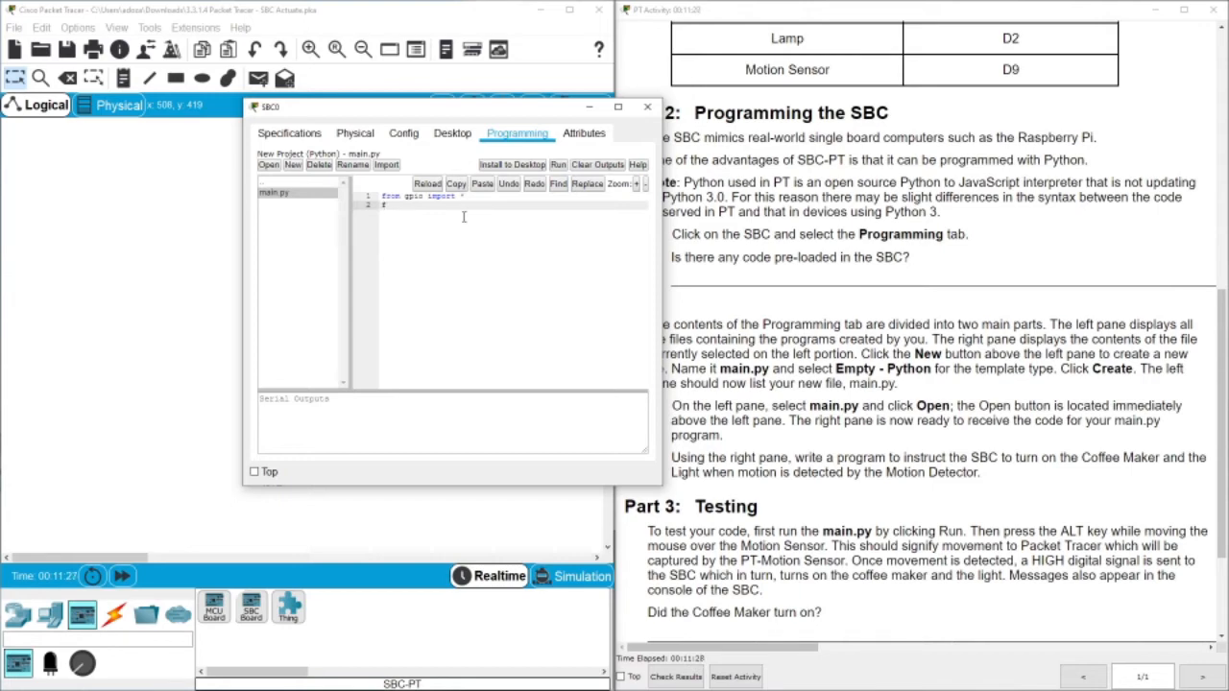
text(from ti)
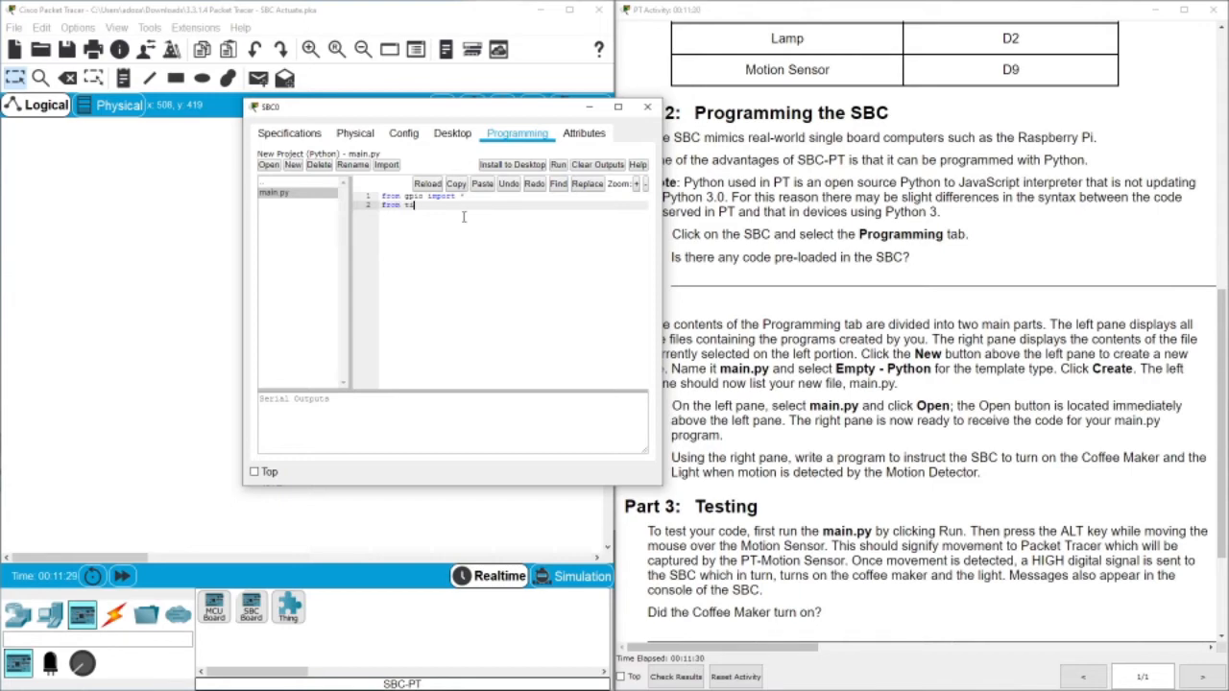
text(me)
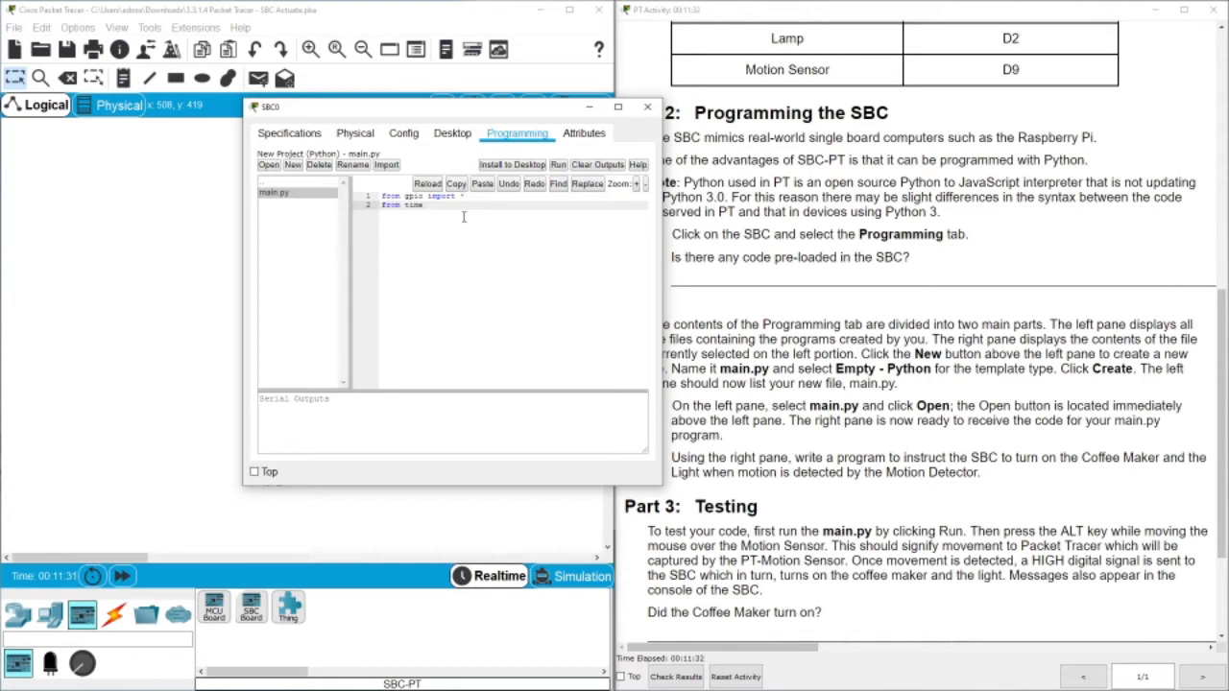
text(import *)
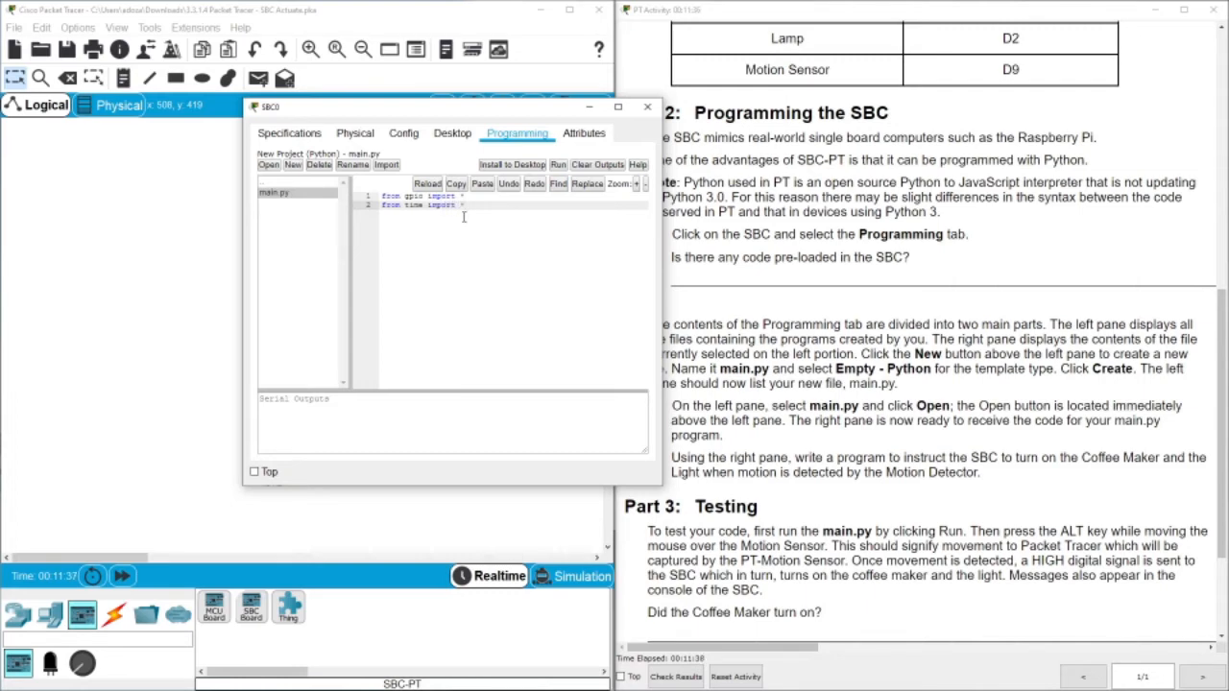
text(def main)
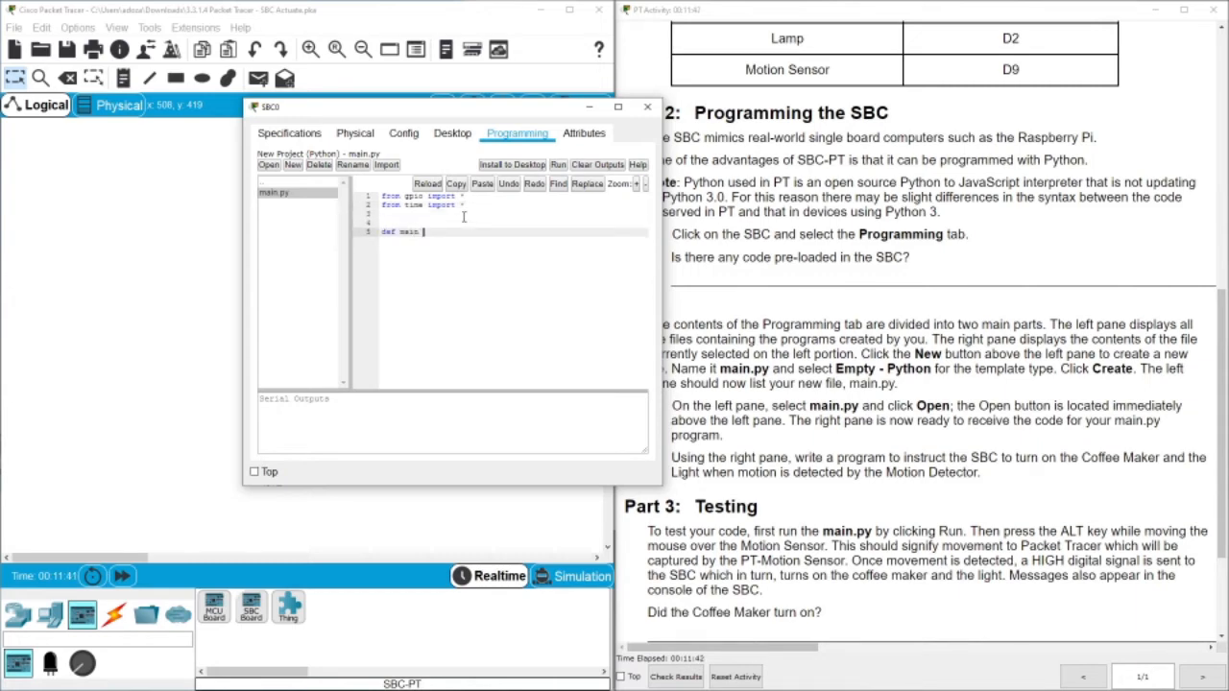
text(():)
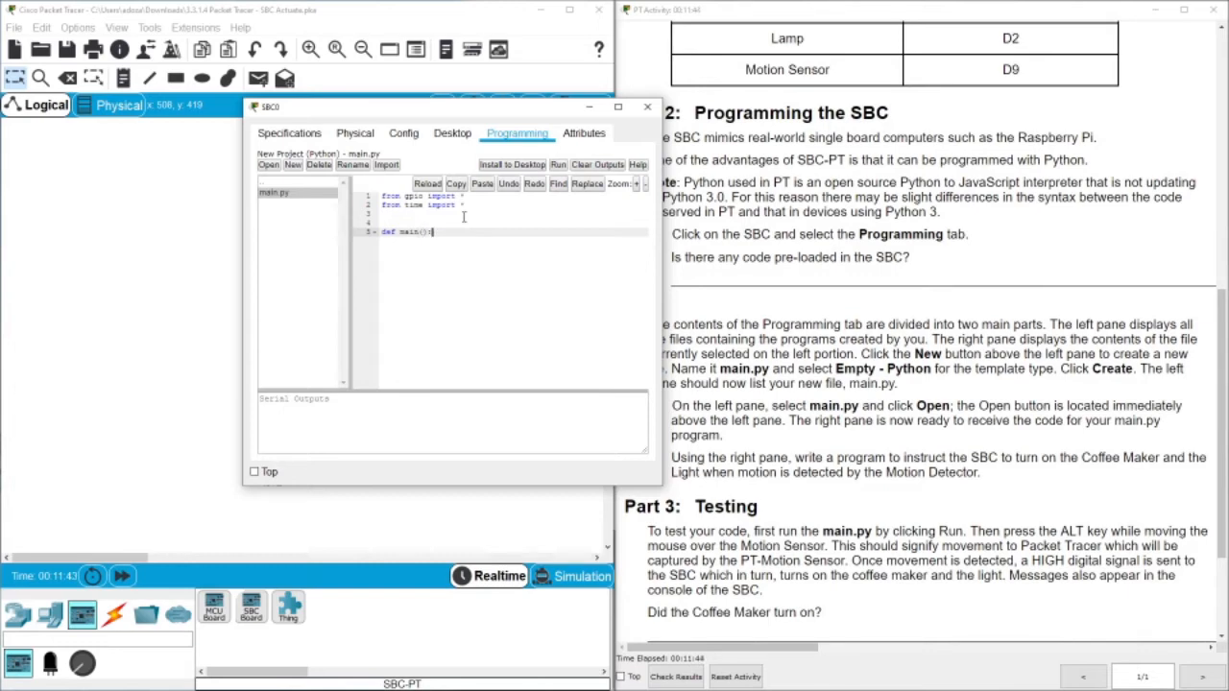
key(Return)
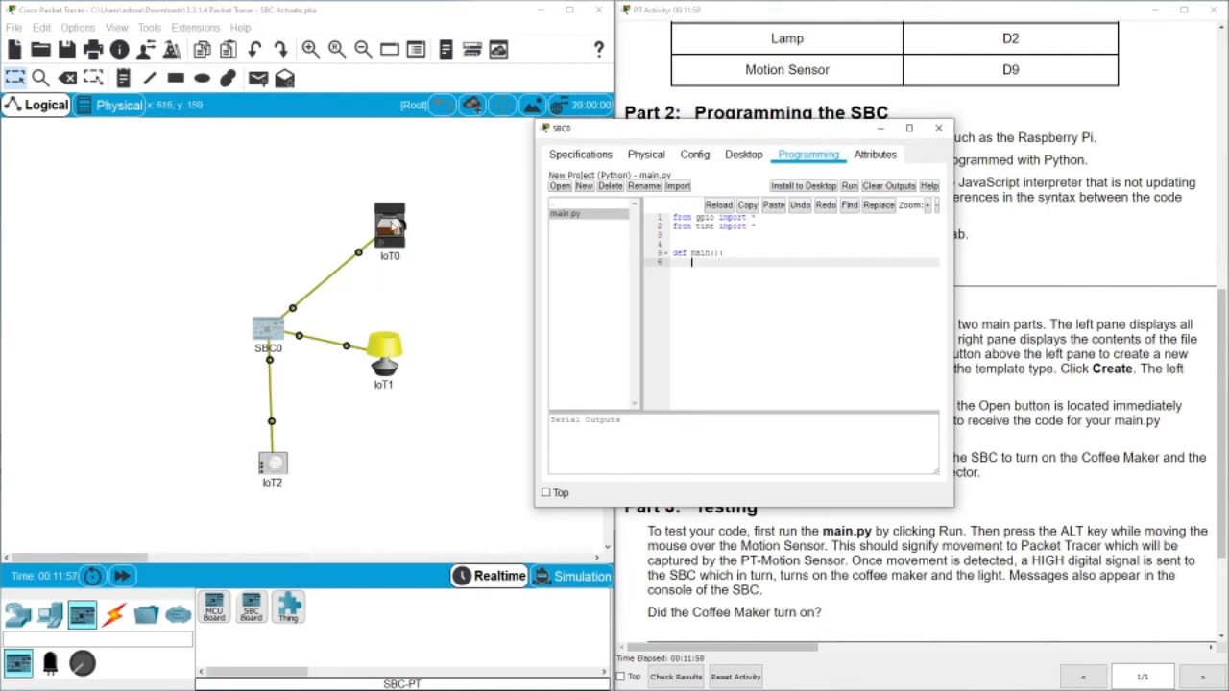
mouse_move(624, 288)
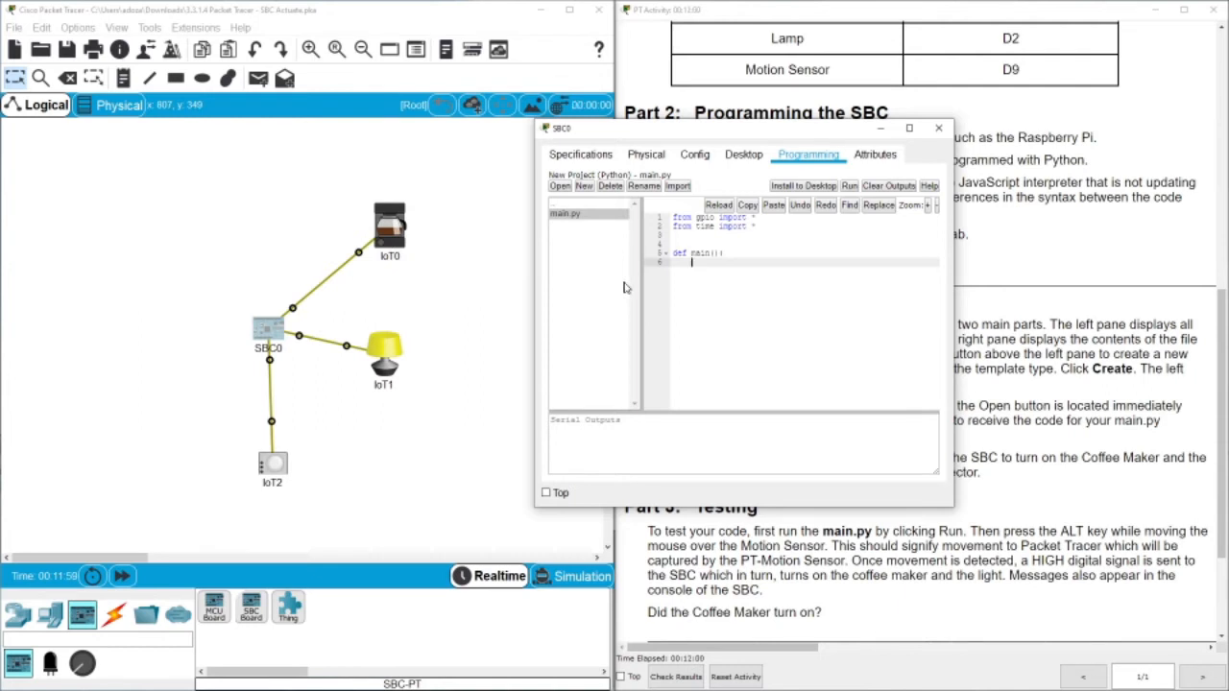
mouse_move(685, 288)
text(M_S =)
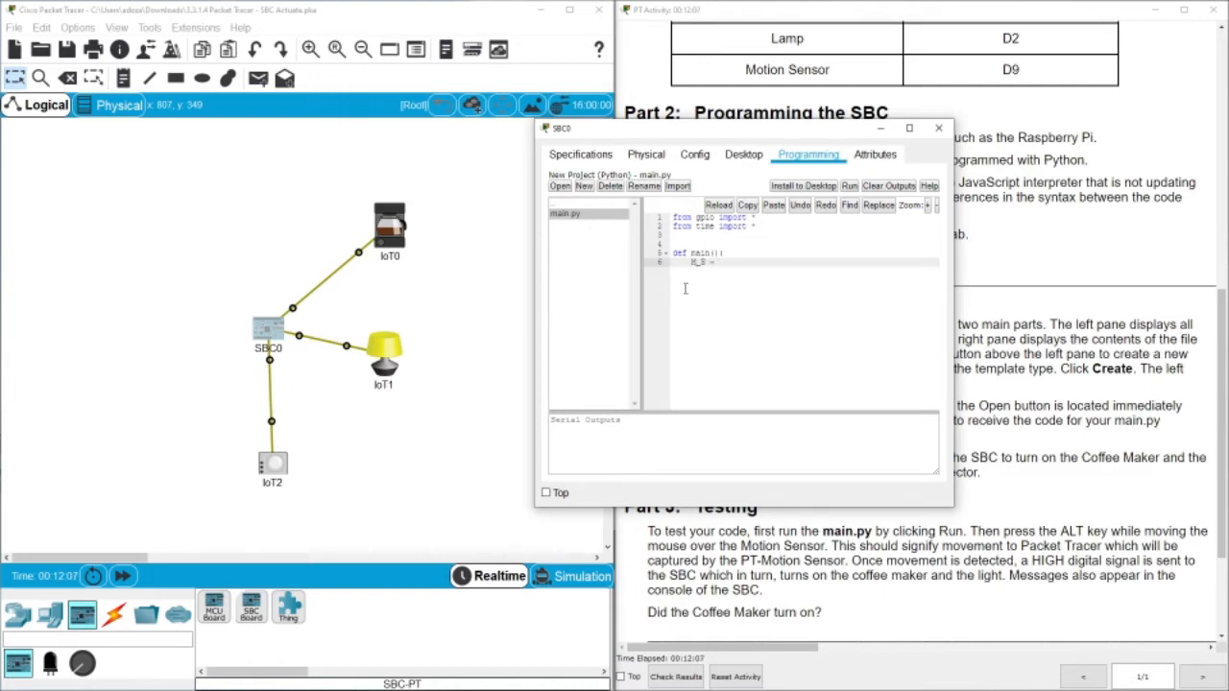
- Enter M_S = digitalRead(9) as main's first line and move the SBC0 window aside
text(3)
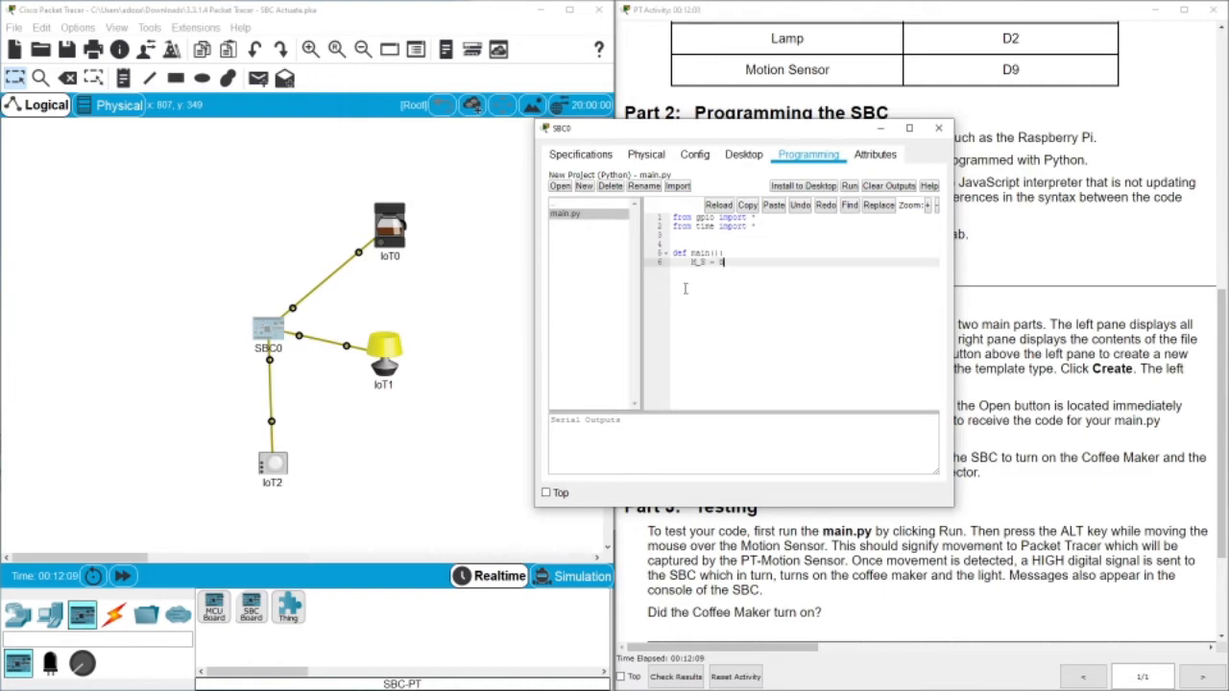
text(dgit)
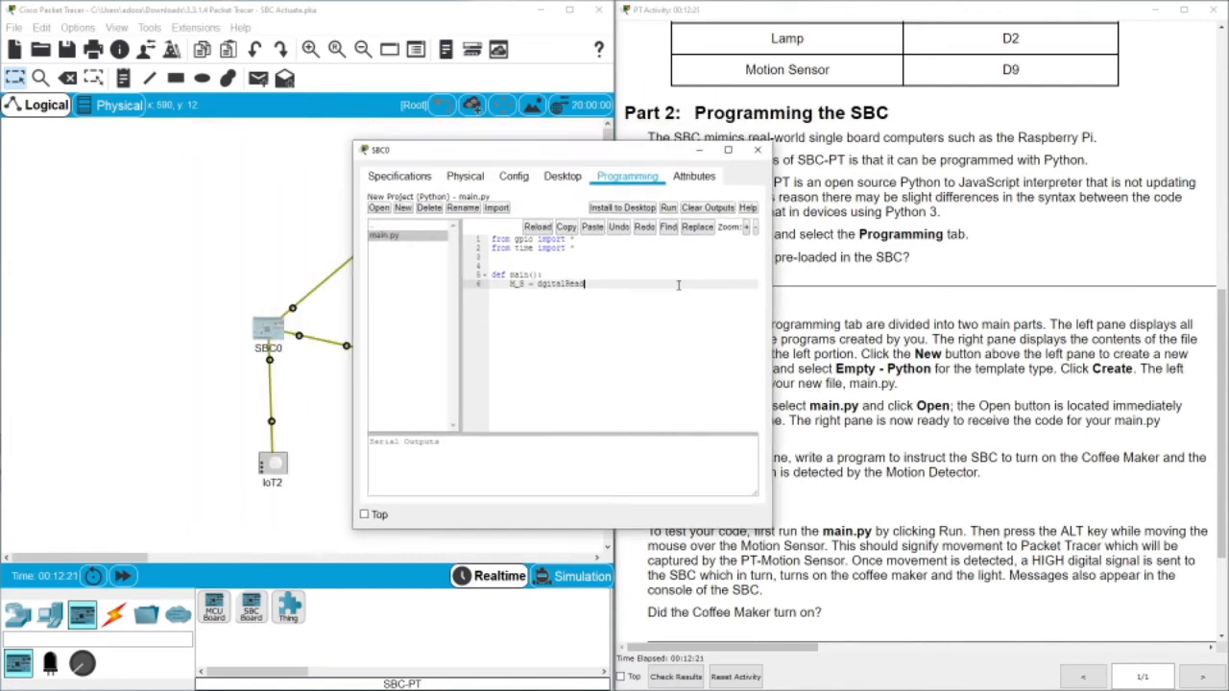
text(())
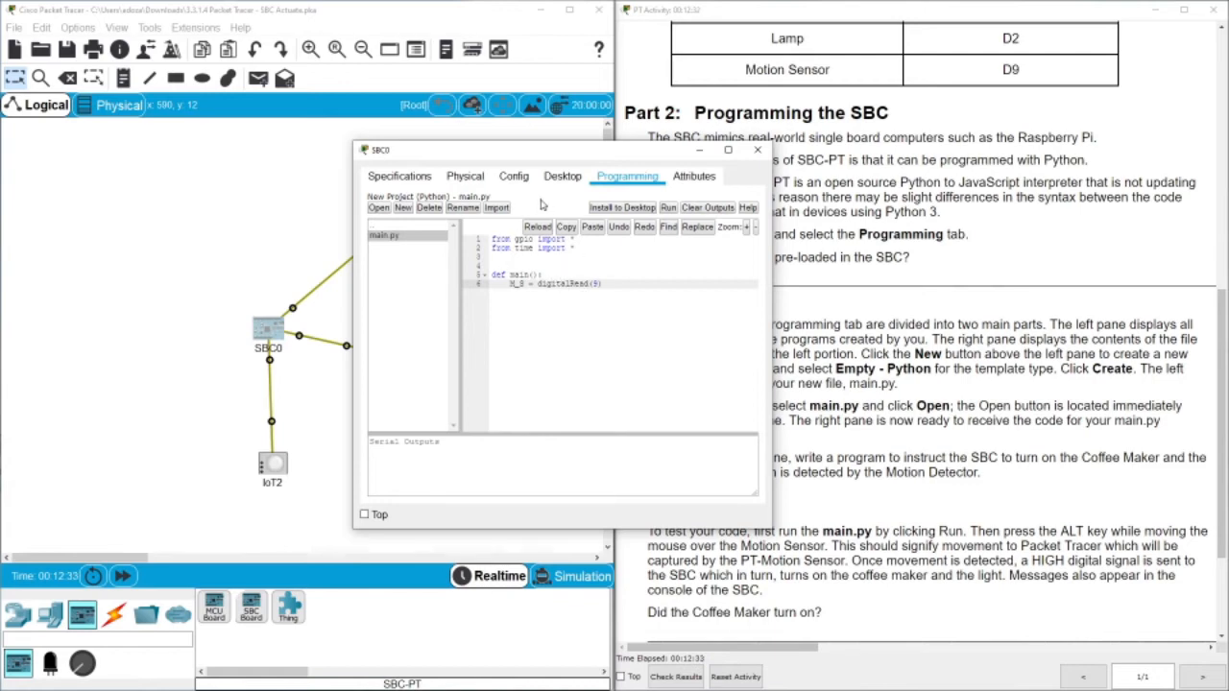
drag(561, 150, 657, 132)
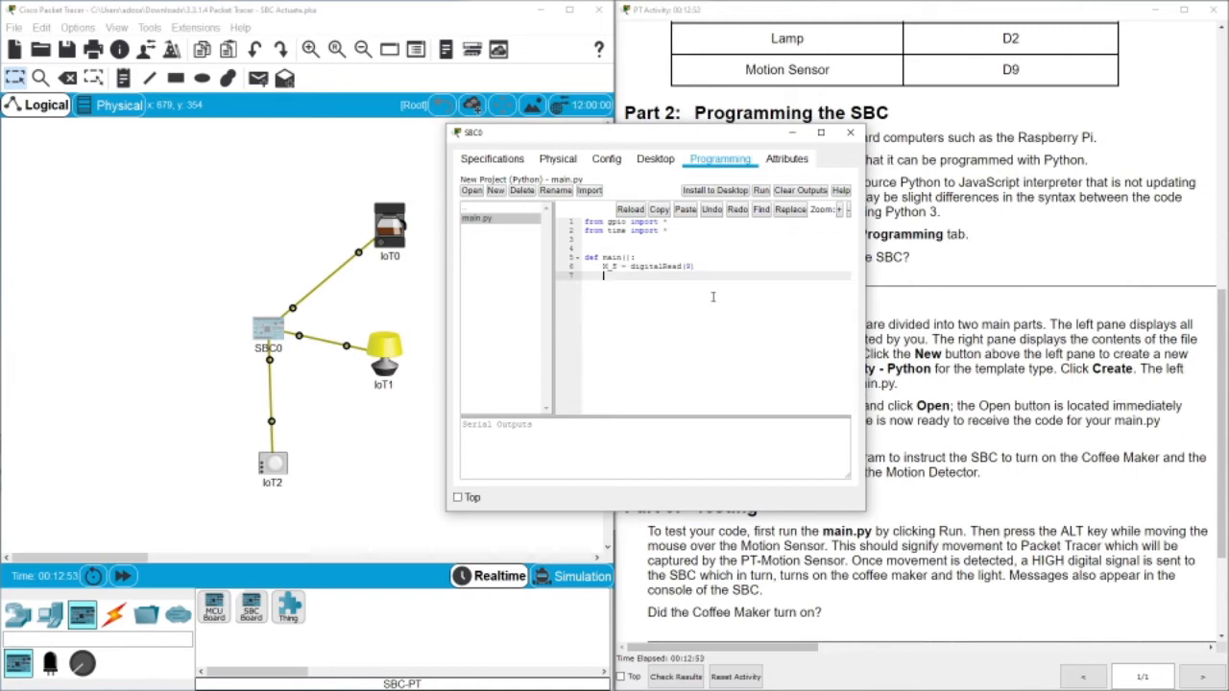
- Add 'if M_S == HIGH:' that prints the 'Make the coffee' message
text(if M)
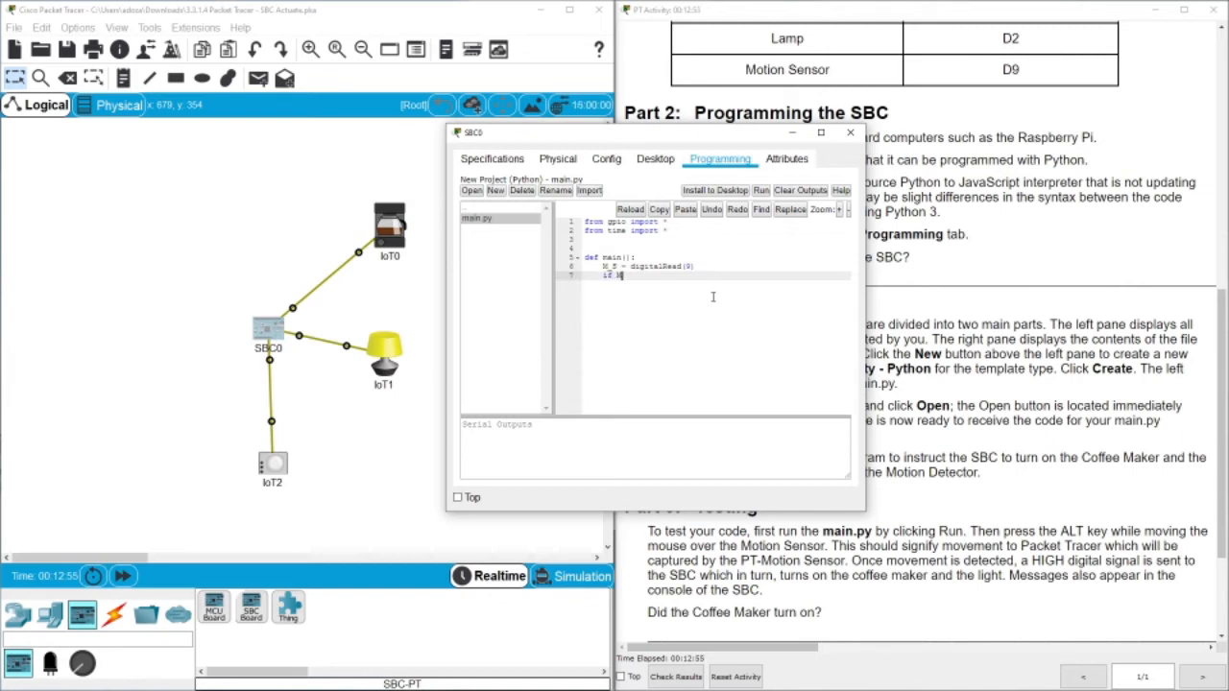
text(_S)
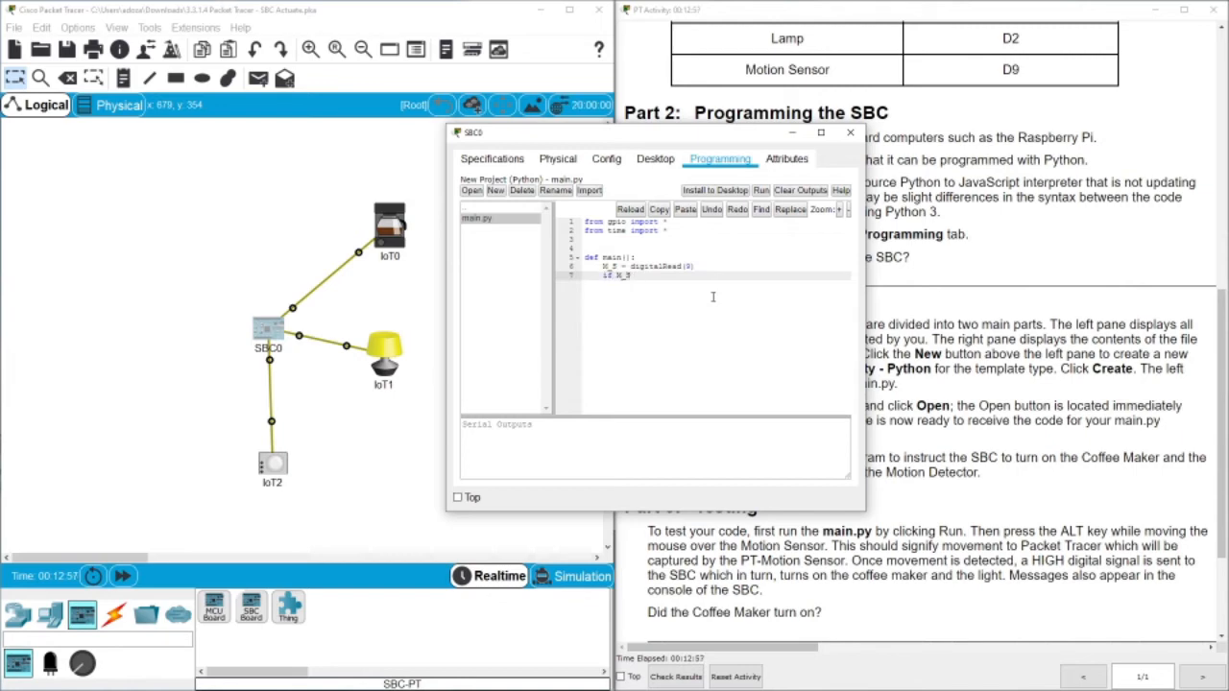
text(== HIGH:)
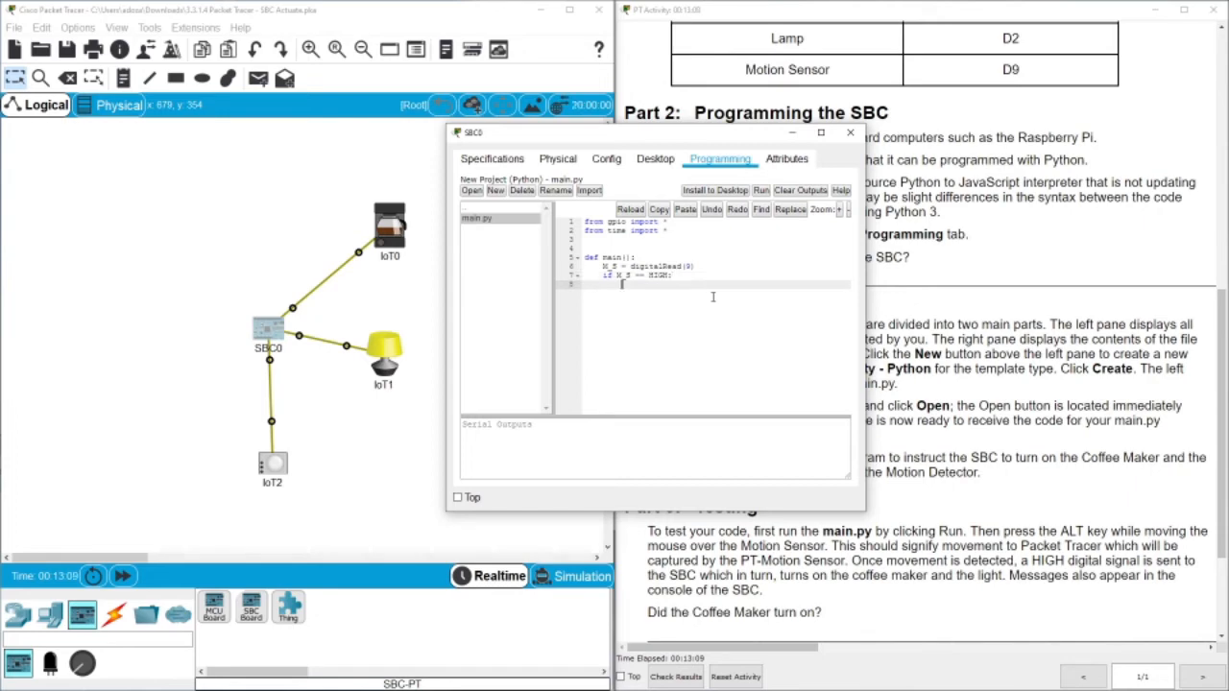
text(print ("Wake the co)
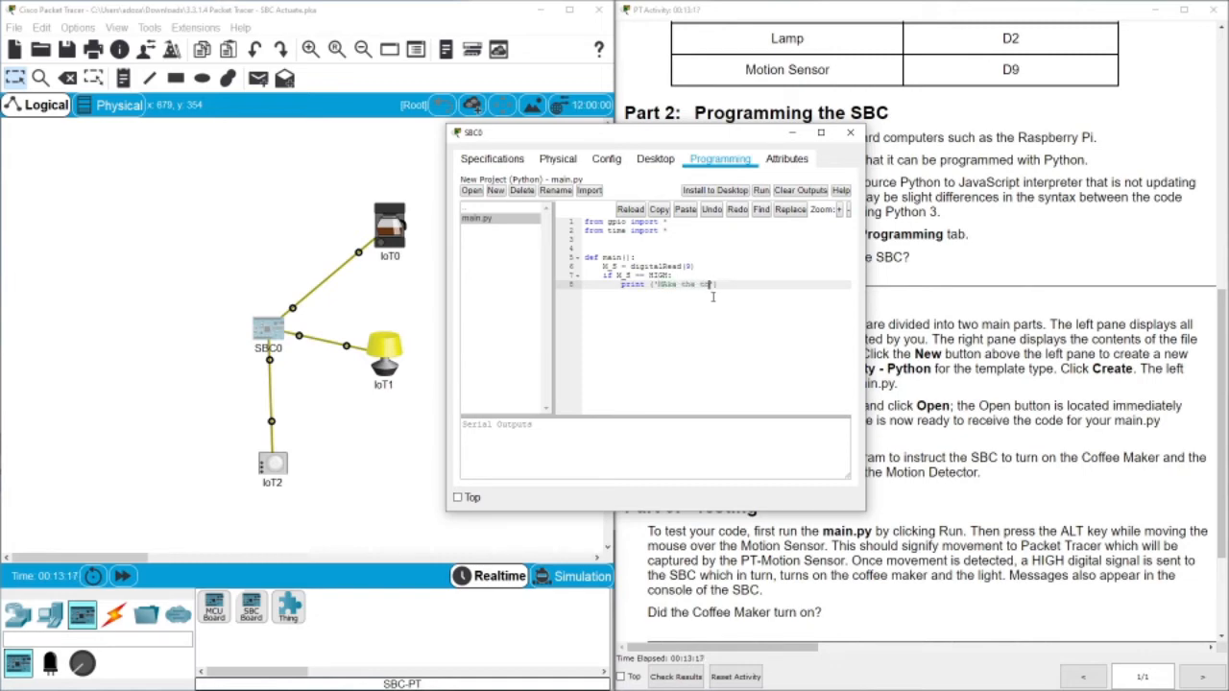
text(coffee)
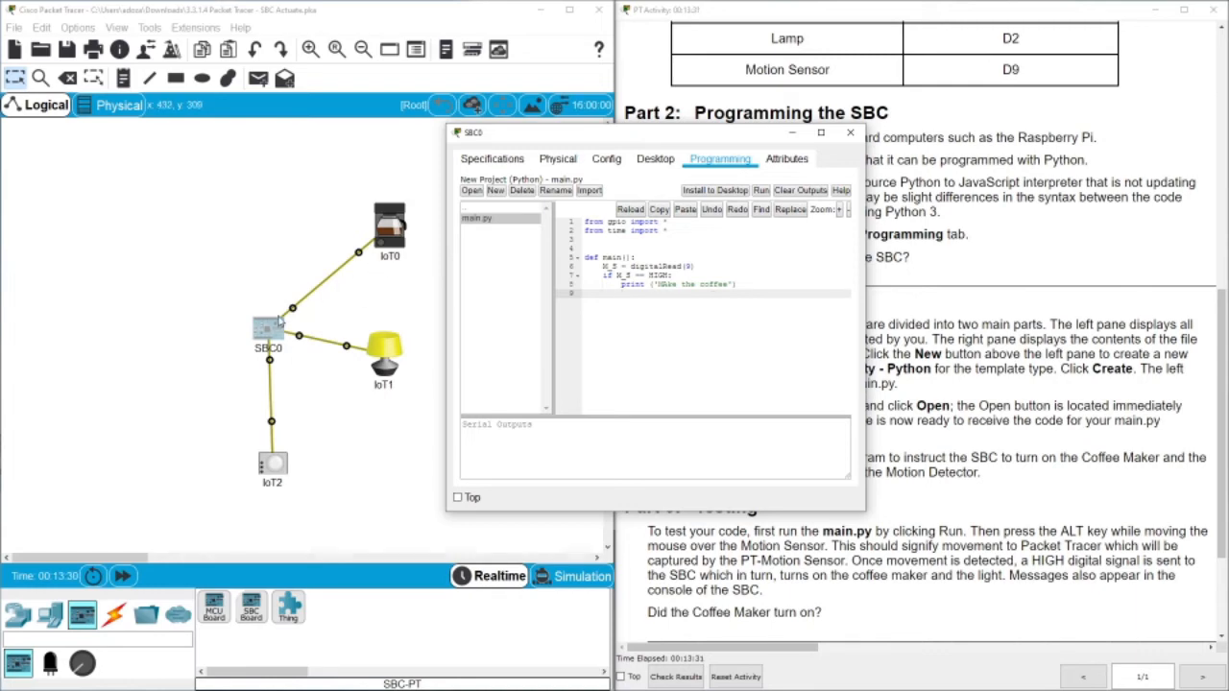
mouse_move(295, 314)
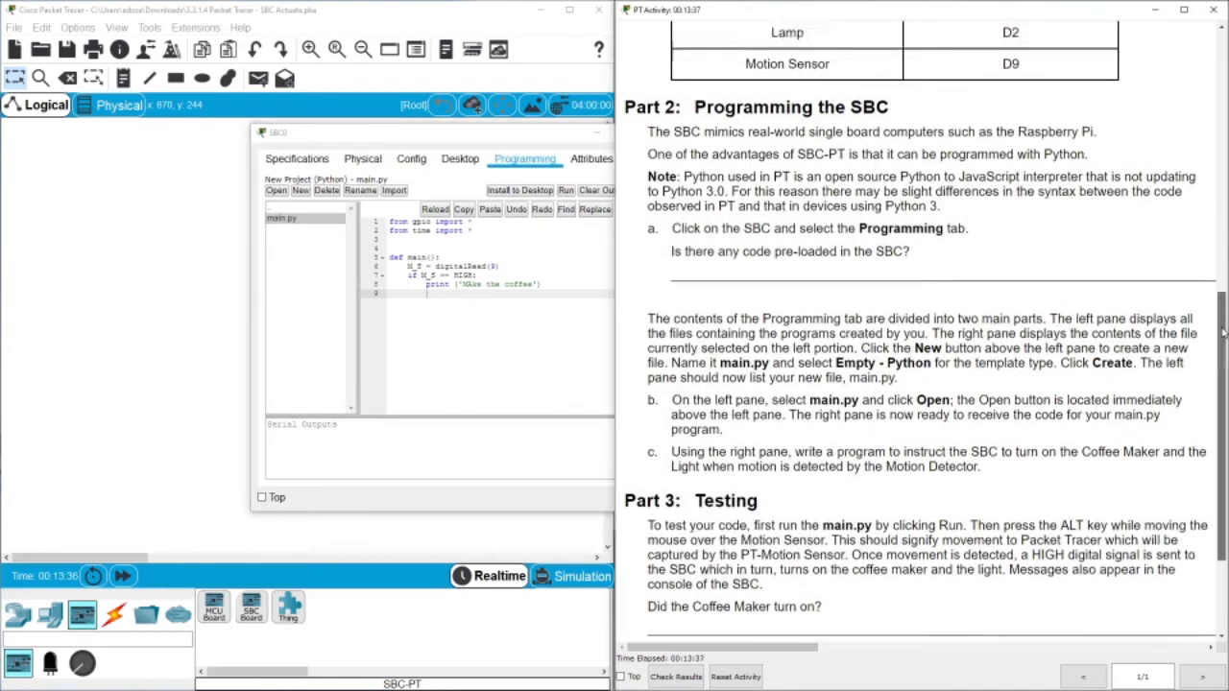
- Add customWrite(1,2), print('Lamp ON!') and customWrite(2,2) to the HIGH block, then enlarge the code text
scroll(up, 3)
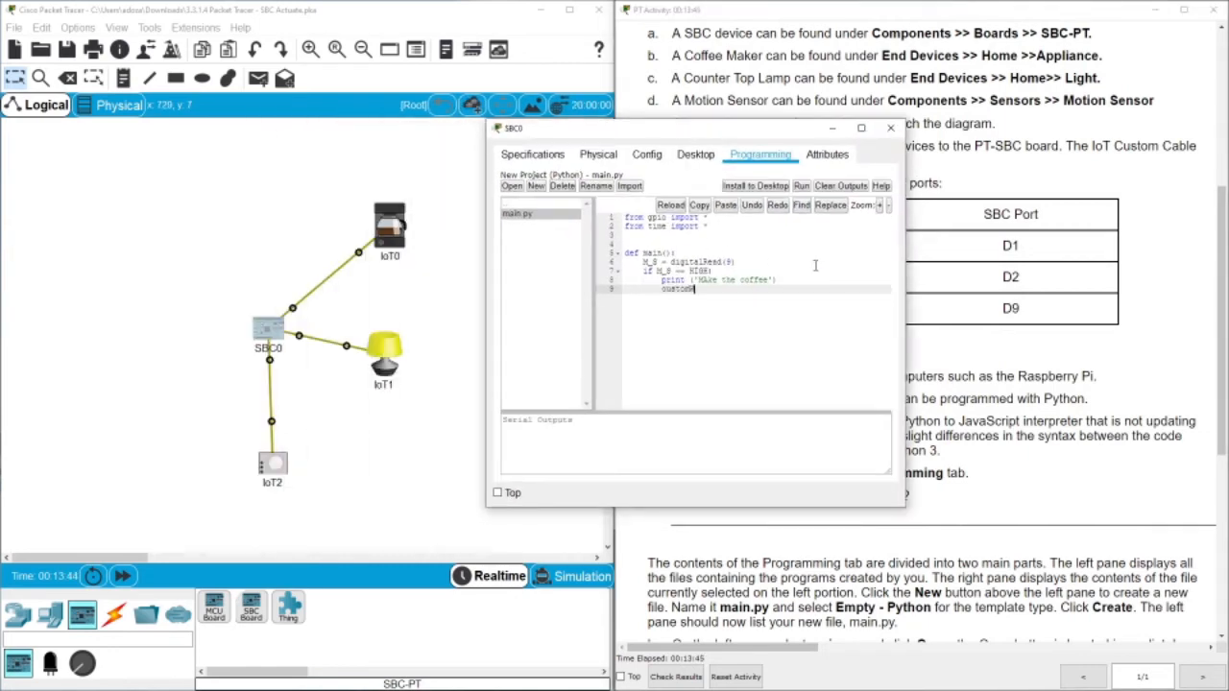
text(customWrite())
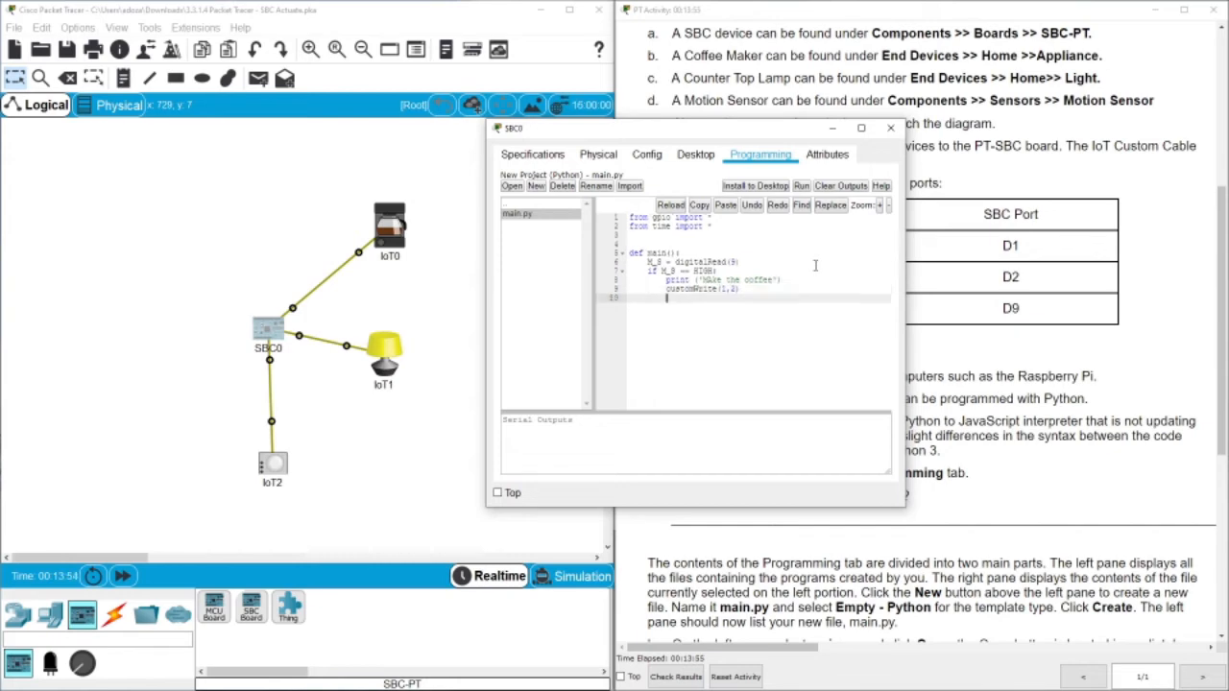
text(print ()
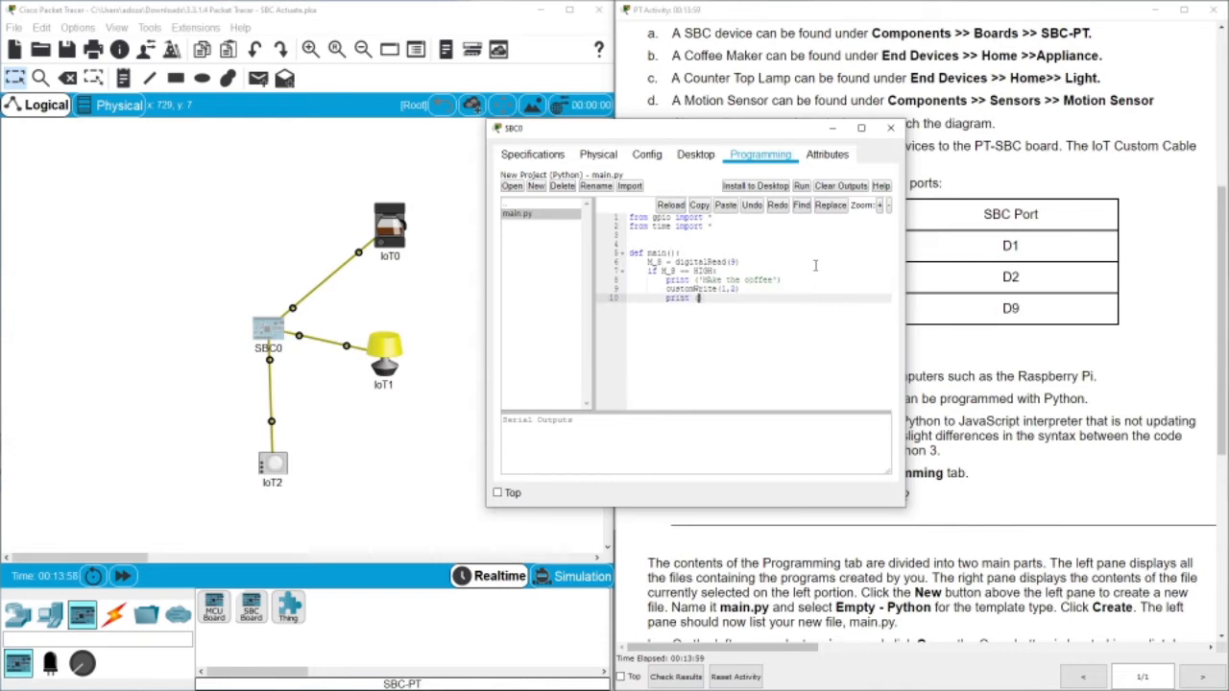
text("Lamp ON"))
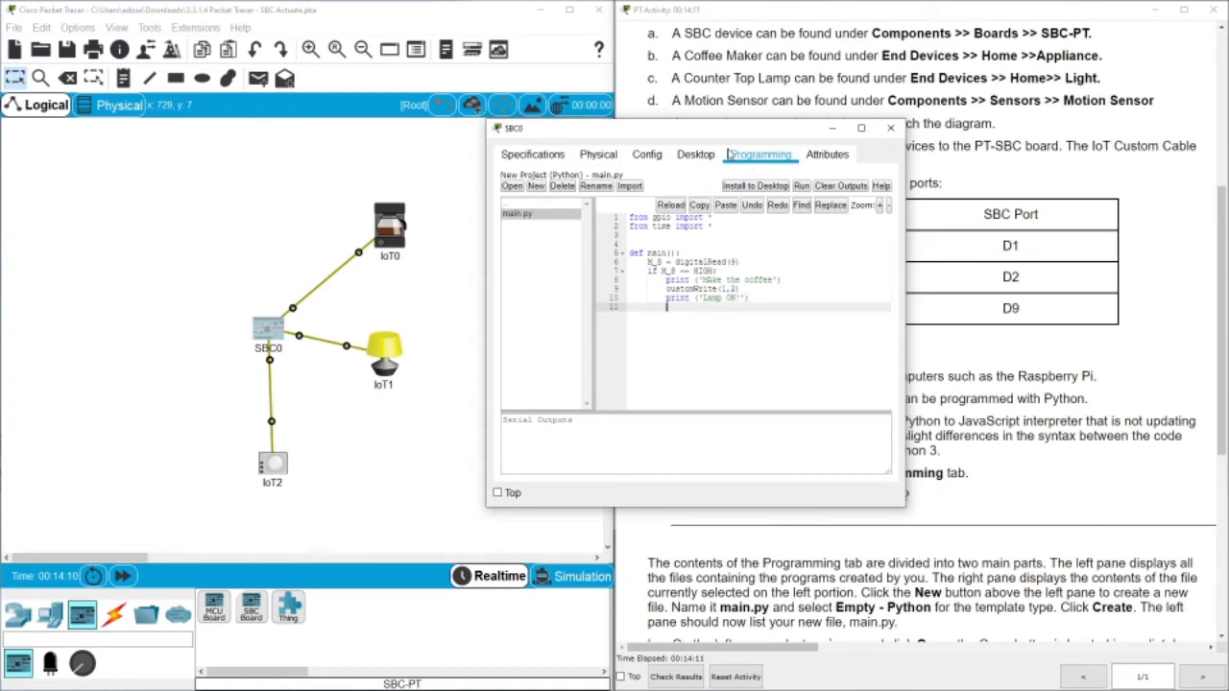
text(customWri)
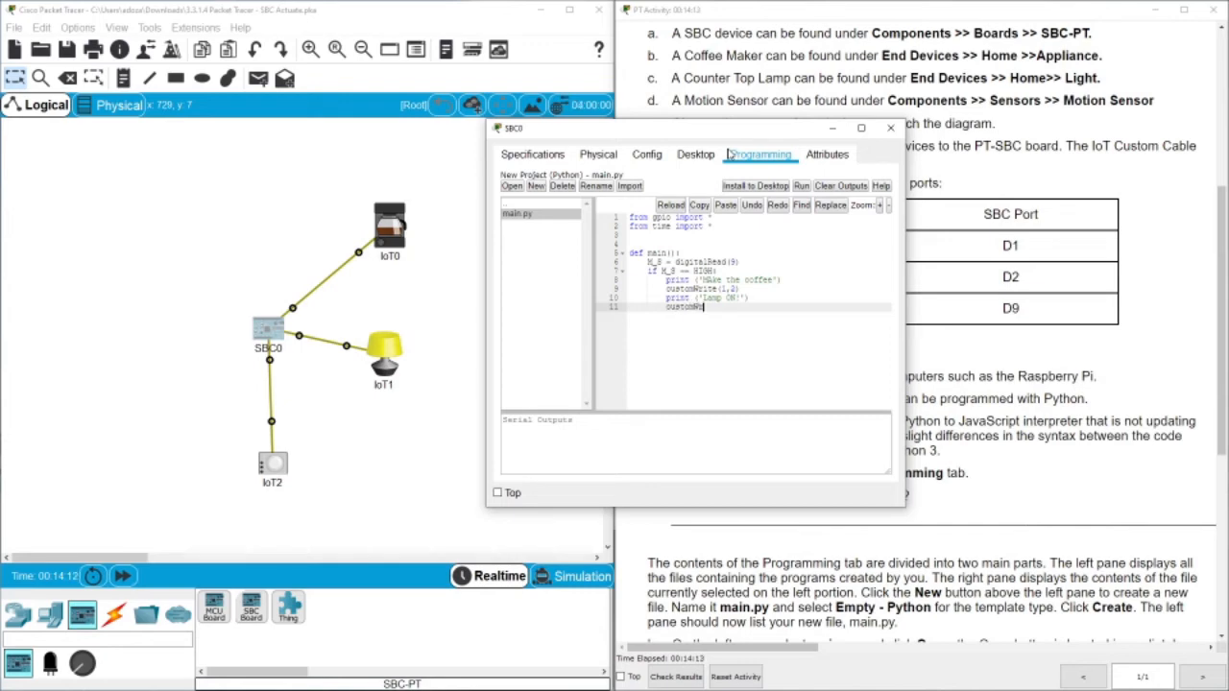
text(rite())
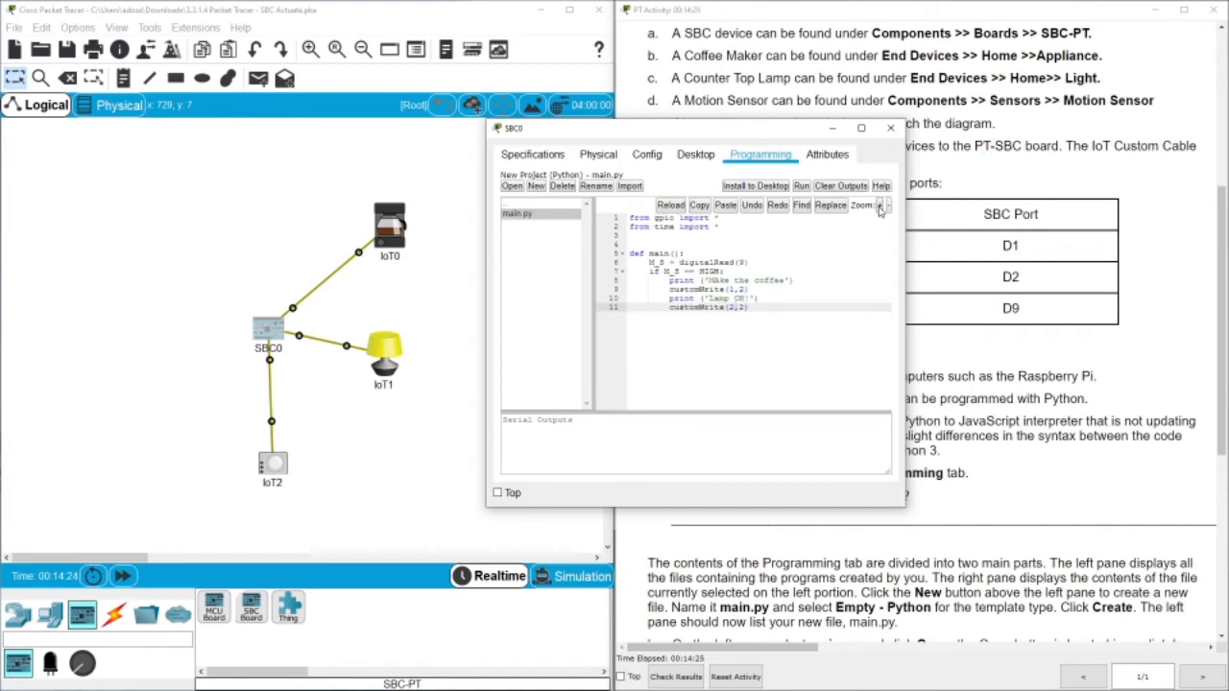
click(874, 205)
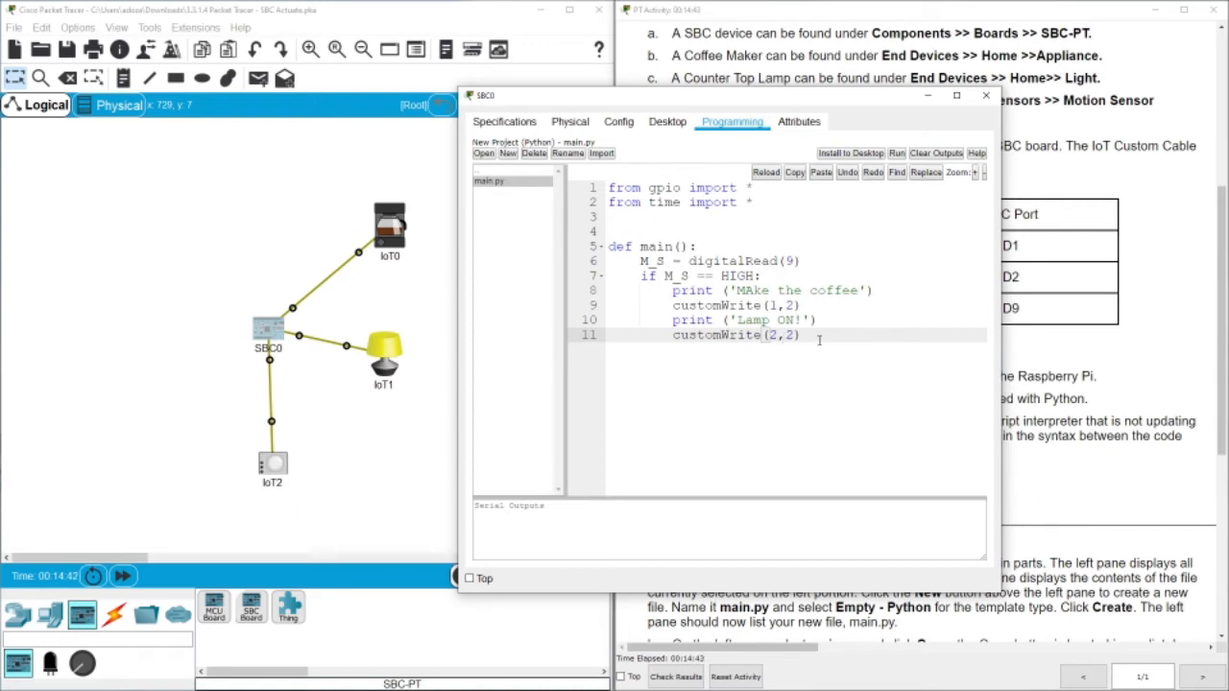
- Add delay(5000) #ms after the lamp write and begin another print statement
key(Return)
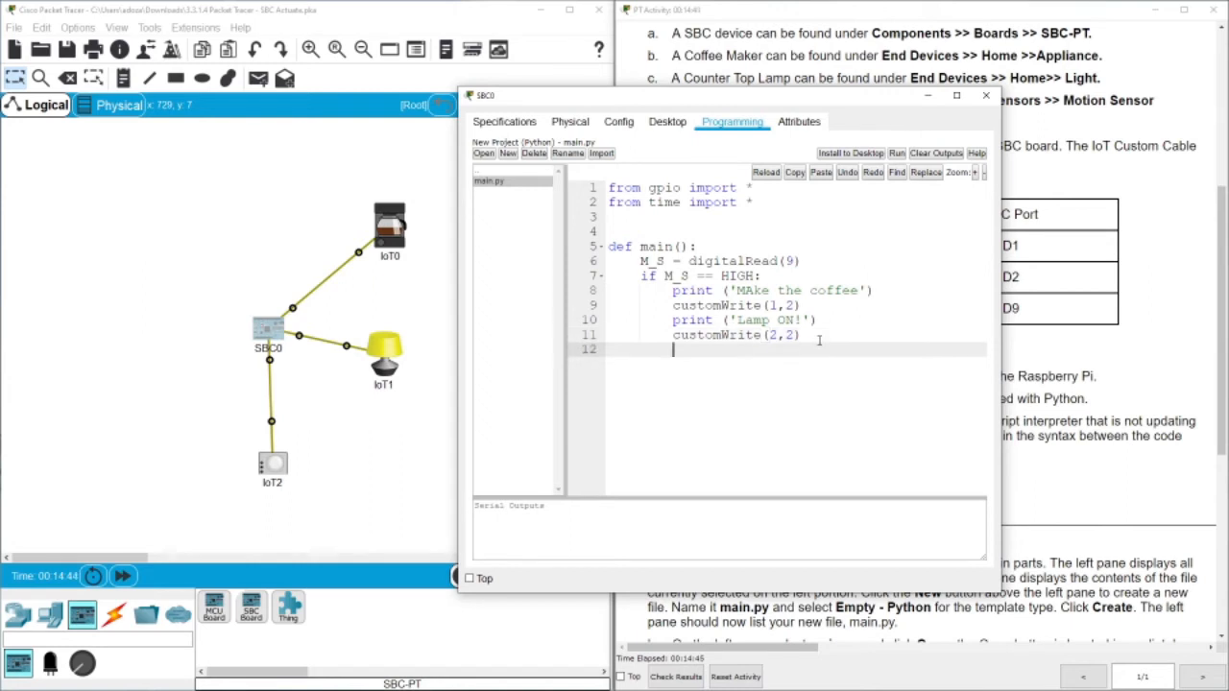
text(delay)
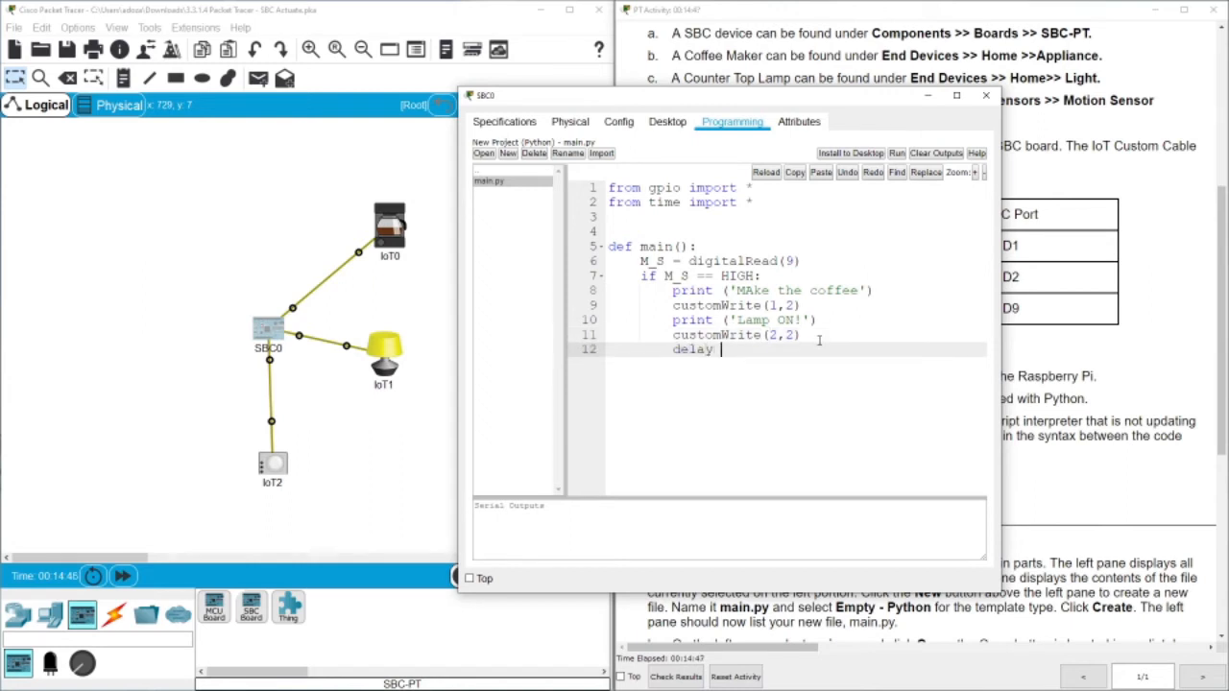
text(()
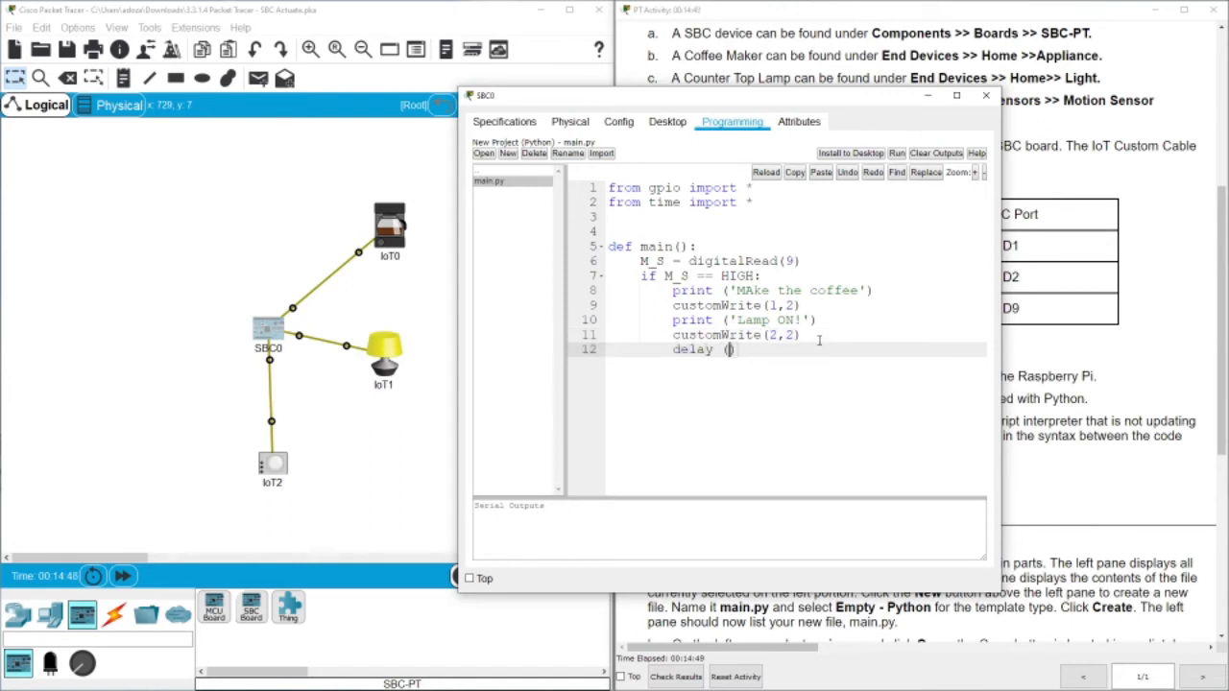
text(5000)
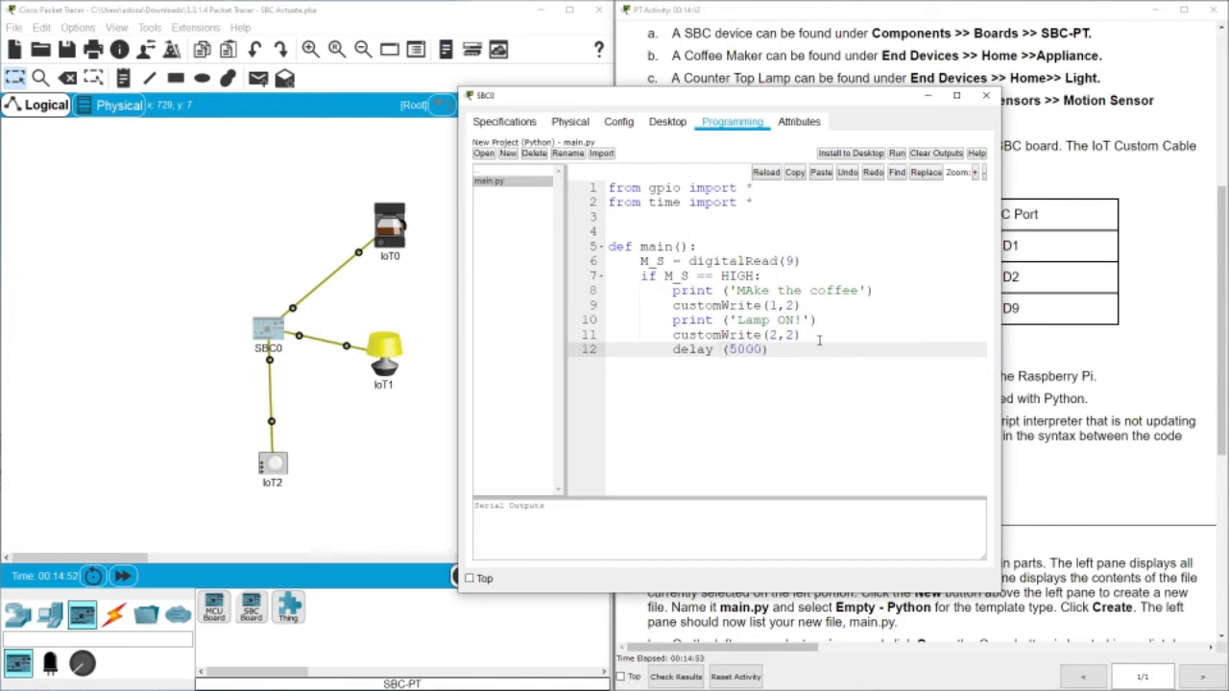
text(#ms)
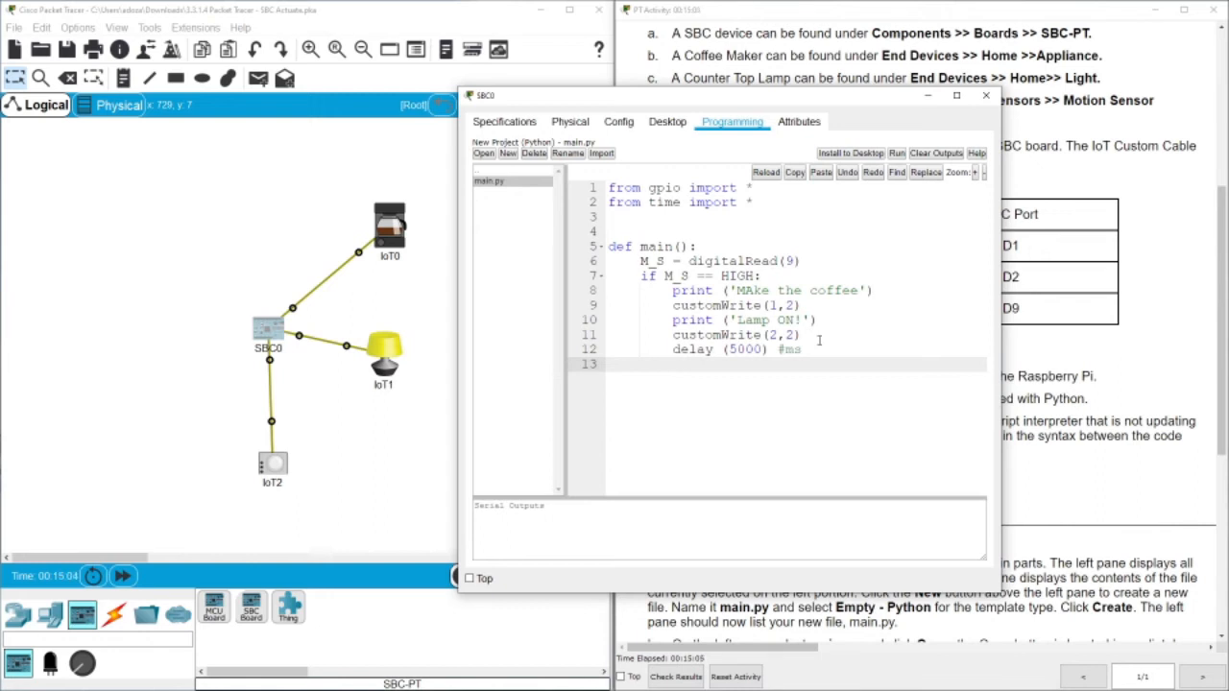
text(print (')
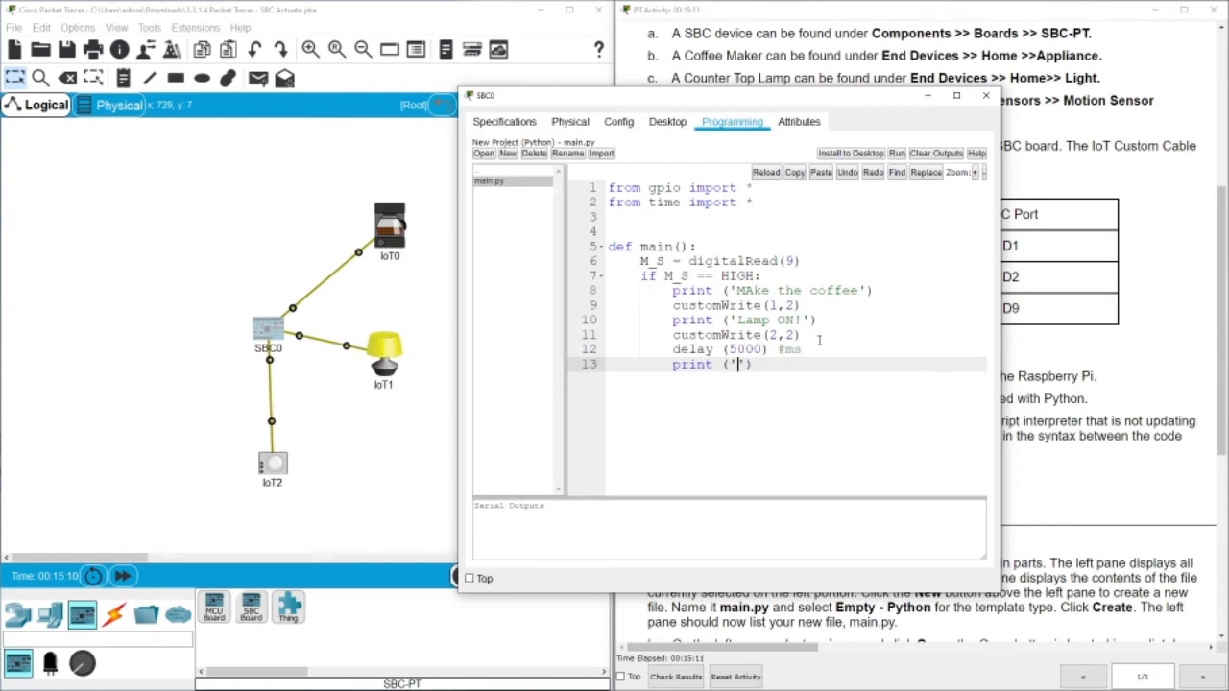
- Finish the 'Enjoy your coffee' message line in main()
text(Drim)
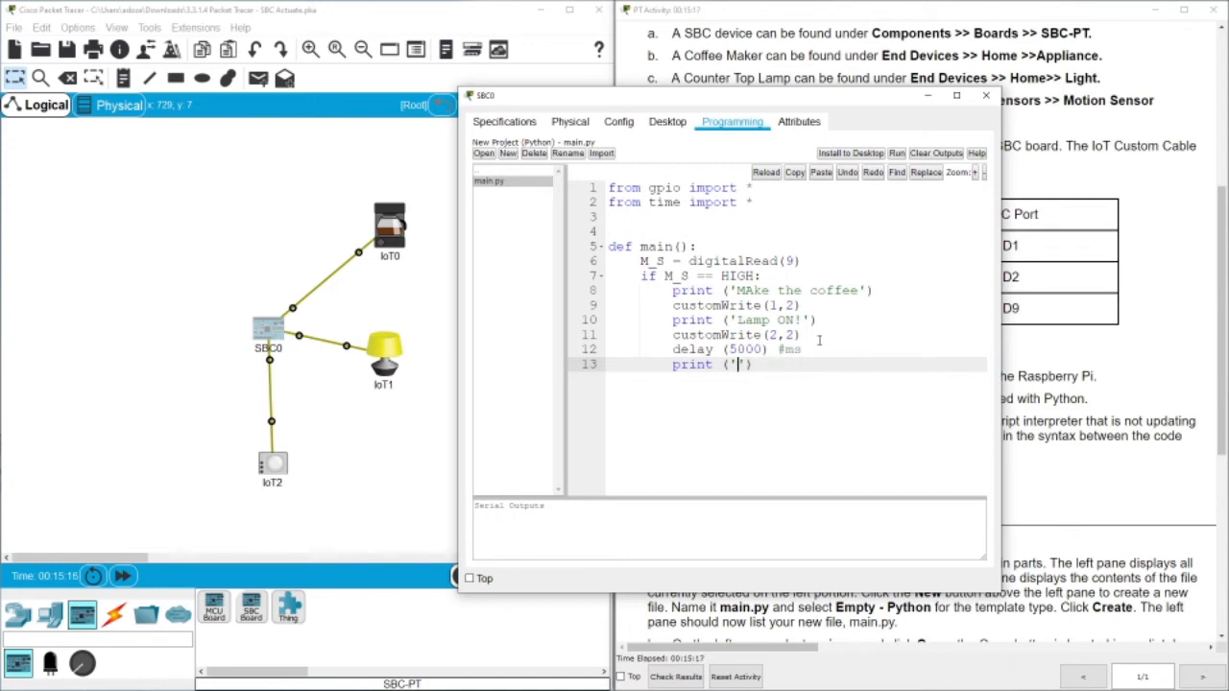
text(Enjoy)
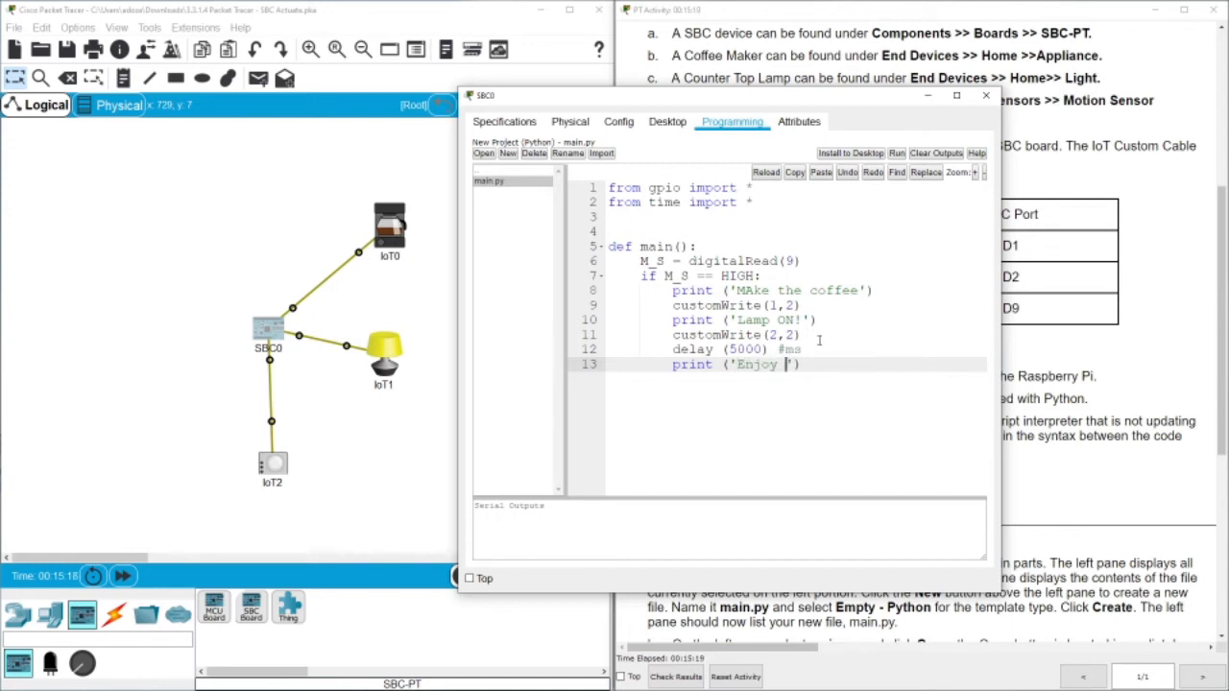
text(your coffee)
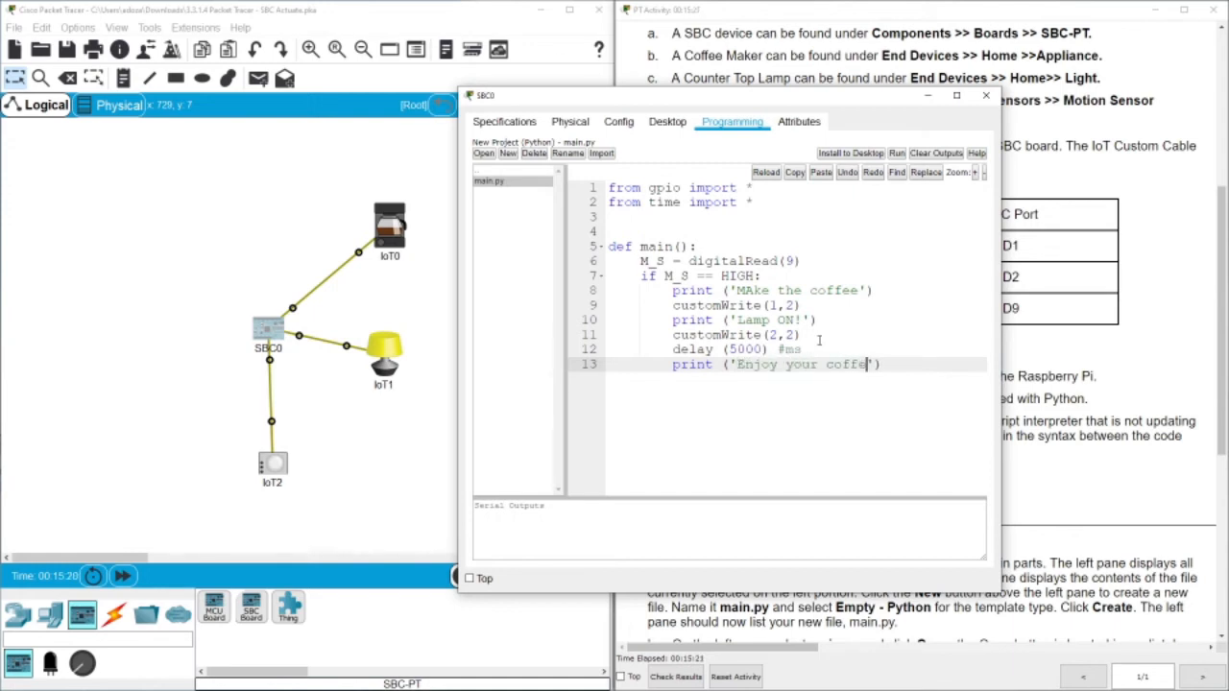
key(Return)
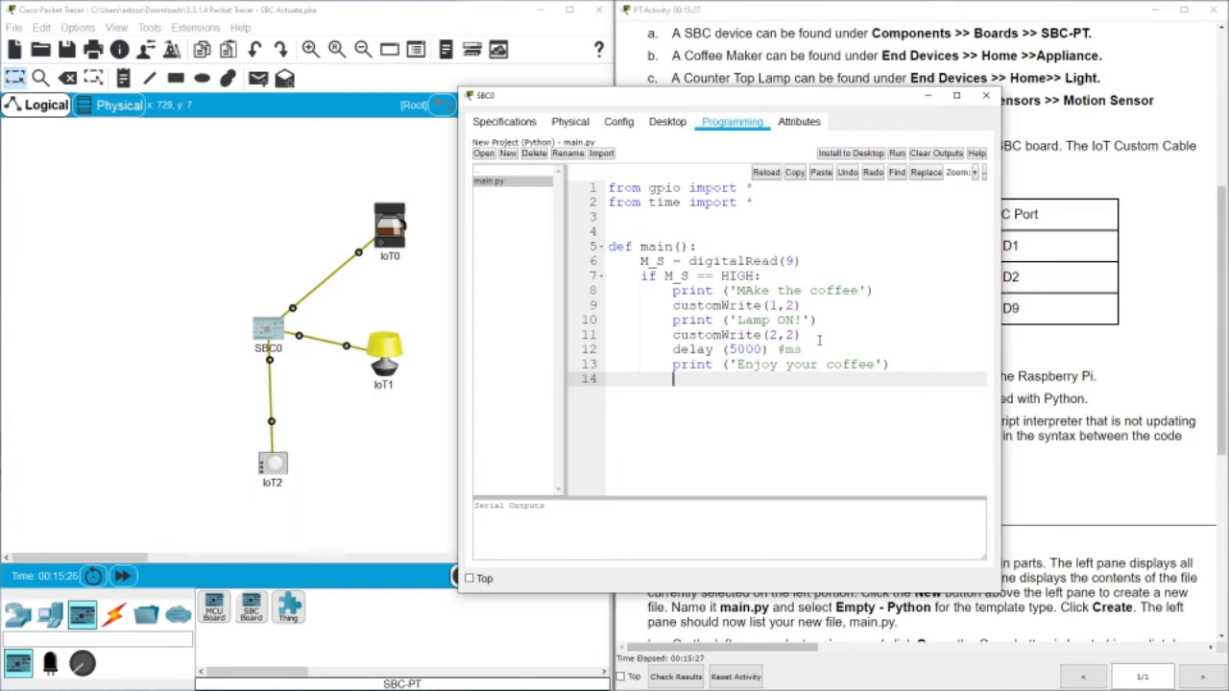
- Switch off the coffee maker and lamp with customWrite(1,0) and customWrite(2,0)
text(custom)
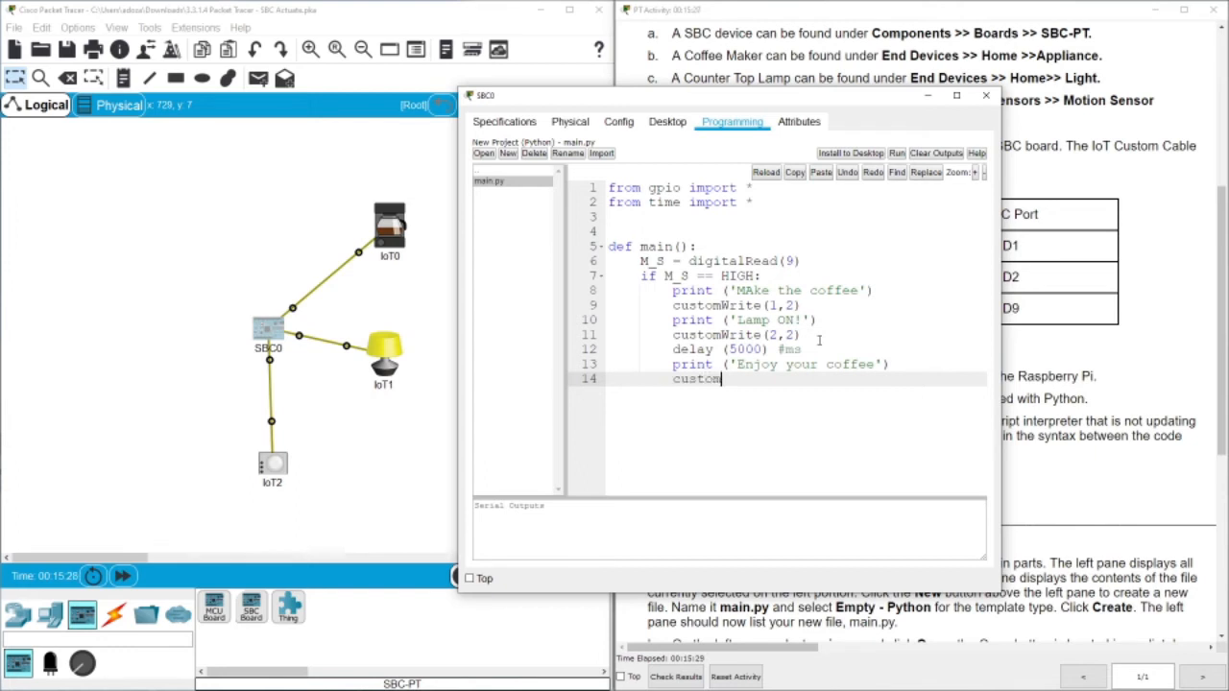
text(Write)
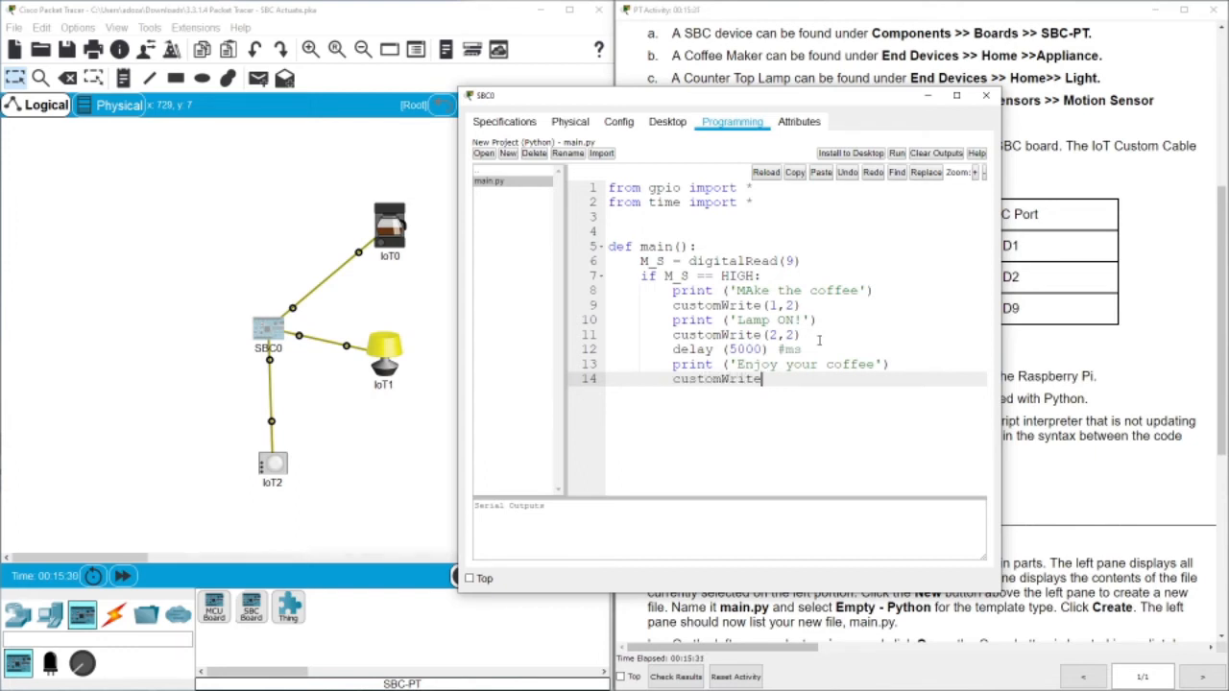
text(()
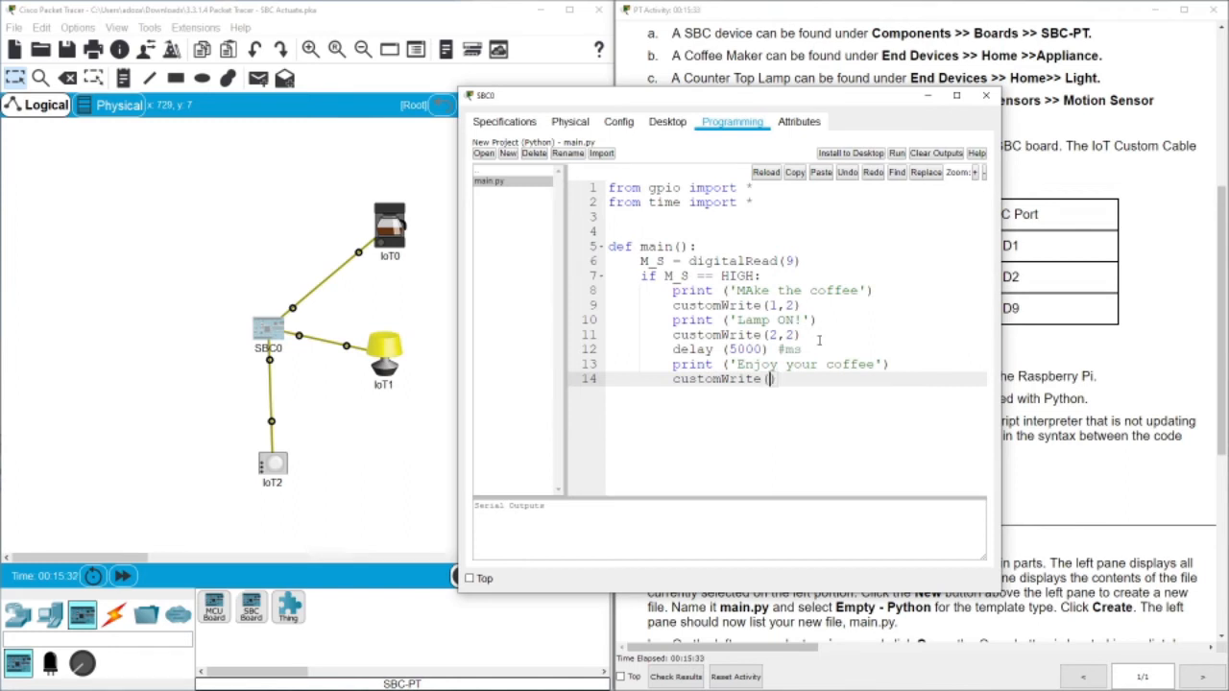
text(2,)
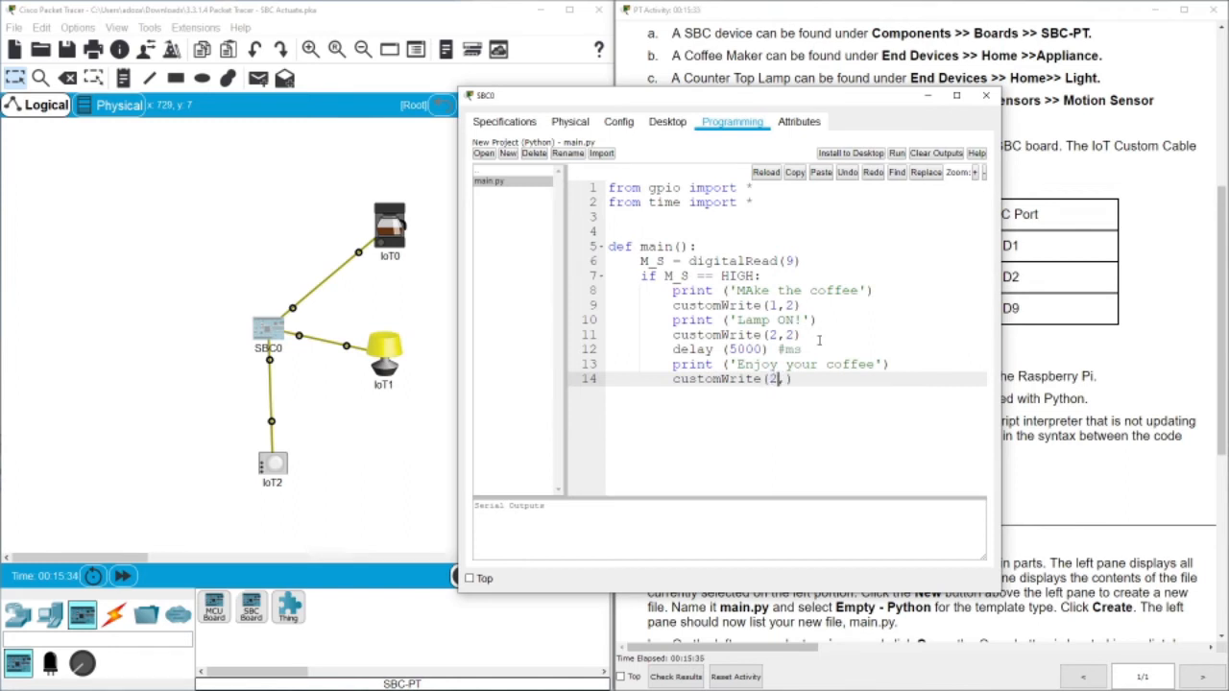
text(1)
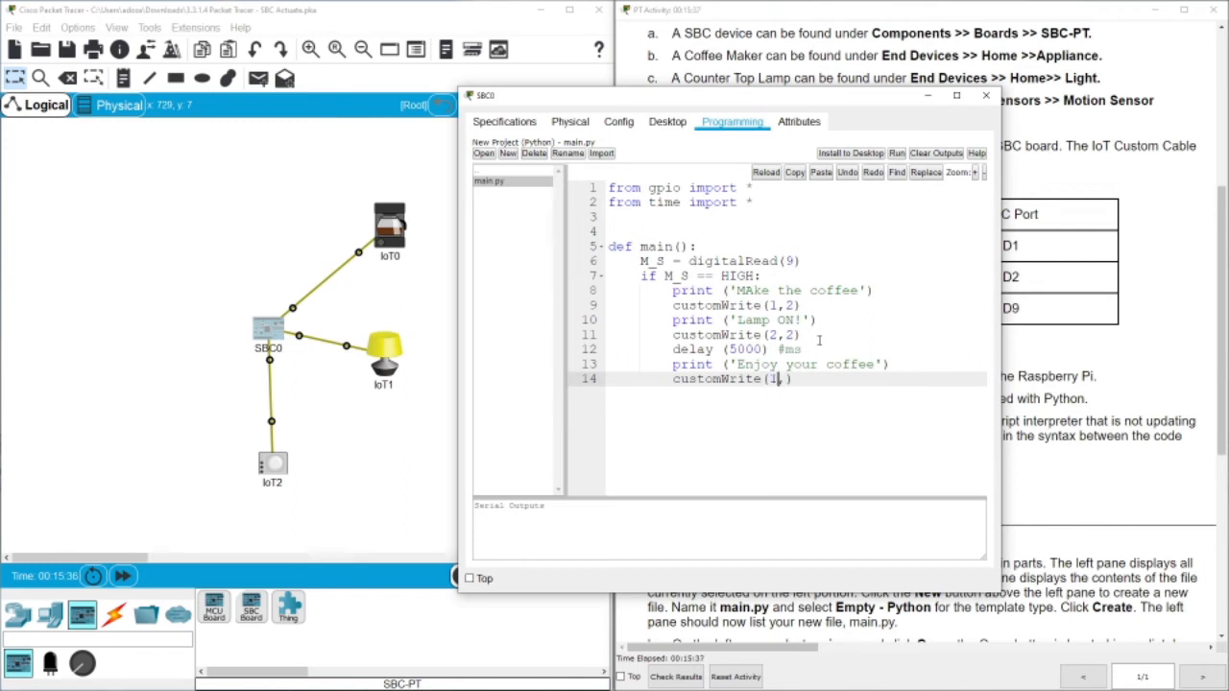
text(0))
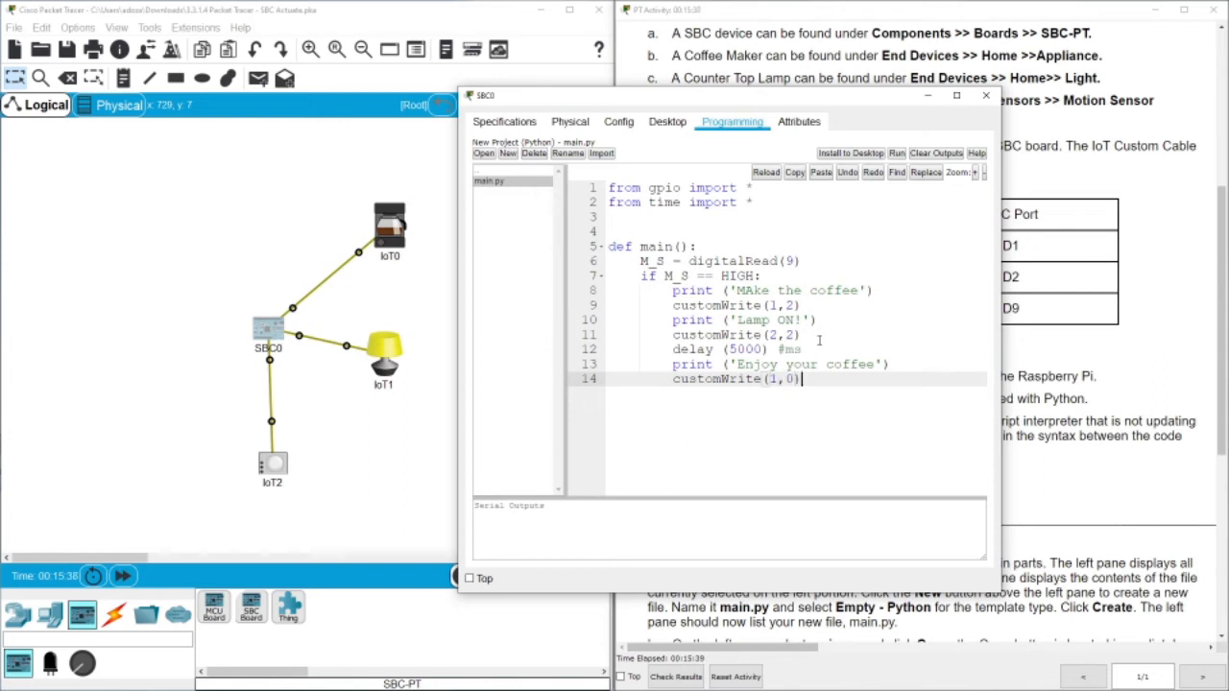
text(custo)
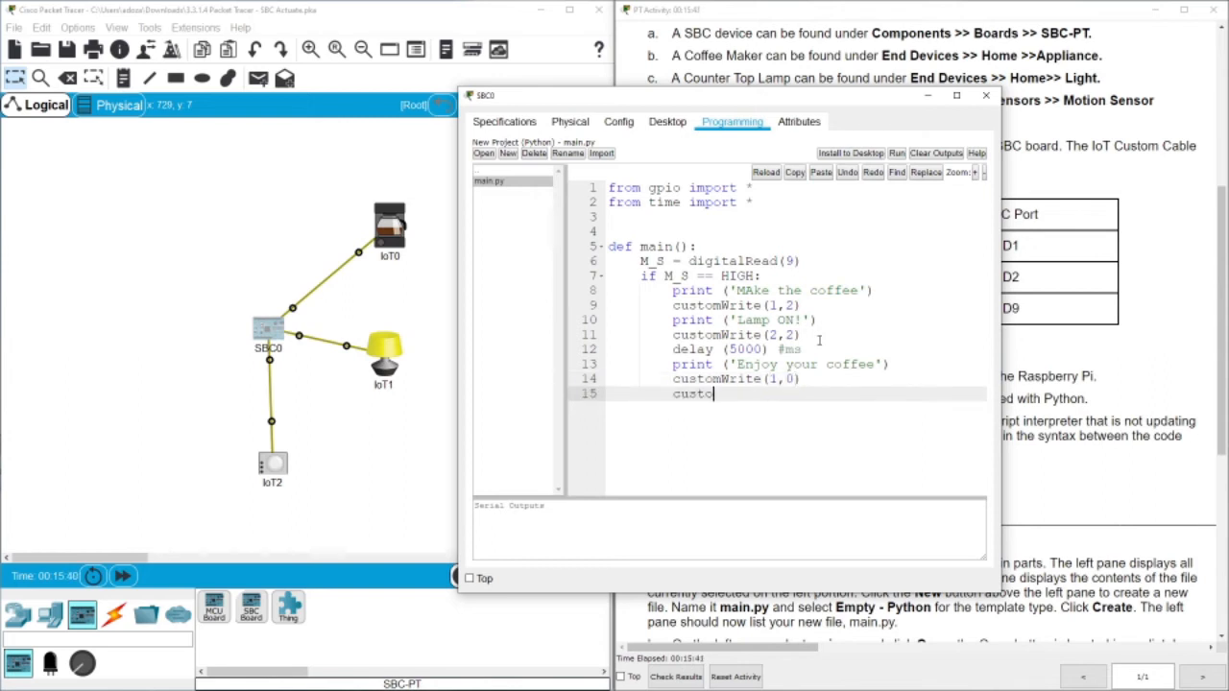
text(mWrite()
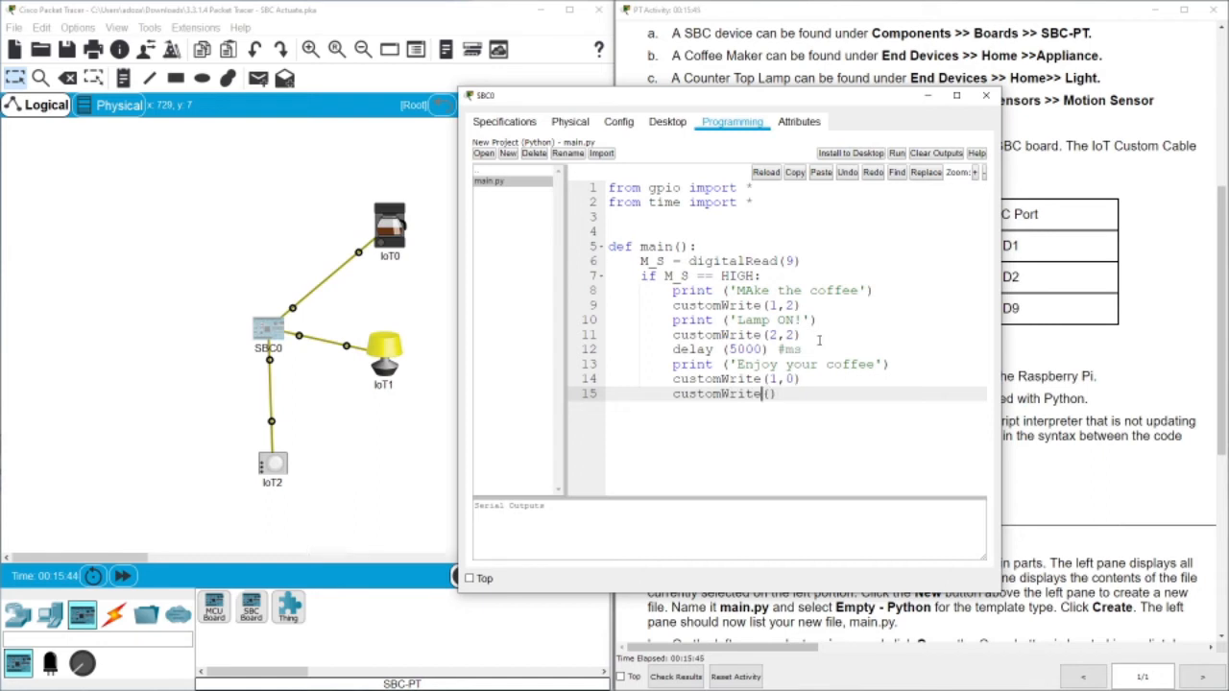
text(2,0)
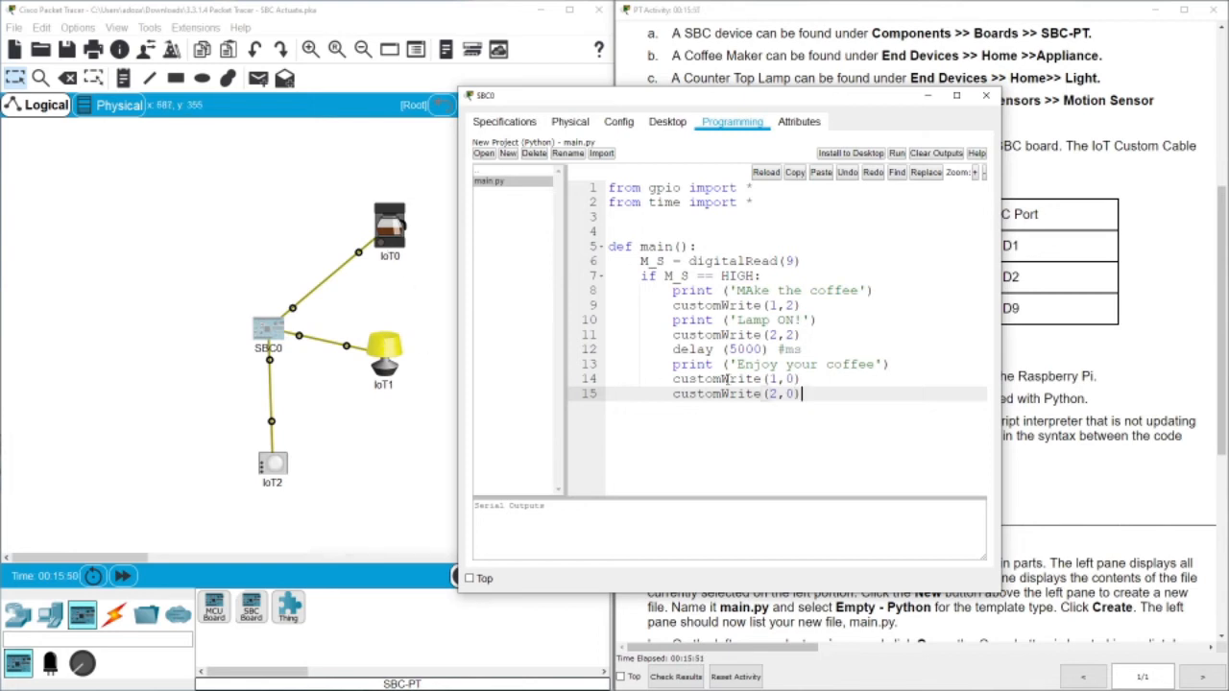
- Add delay(600) as the final line of main()
key(Return)
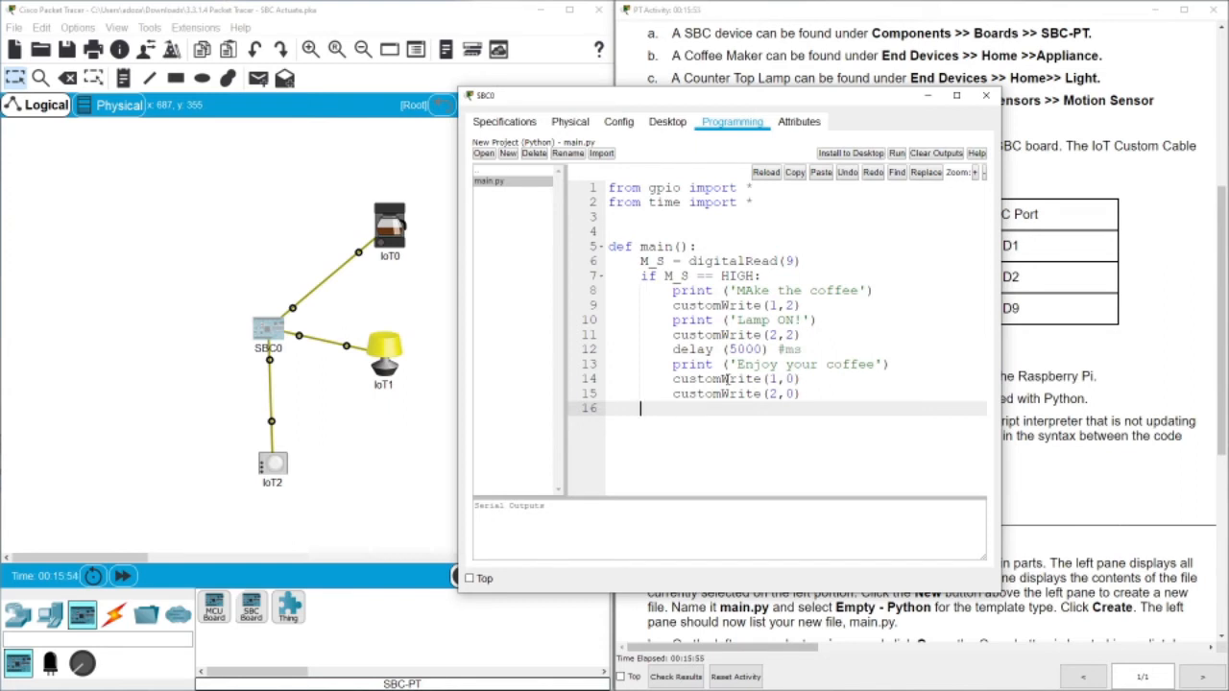
text(delay)
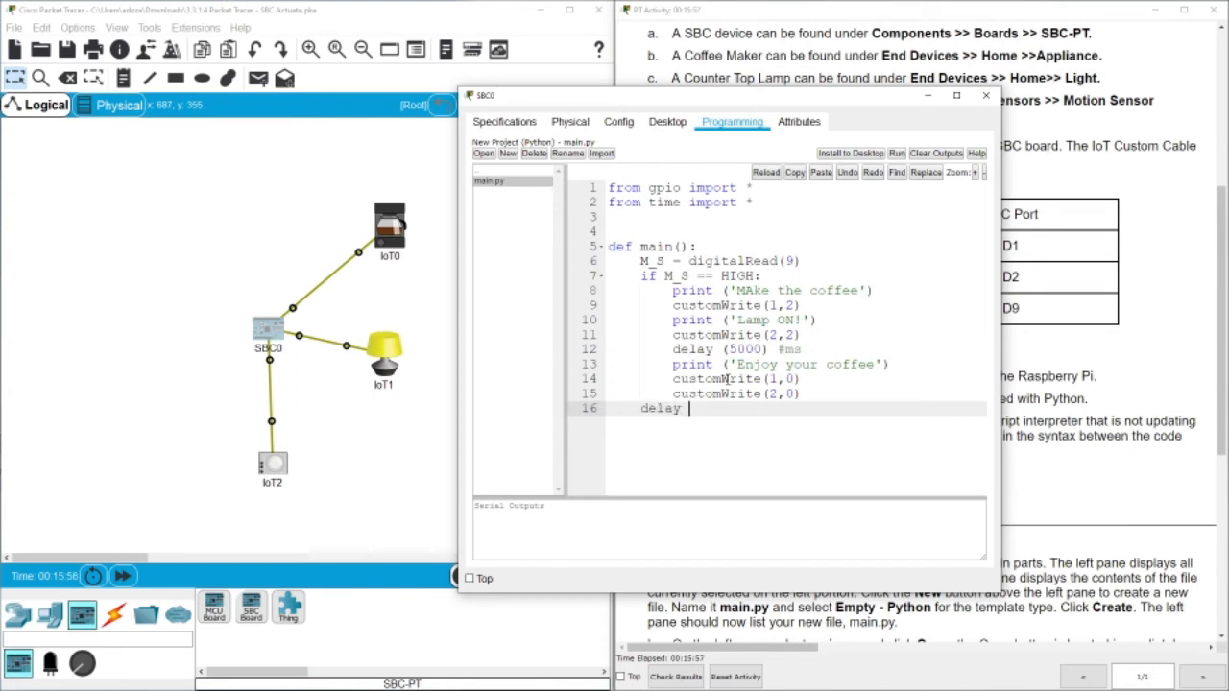
text(())
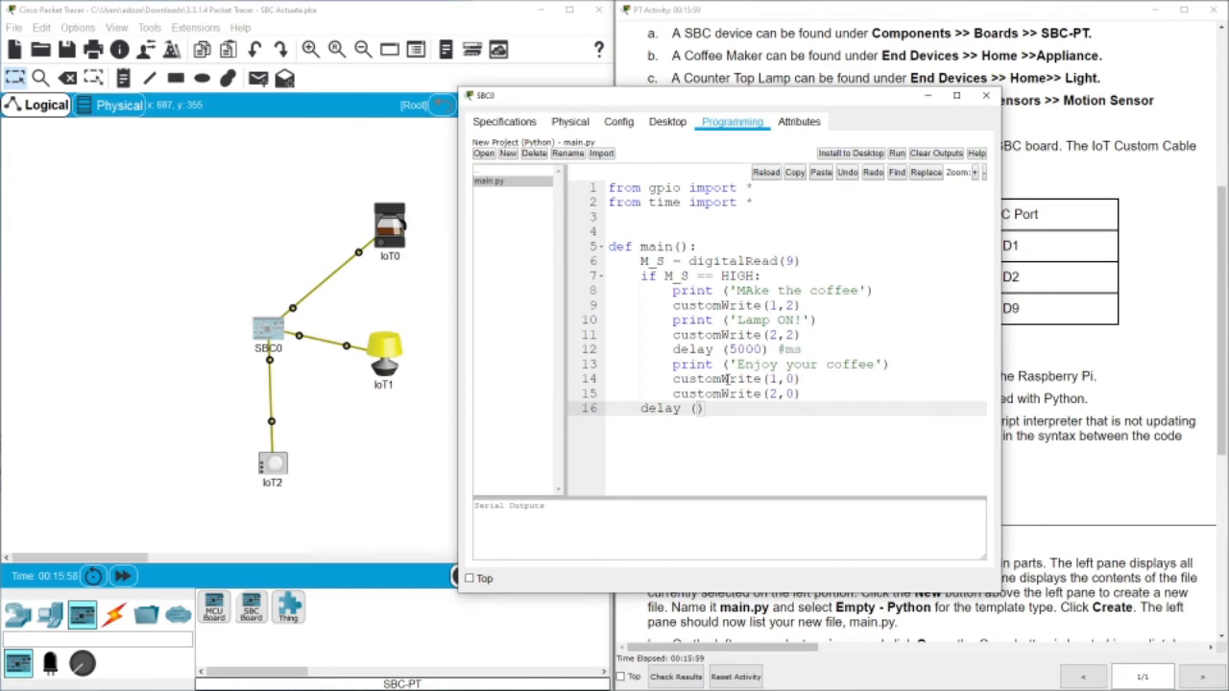
text(600))
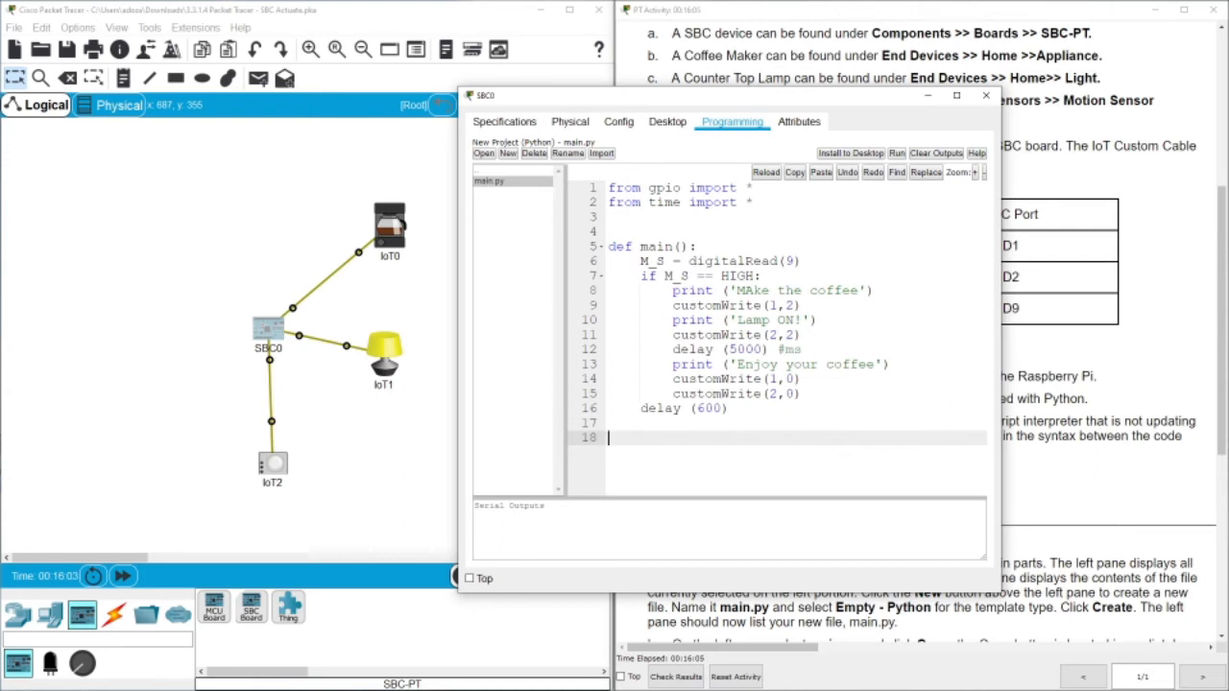
- Add an if __name__ == "__main__": guard below main() that calls main()
text(if)
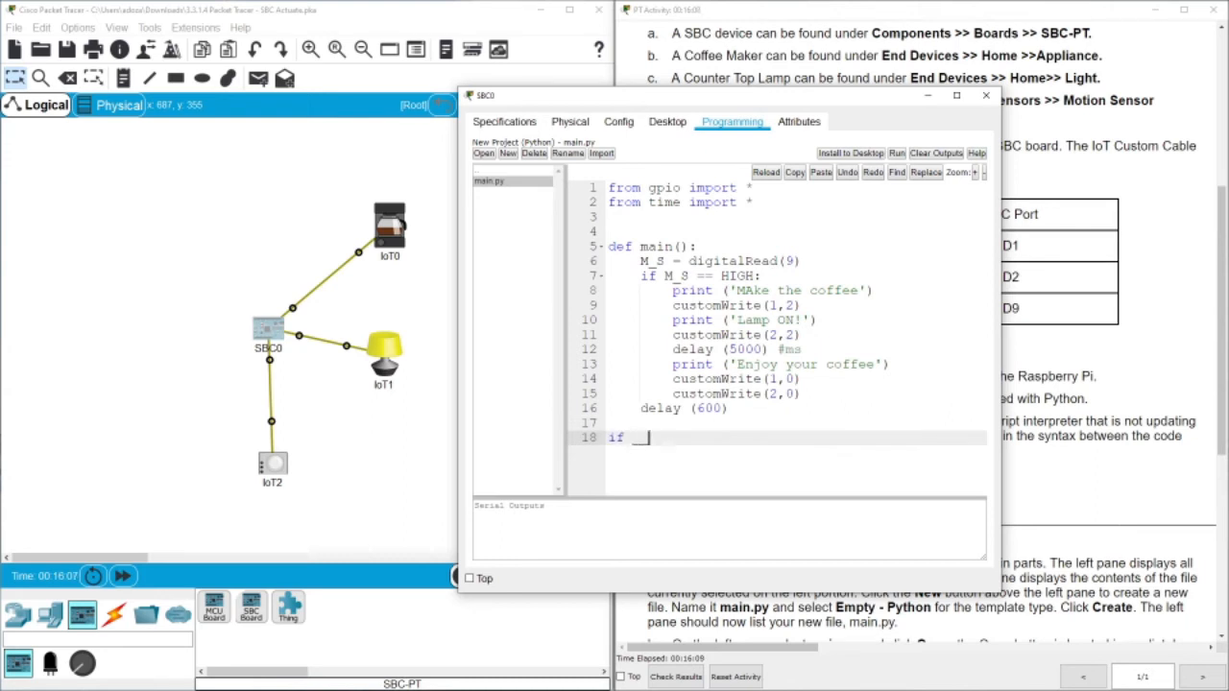
text(__name__)
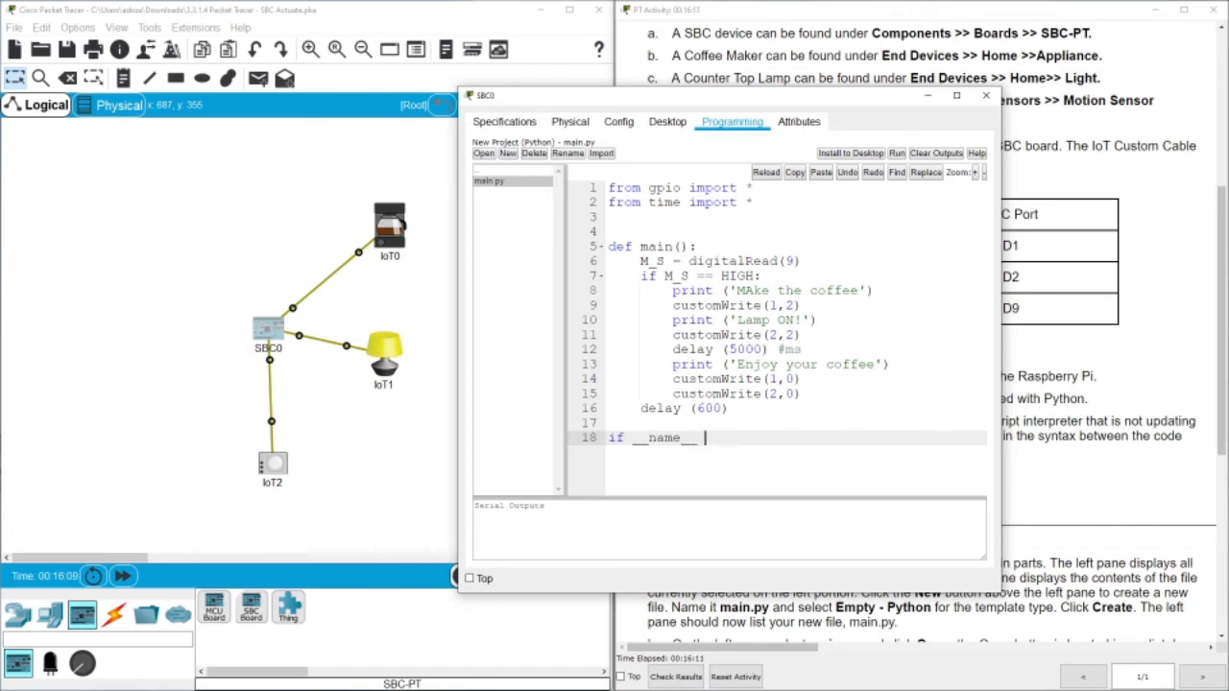
text(==)
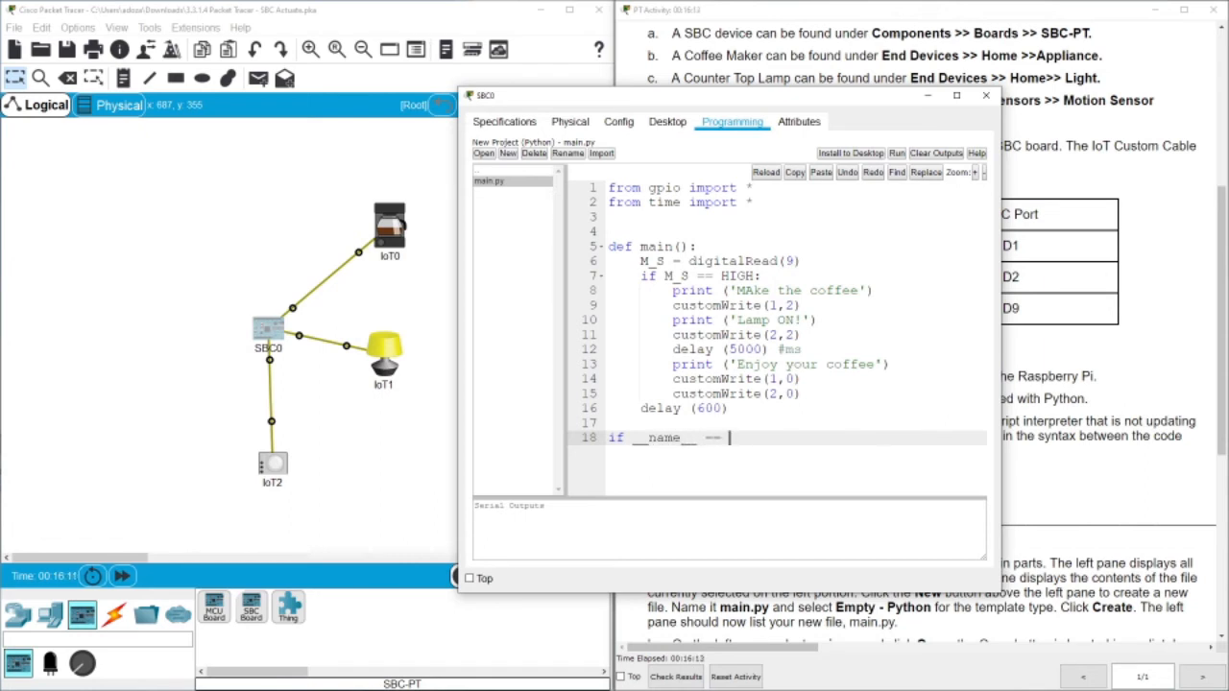
text("__main__":)
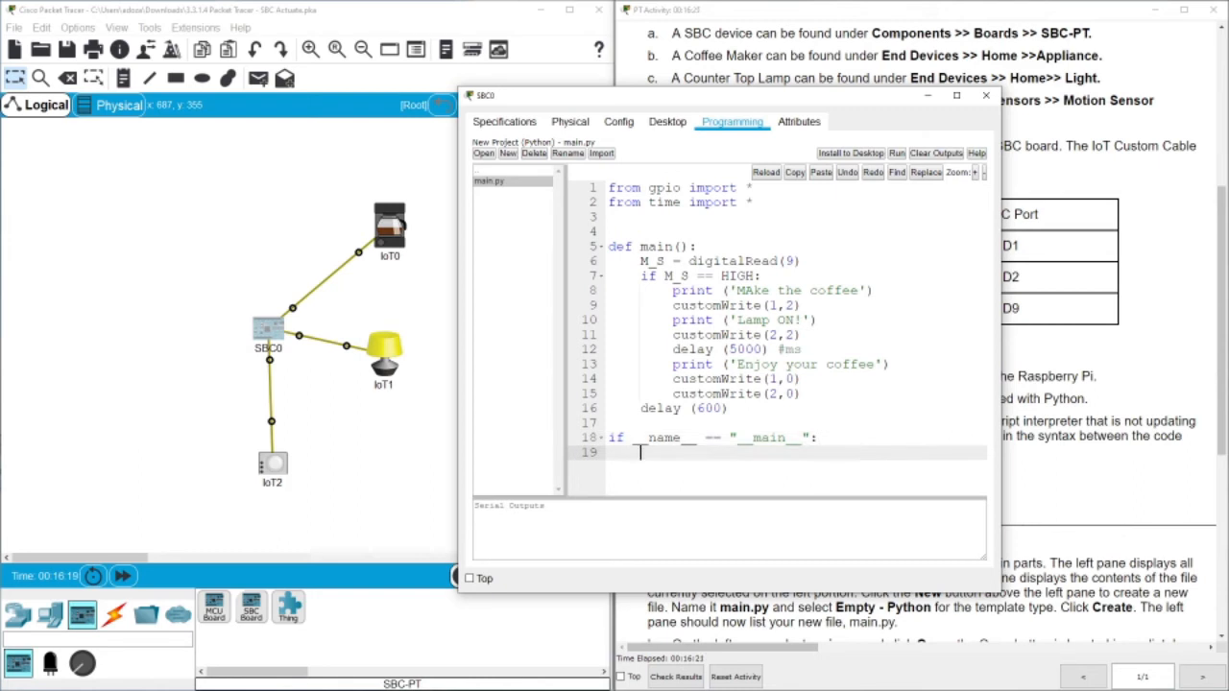
text(main)
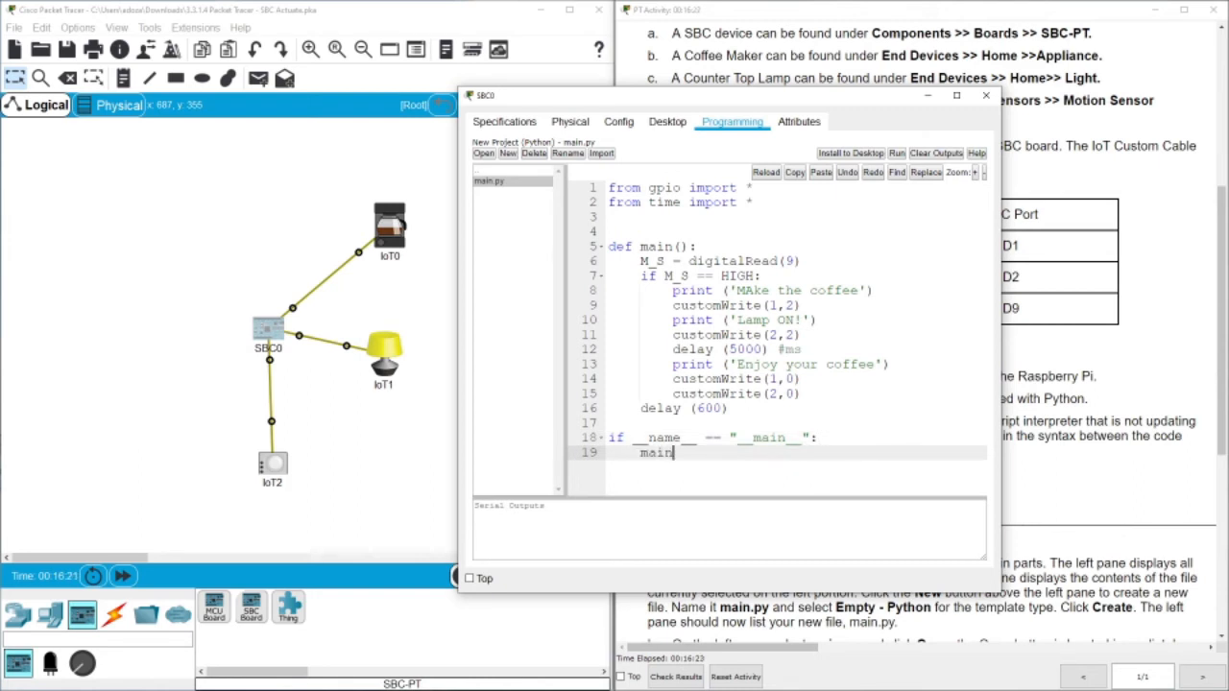
text(())
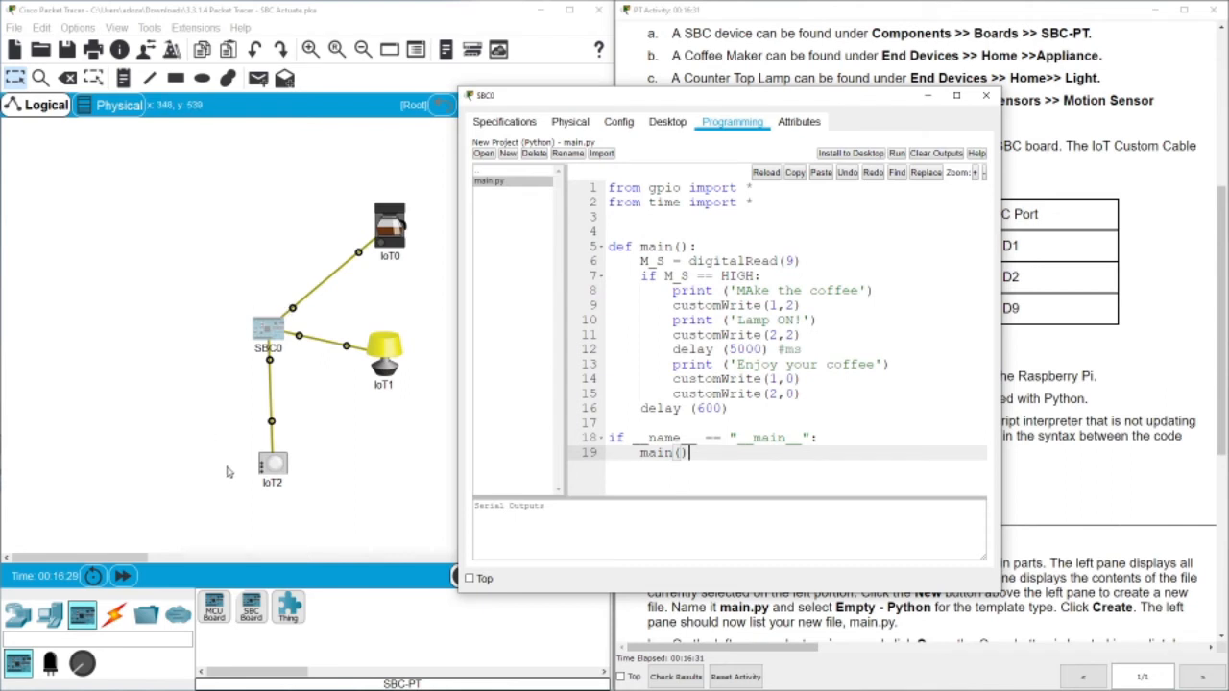
mouse_move(269, 470)
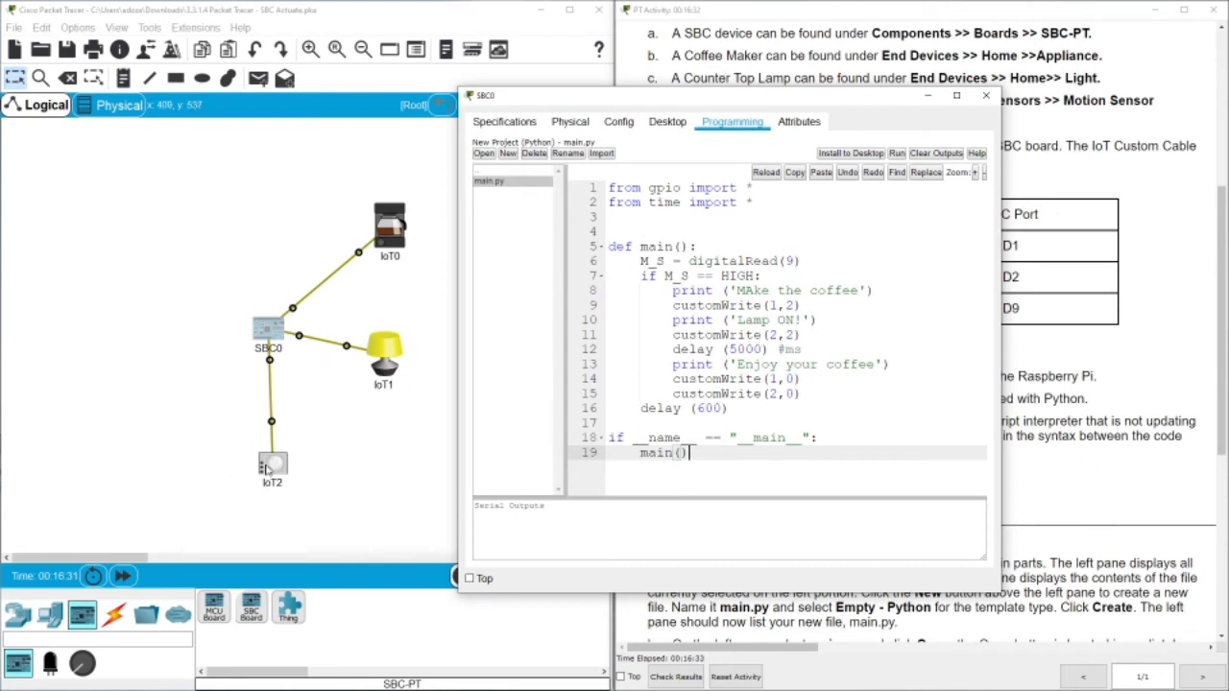
mouse_move(270, 470)
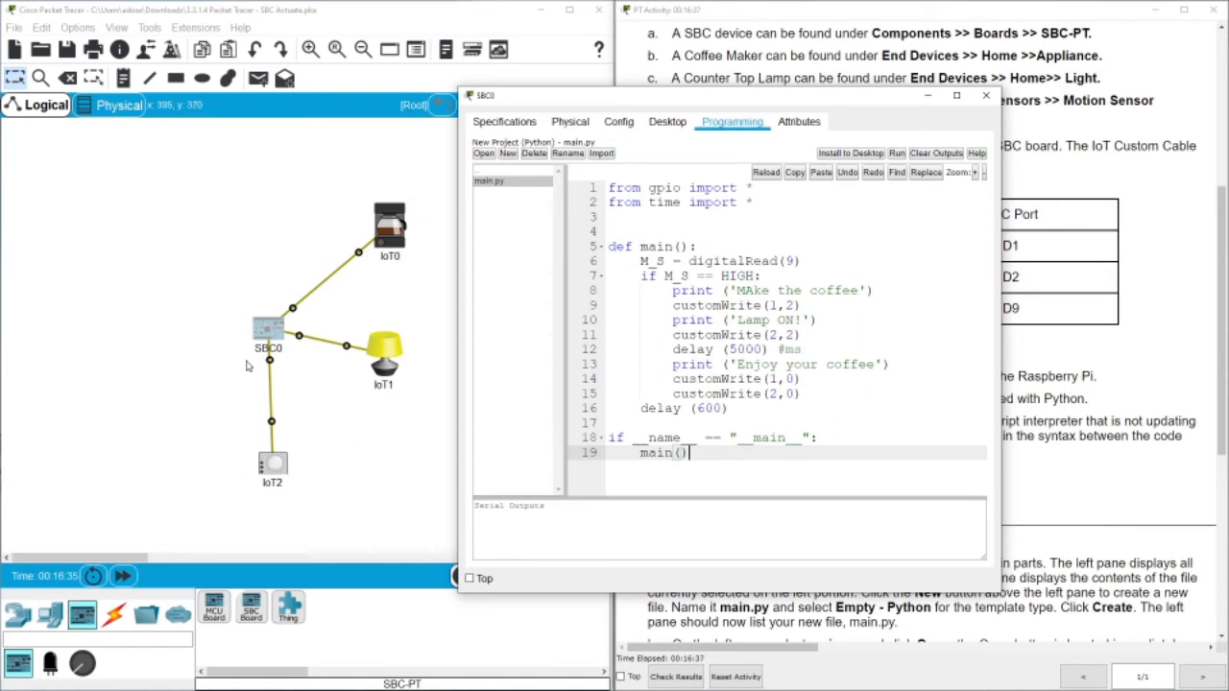
mouse_move(317, 322)
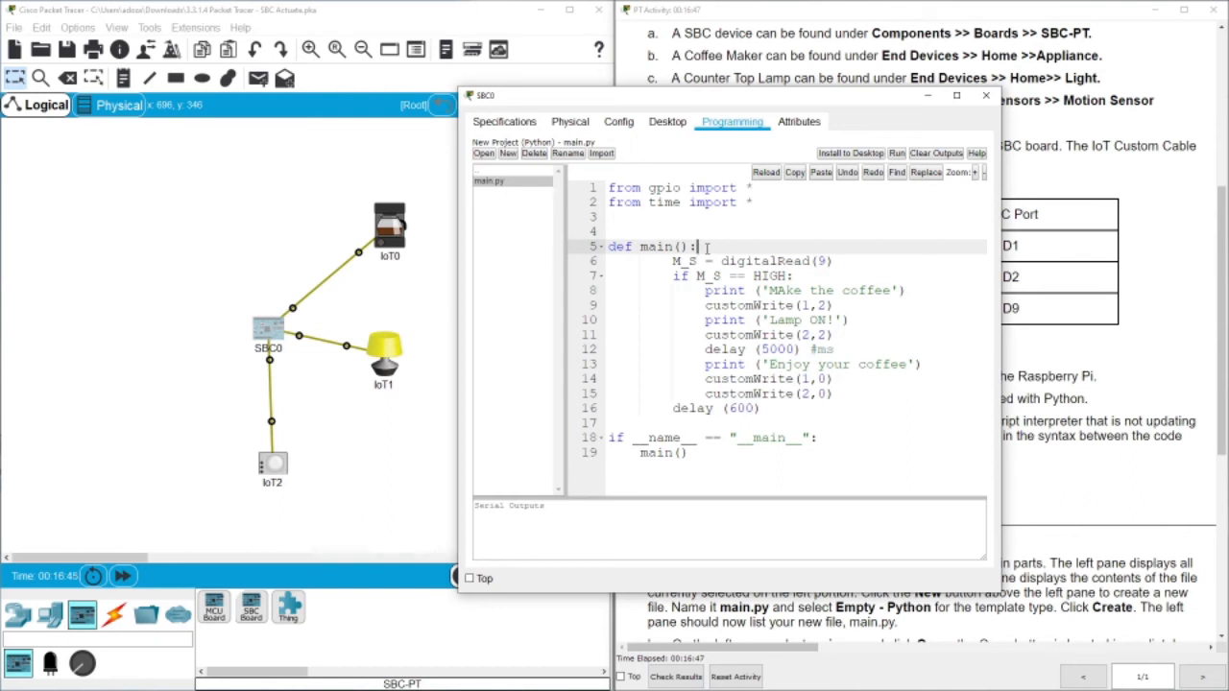
- Wrap main()'s sensor logic in while True: and correct 'MAke' to 'Make'
text(while)
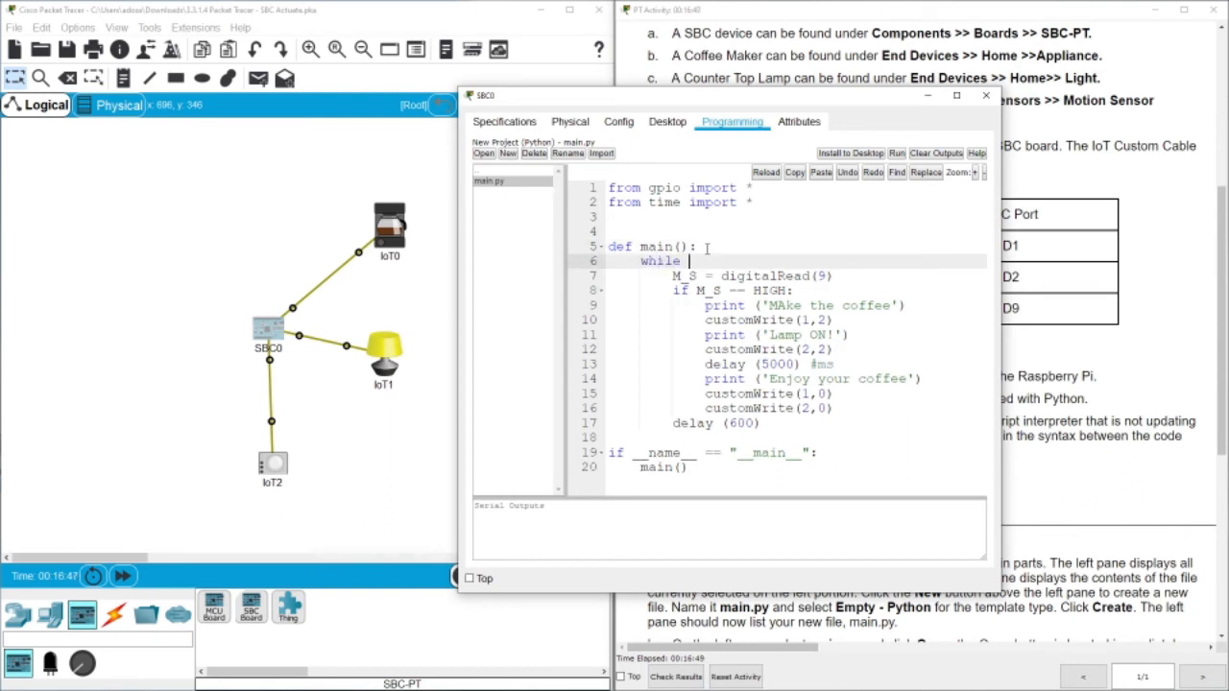
text(True:)
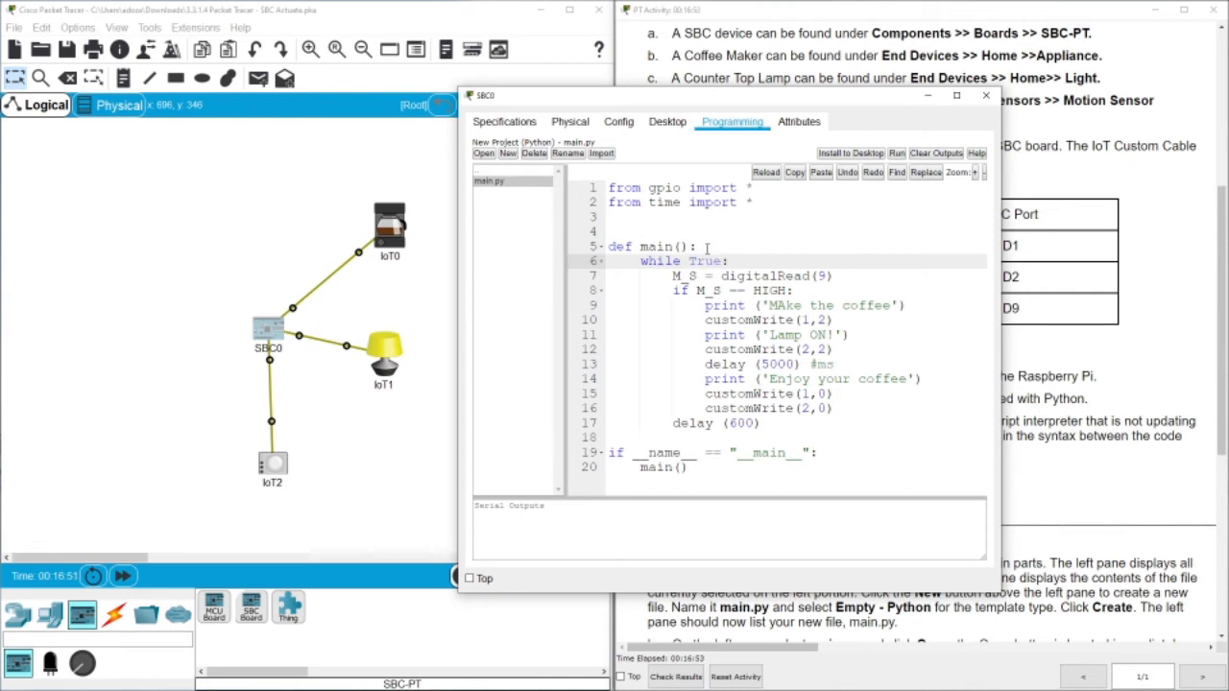
mouse_move(669, 290)
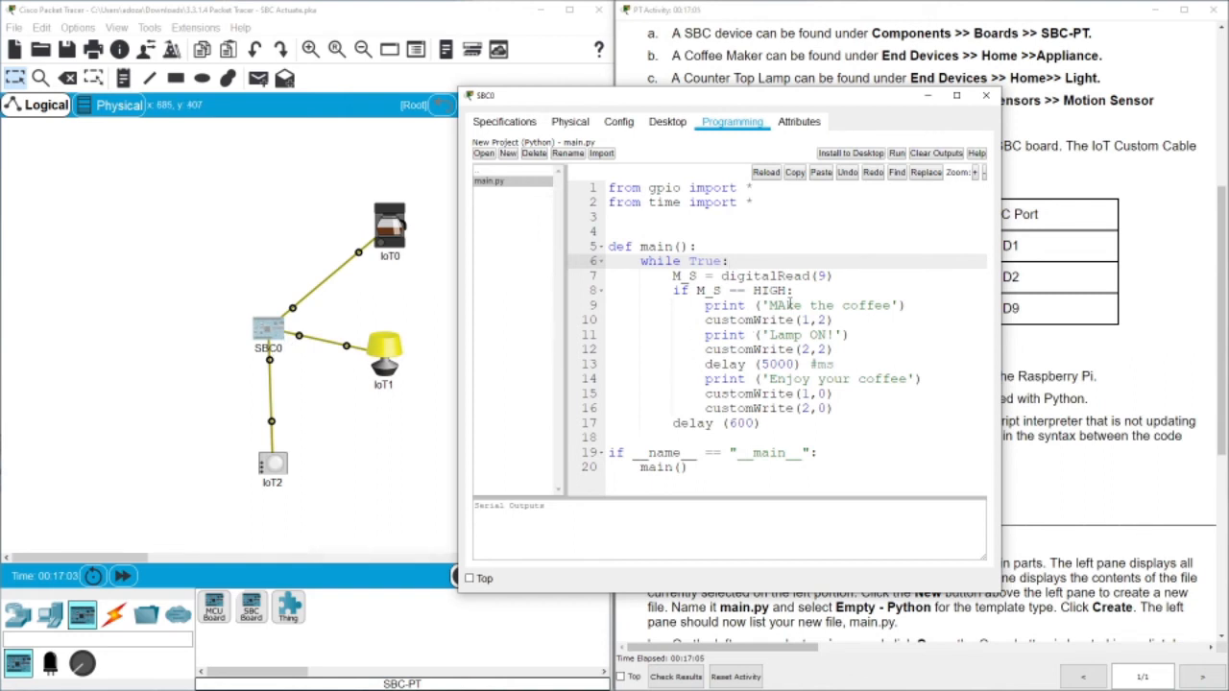
click(784, 306)
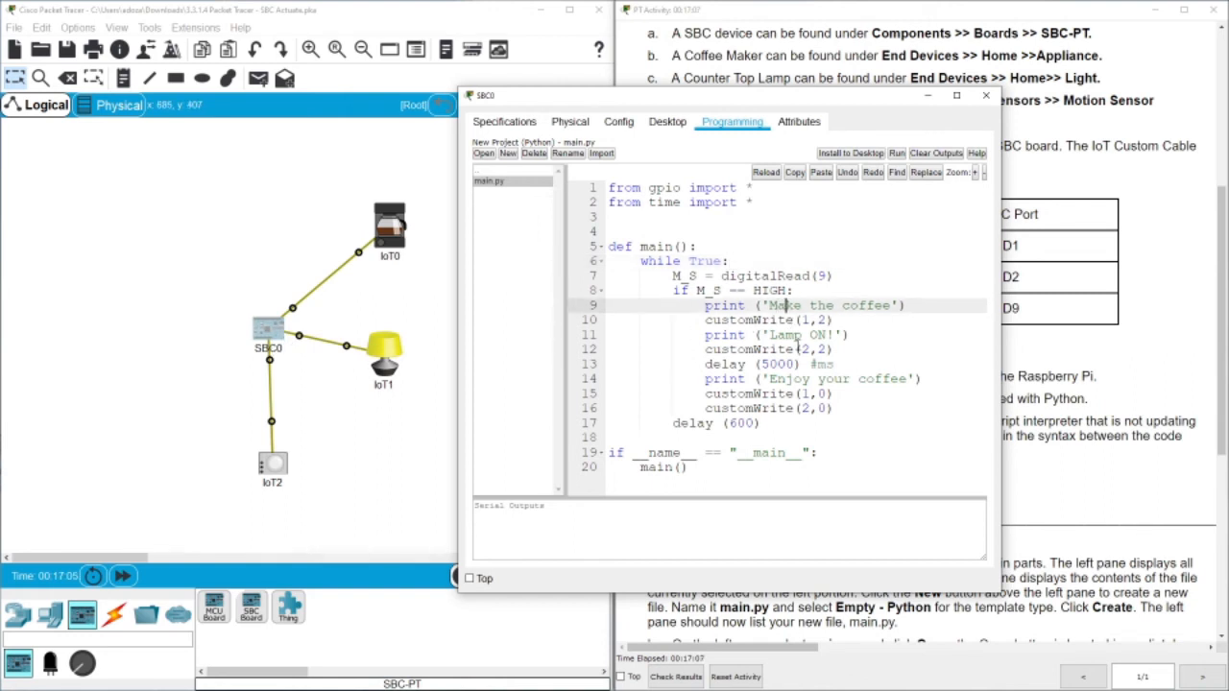
mouse_move(360, 233)
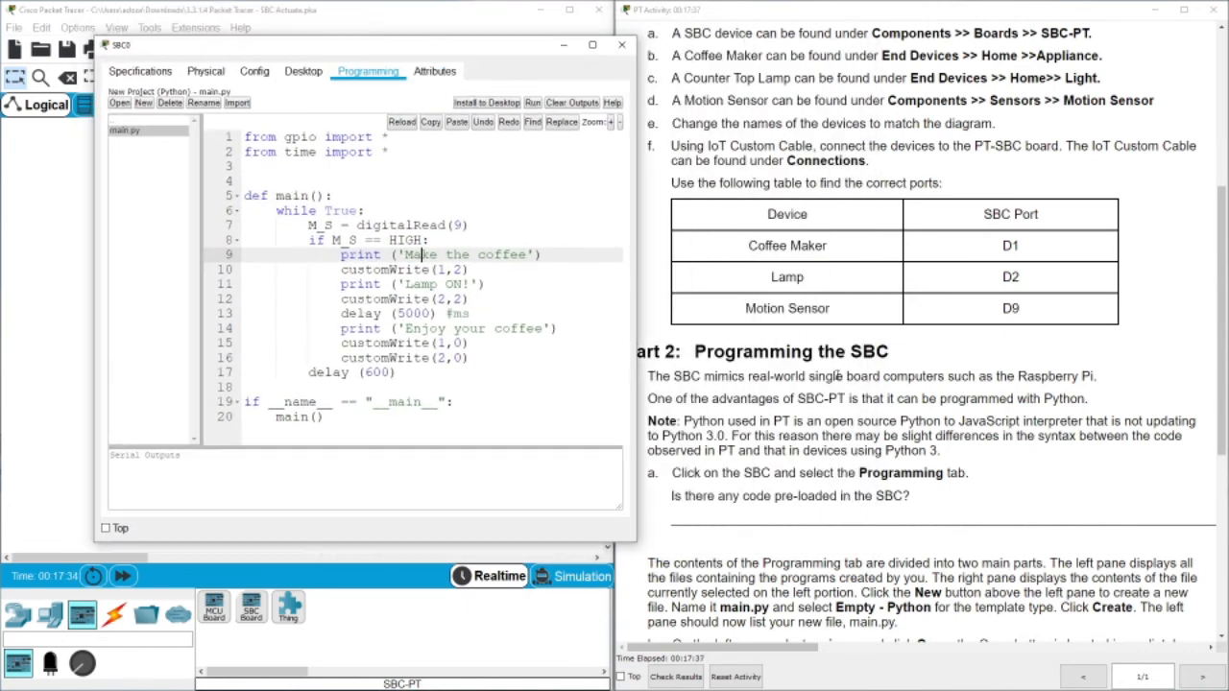
- Scroll the PT Activity instructions down to Part 3: Testing
scroll(down, 3)
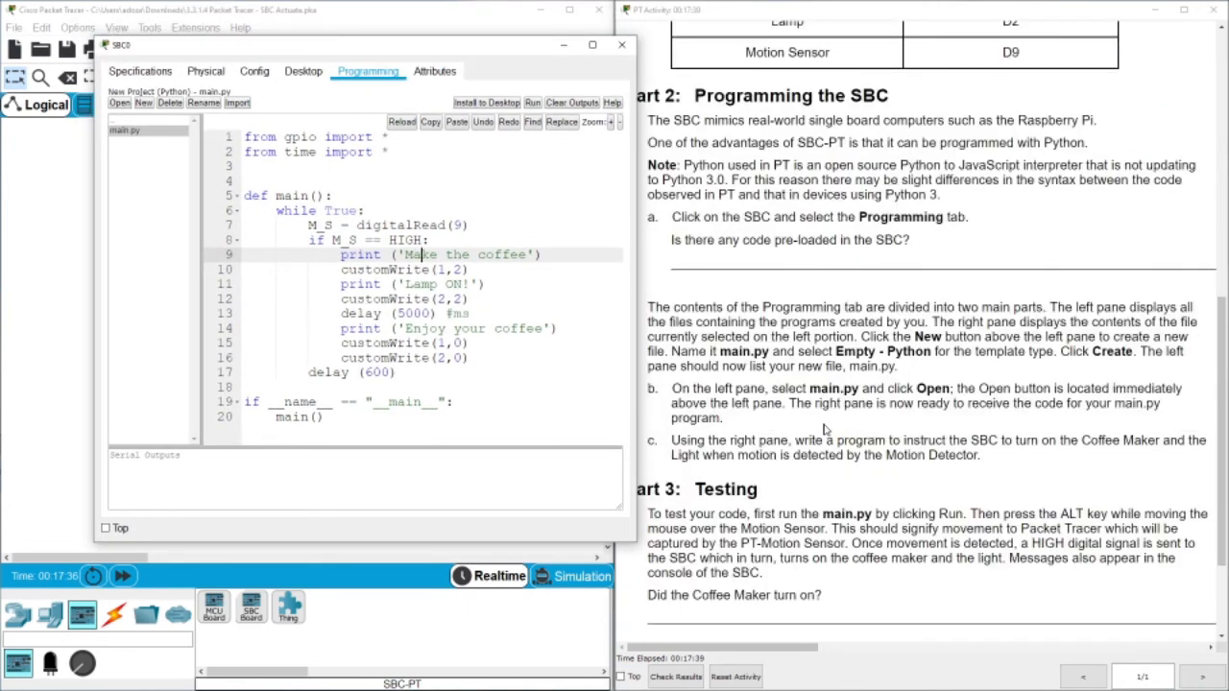
scroll(down, 3)
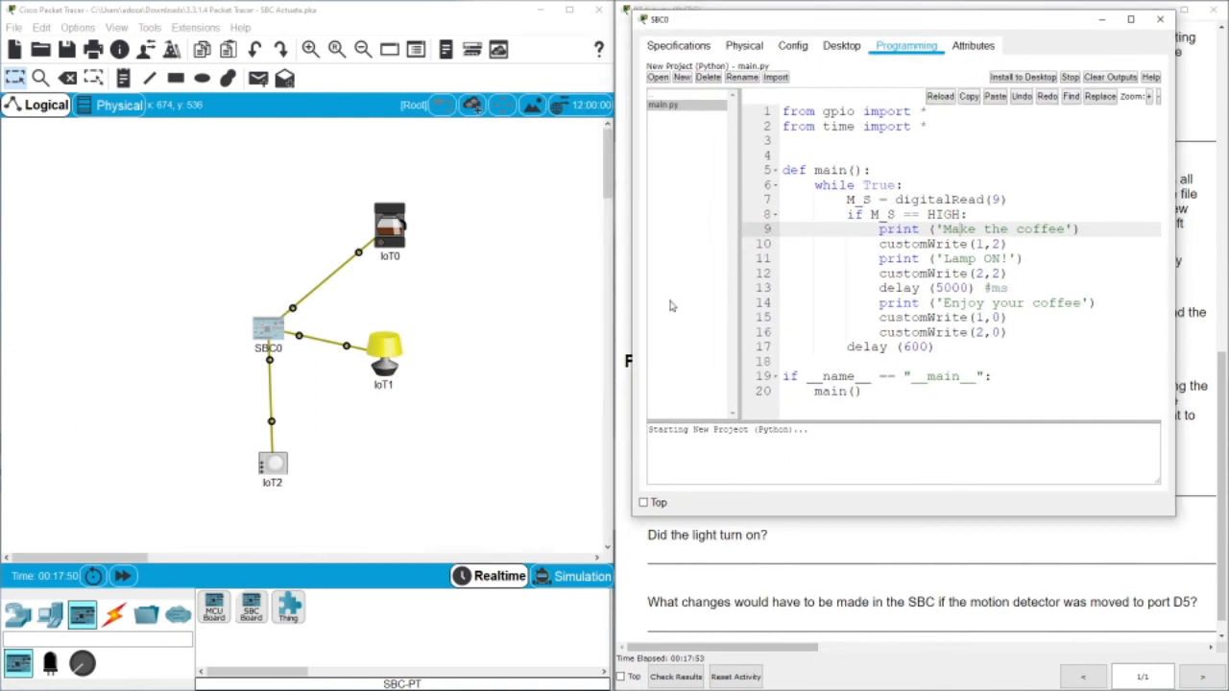
mouse_move(506, 430)
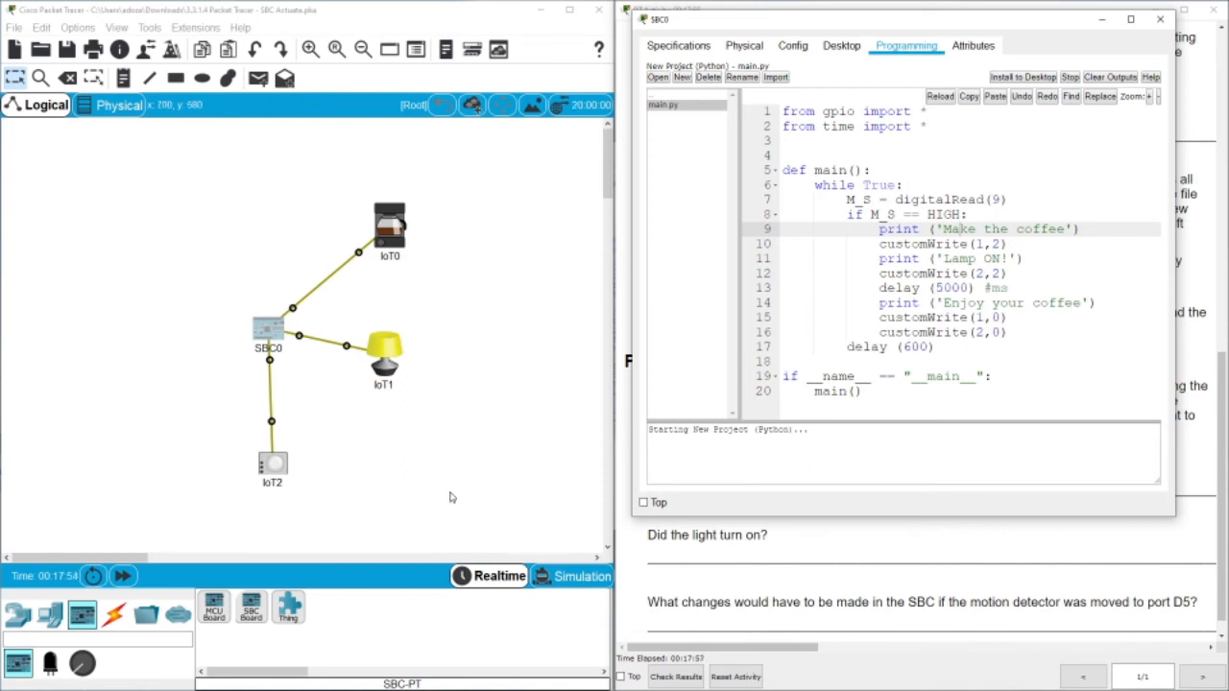
mouse_move(336, 507)
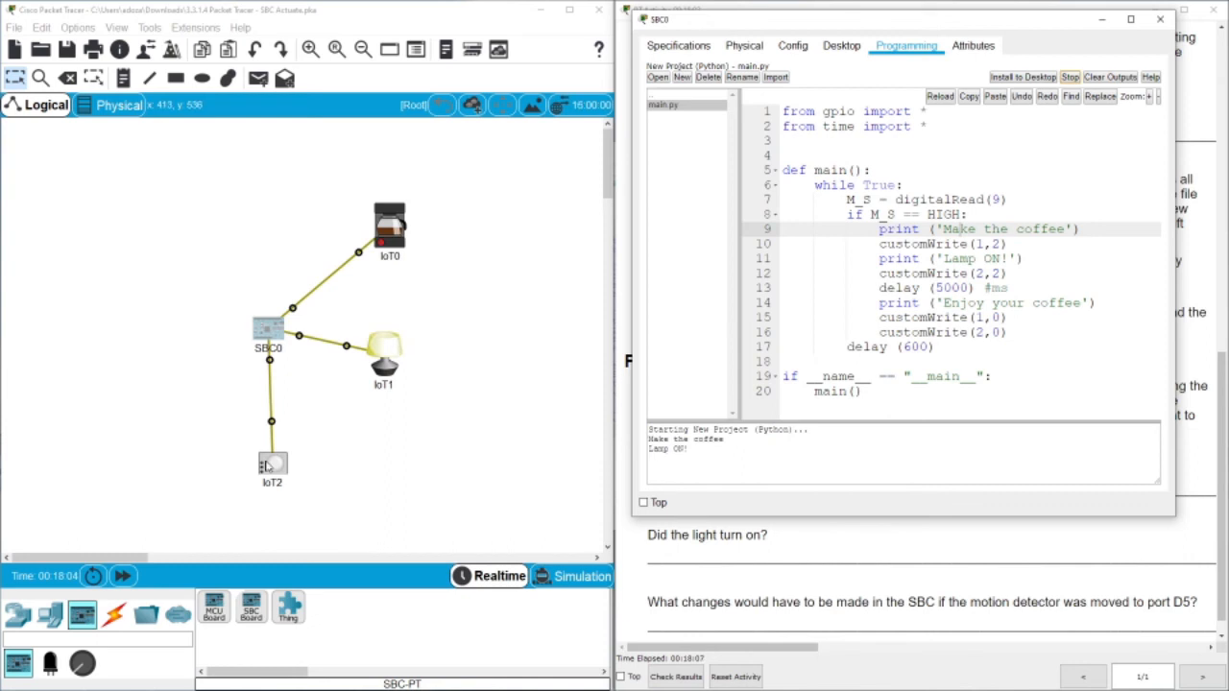
mouse_move(384, 344)
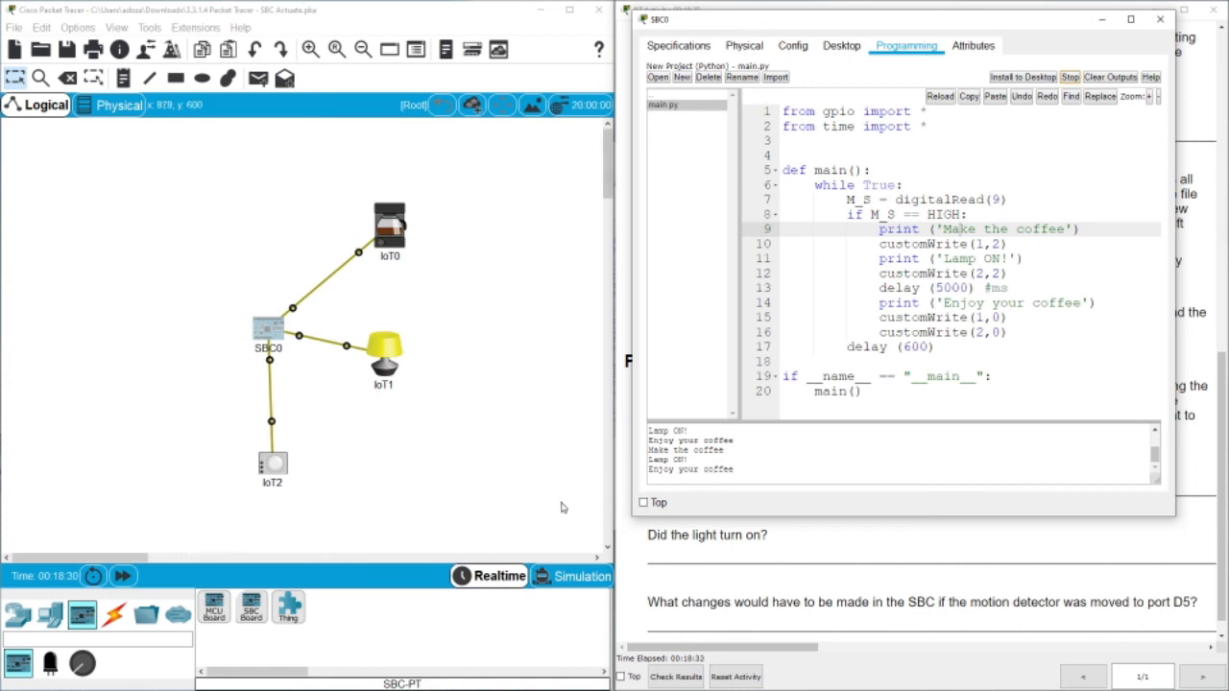
mouse_move(311, 477)
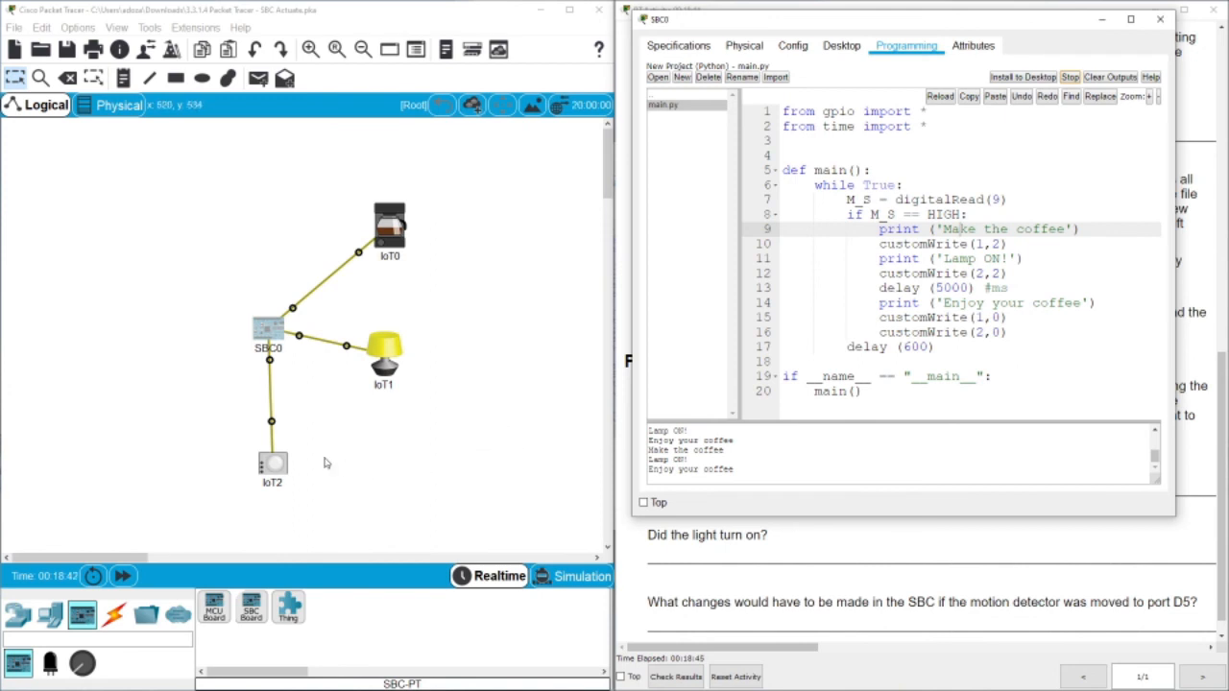
mouse_move(317, 467)
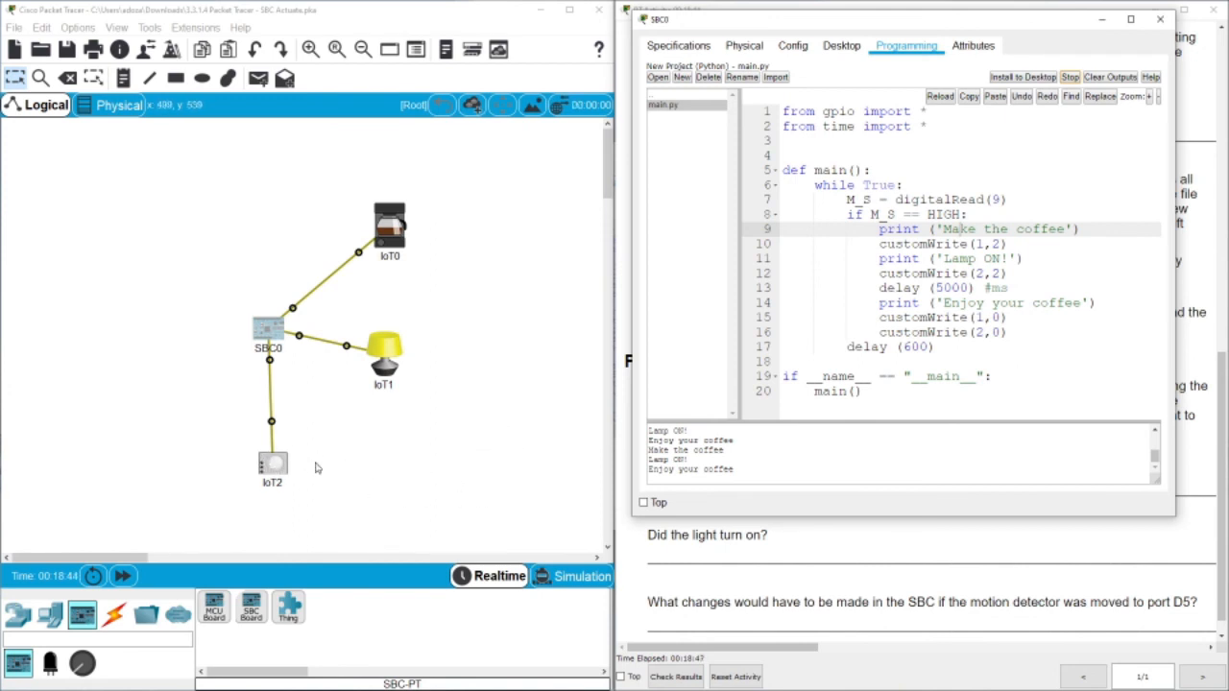
mouse_move(290, 457)
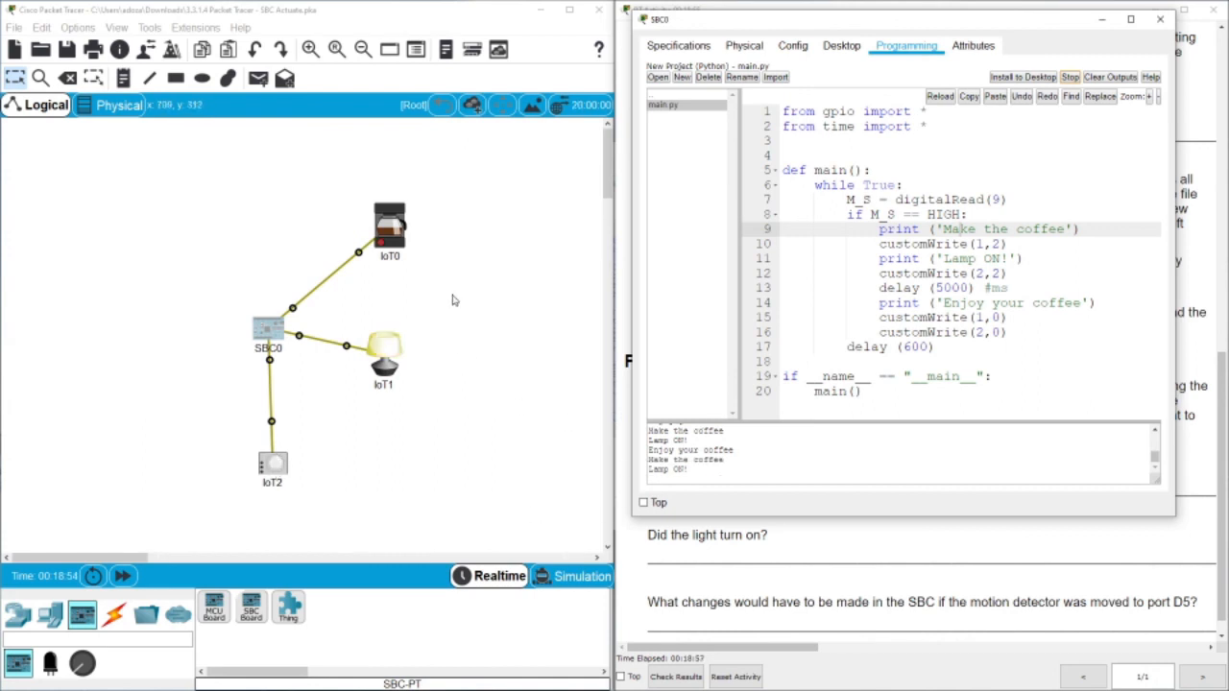
mouse_move(483, 379)
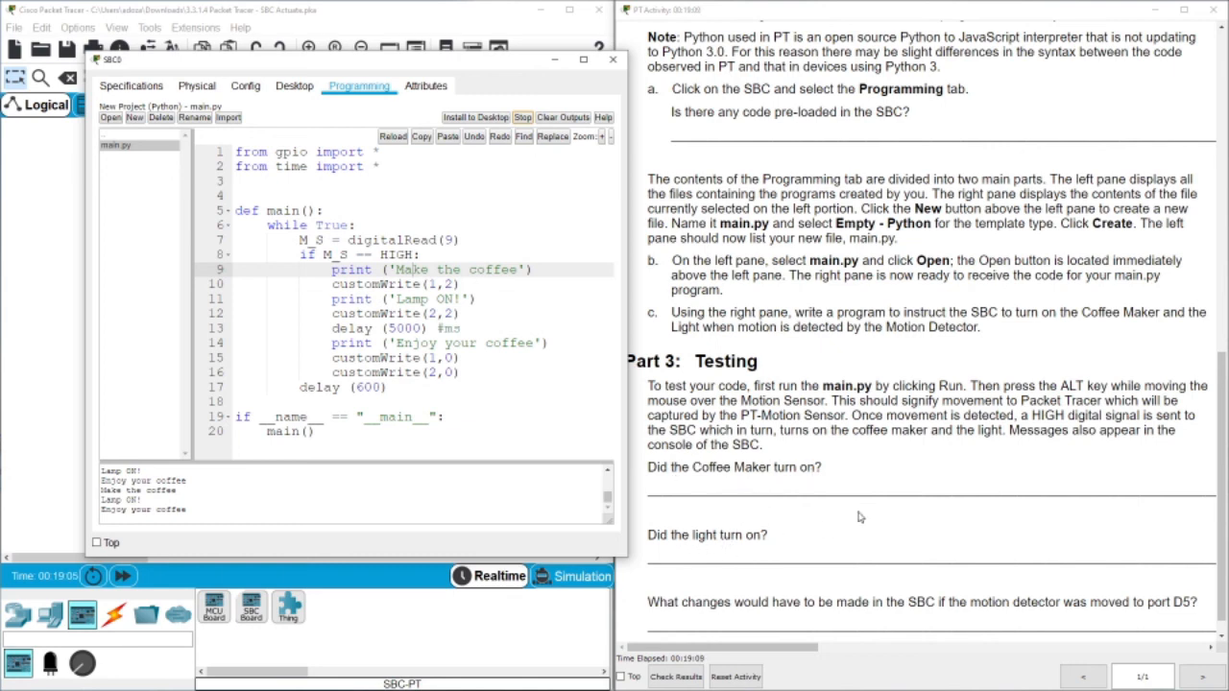
- Scroll the PT Activity text to the question about moving the motion detector to D5
scroll(up, 3)
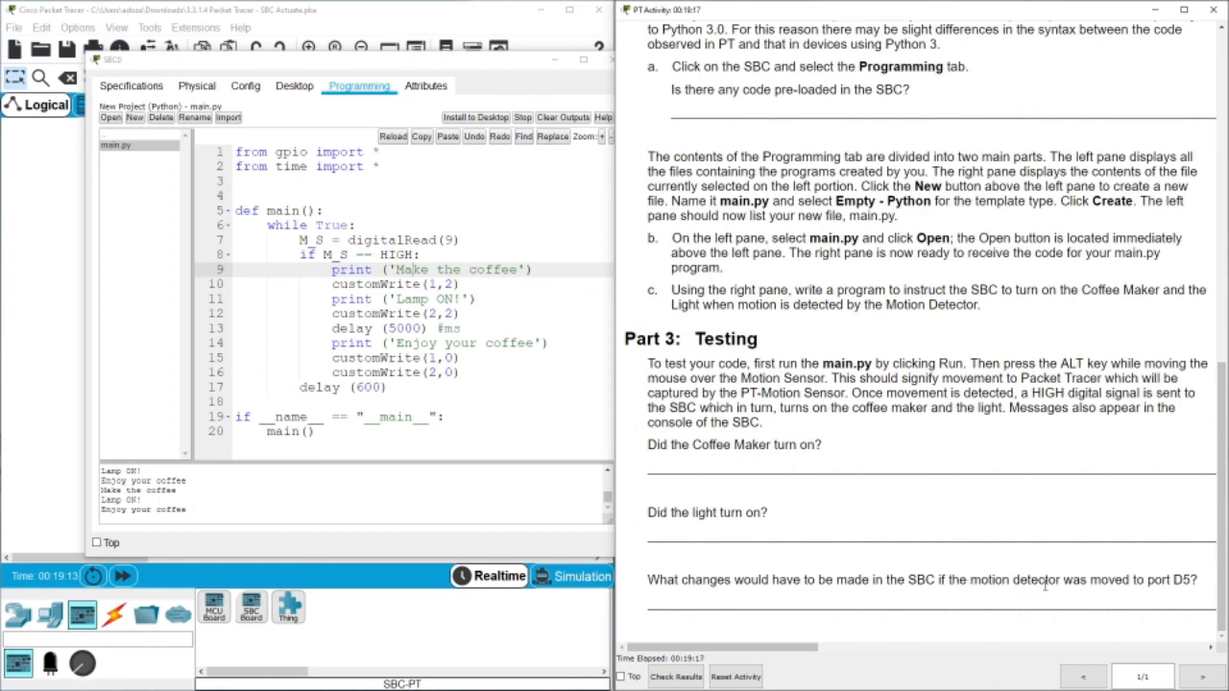
mouse_move(994, 510)
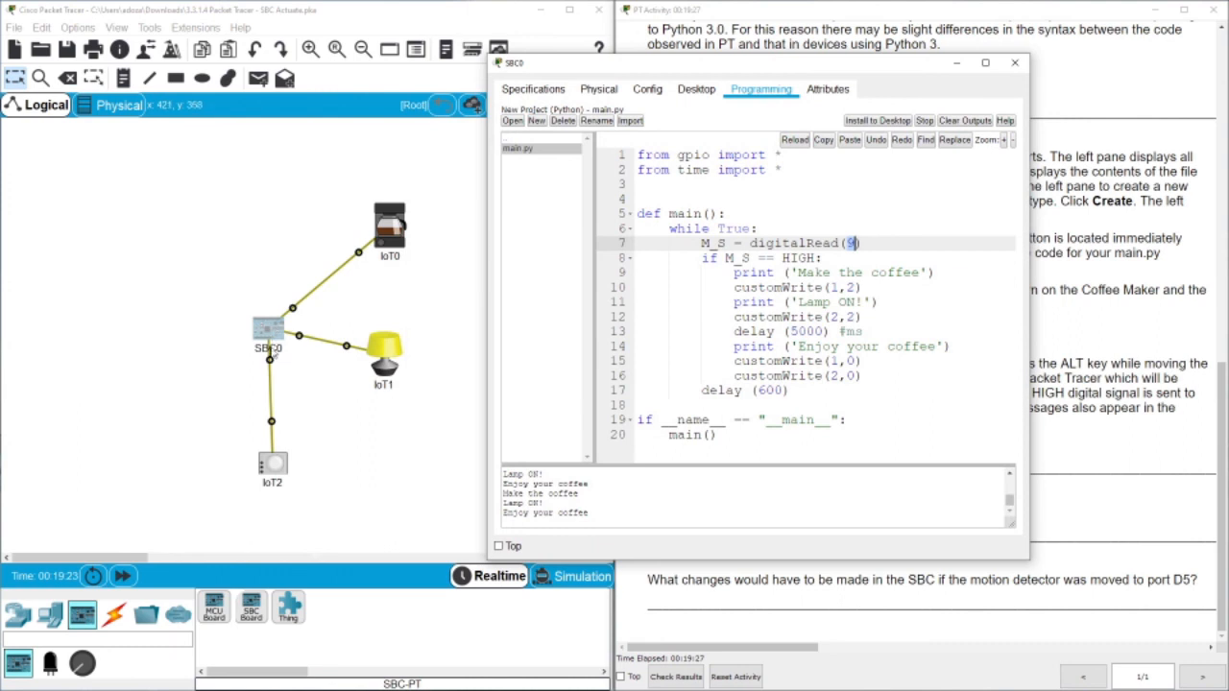
mouse_move(248, 346)
text(5)
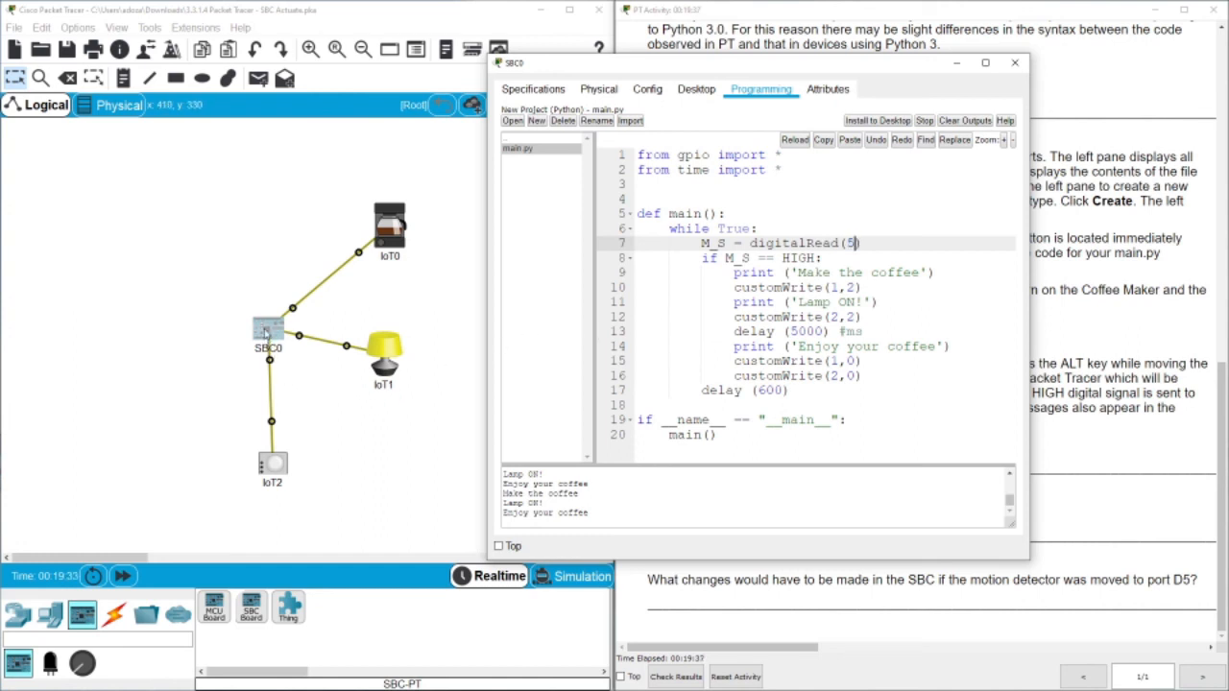
mouse_move(744, 137)
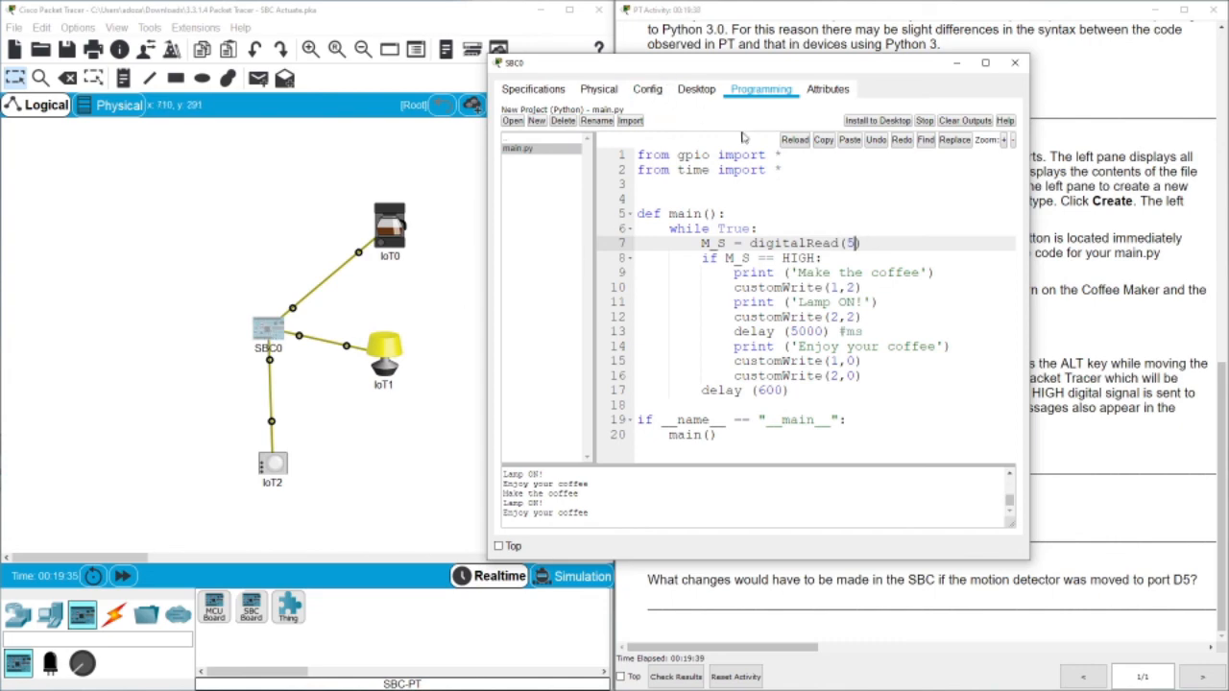
text(9)
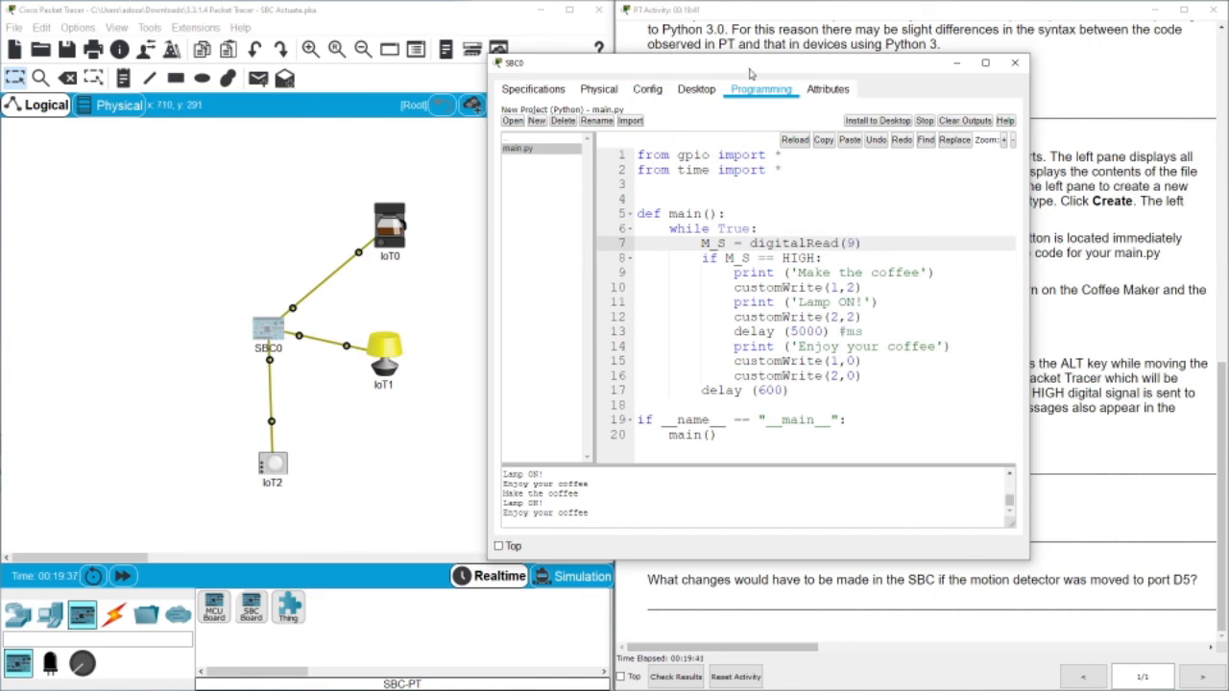